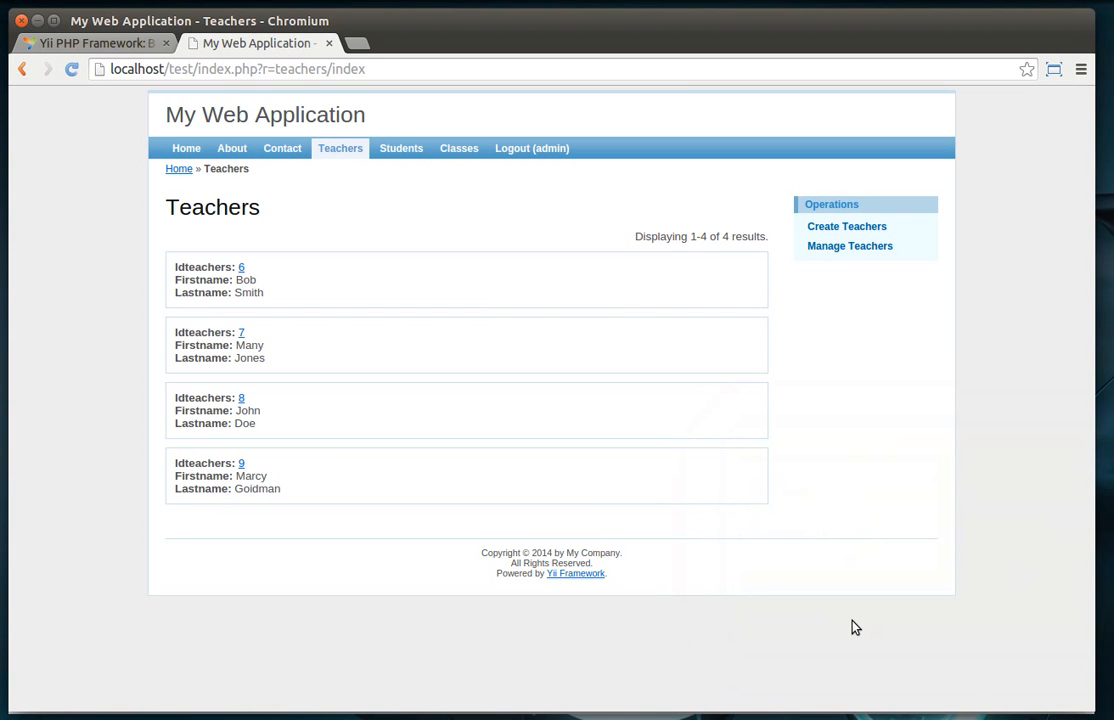
{"action": "mouse_move", "coordinate": [401, 148]}
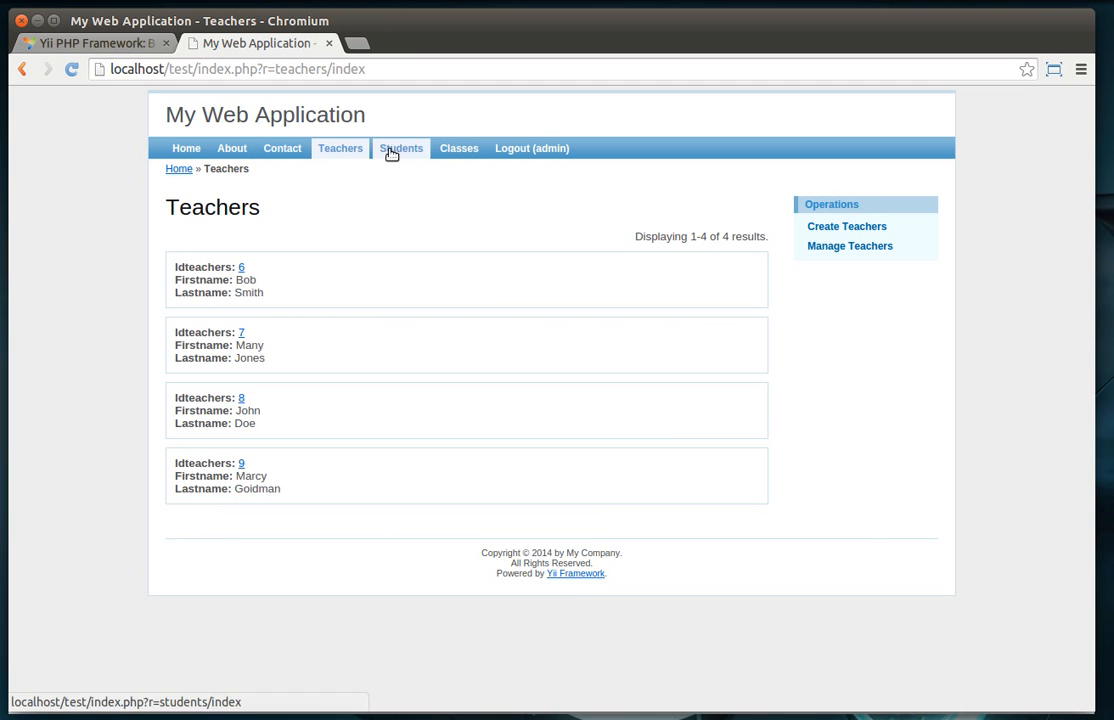
{"action": "mouse_move", "coordinate": [340, 157]}
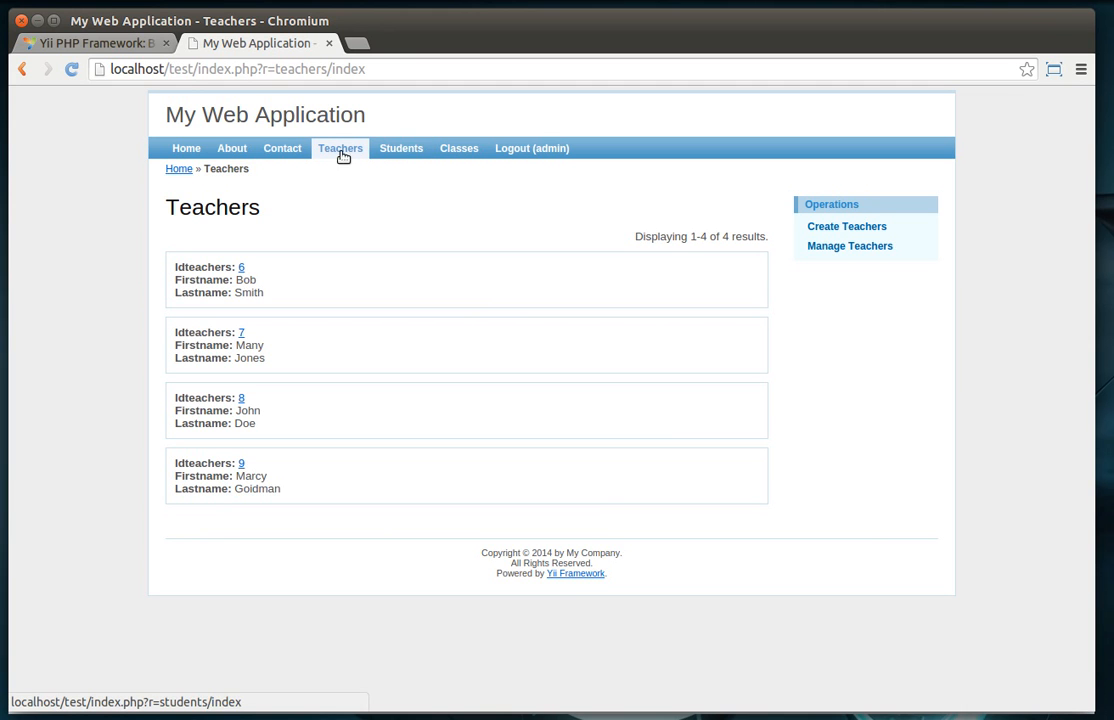
- Browse the Classes and Teachers pages, the teacher management page, and teacher 6's record
{"action": "left_click", "coordinate": [458, 148]}
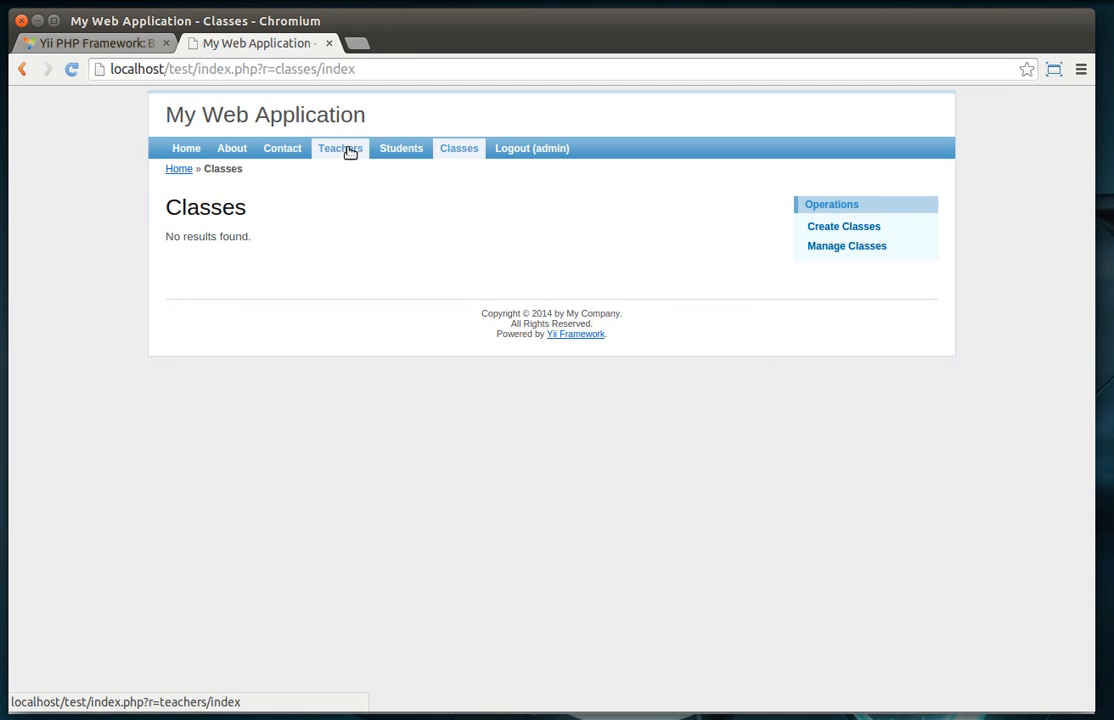
{"action": "left_click", "coordinate": [339, 148]}
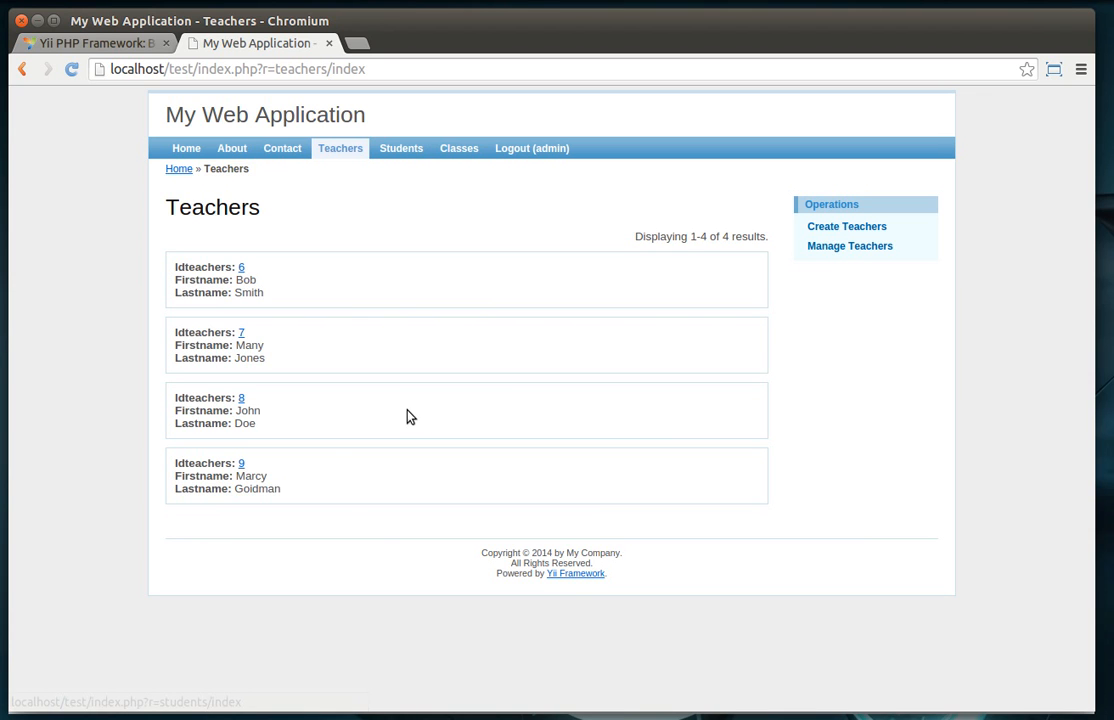
{"action": "mouse_move", "coordinate": [509, 398]}
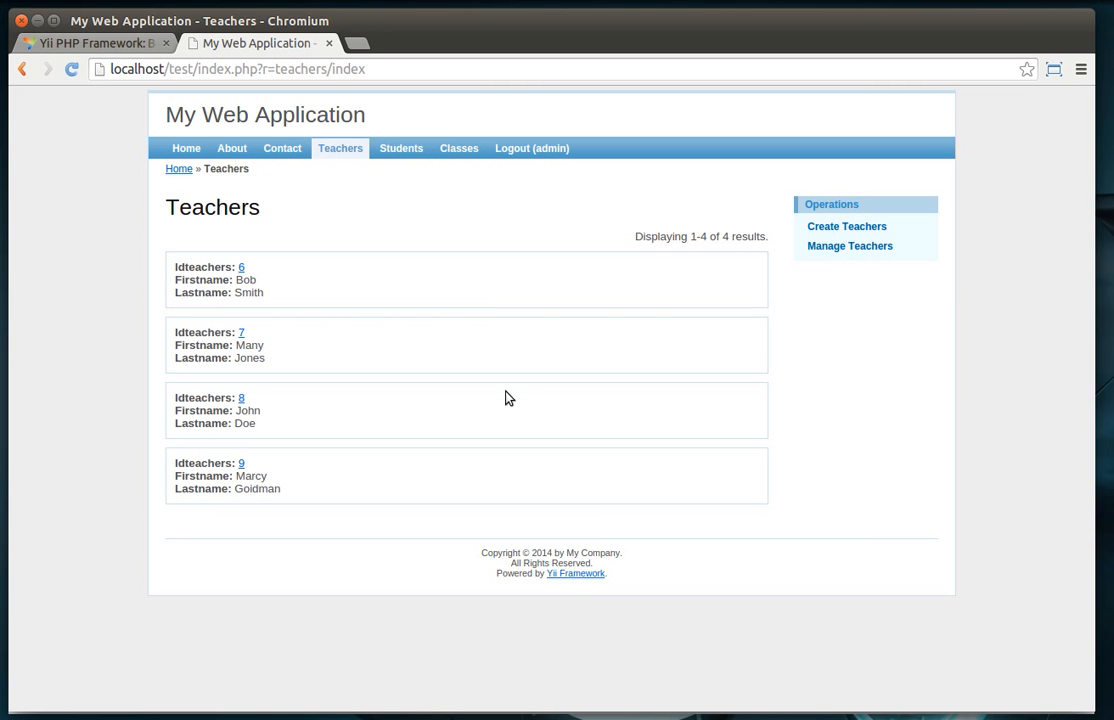
{"action": "mouse_move", "coordinate": [920, 328]}
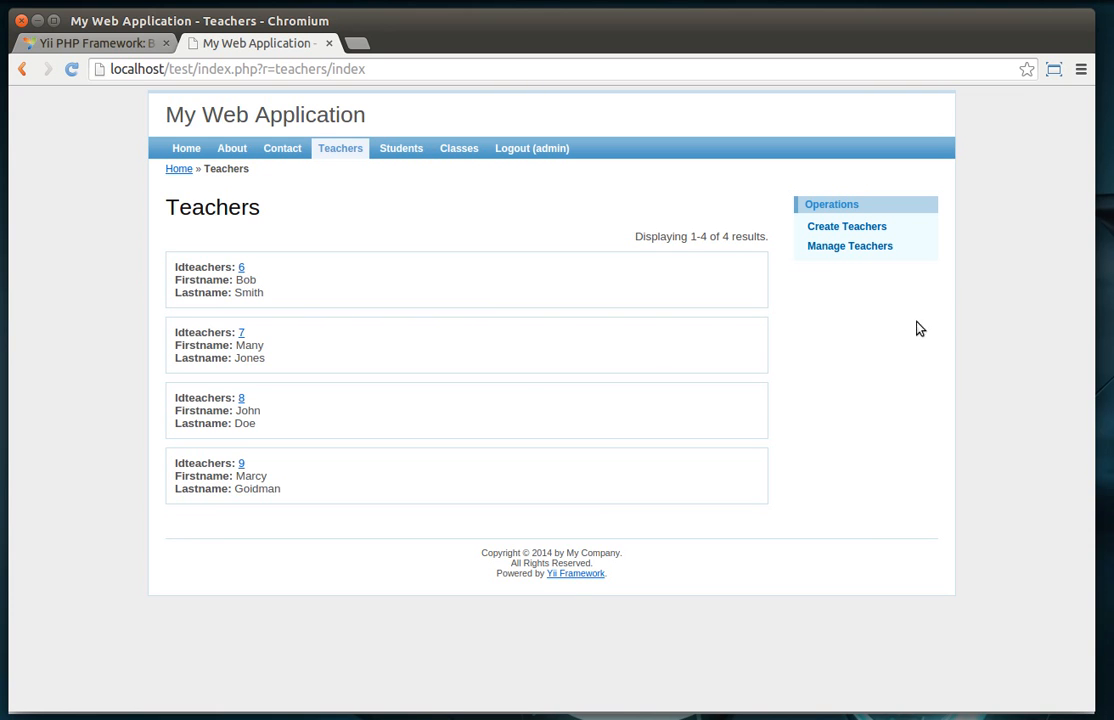
{"action": "mouse_move", "coordinate": [822, 224]}
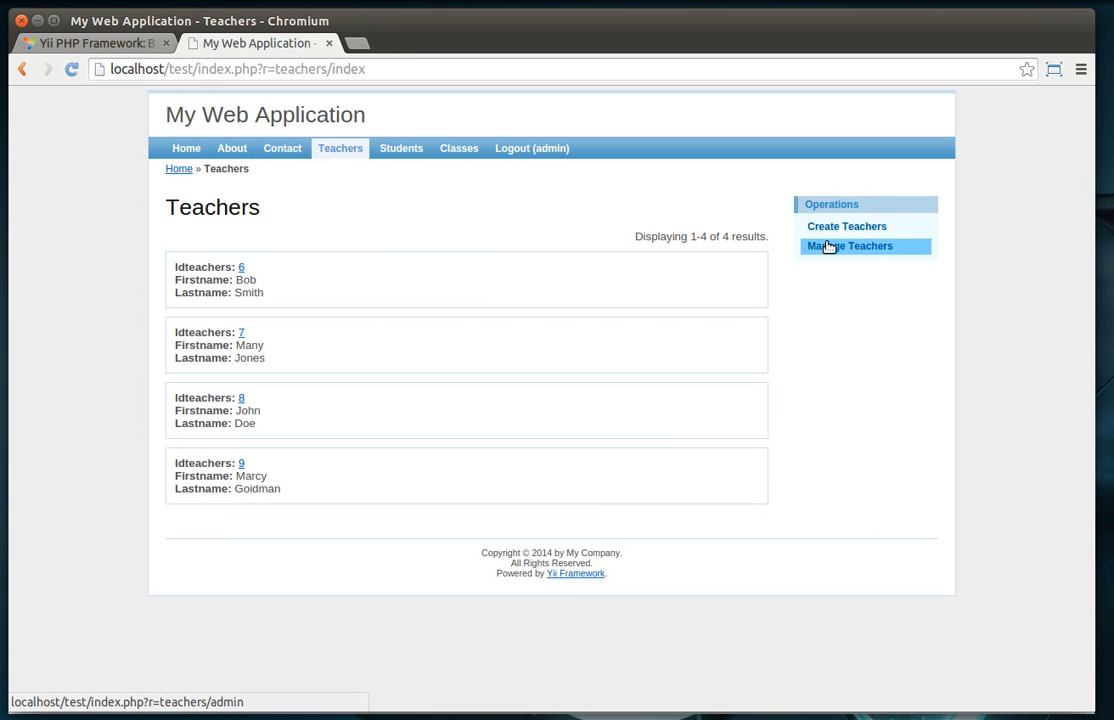
{"action": "left_click", "coordinate": [850, 246]}
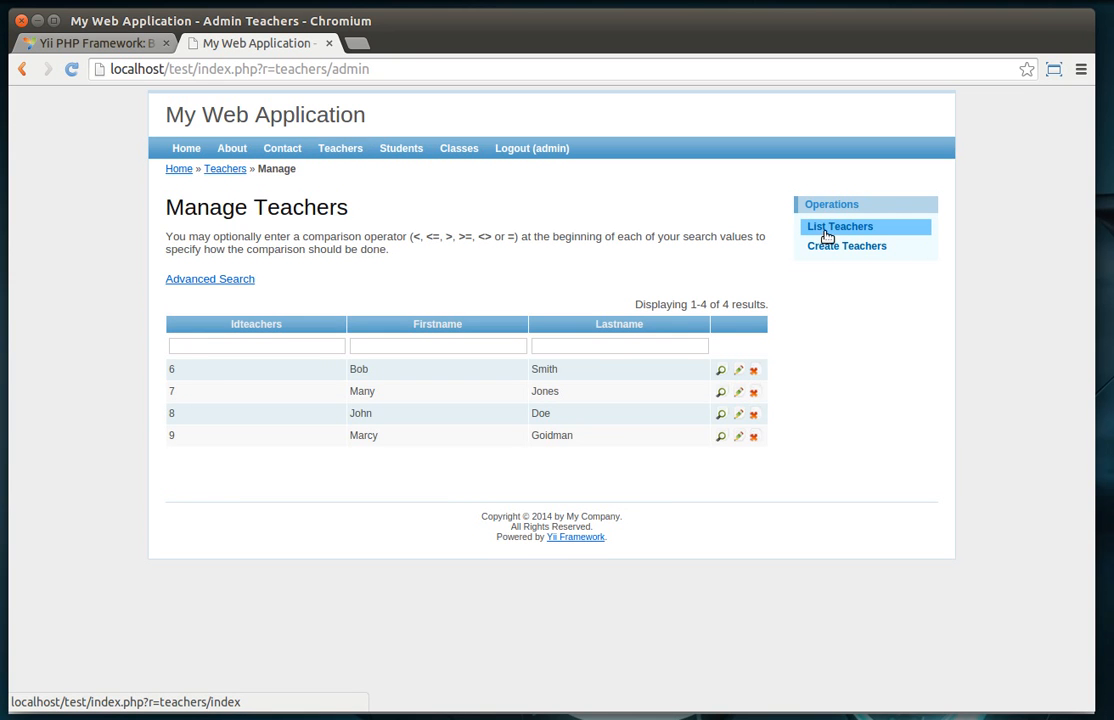
{"action": "left_click", "coordinate": [840, 226]}
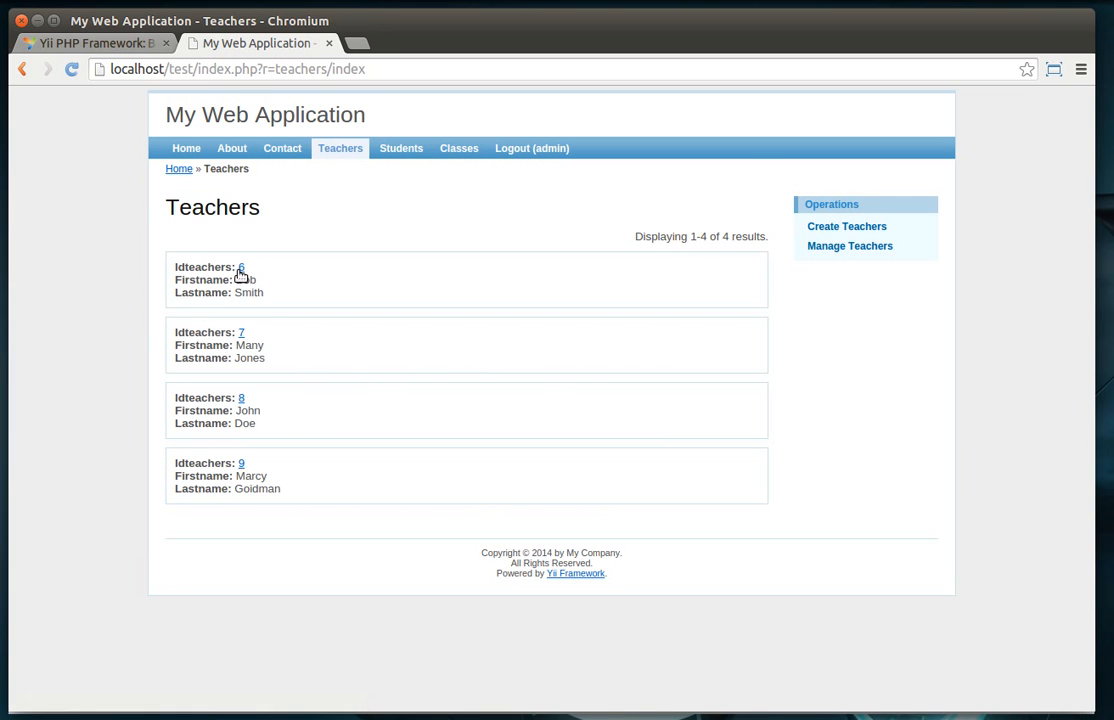
{"action": "left_click", "coordinate": [241, 267]}
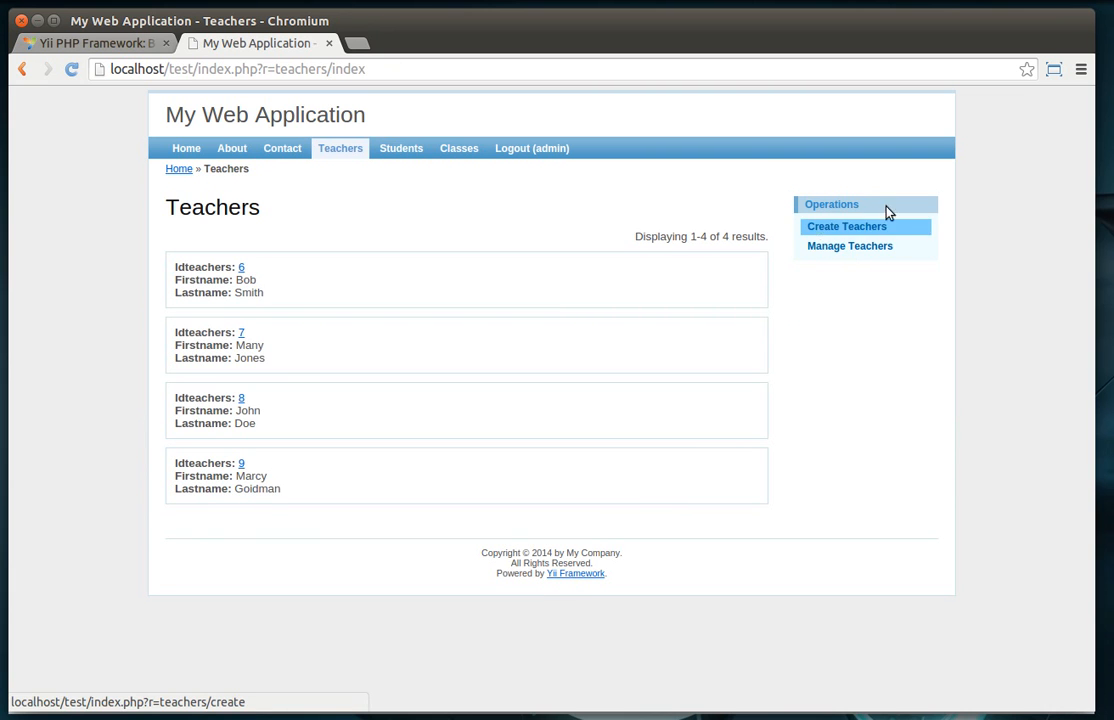
{"action": "mouse_move", "coordinate": [50, 518]}
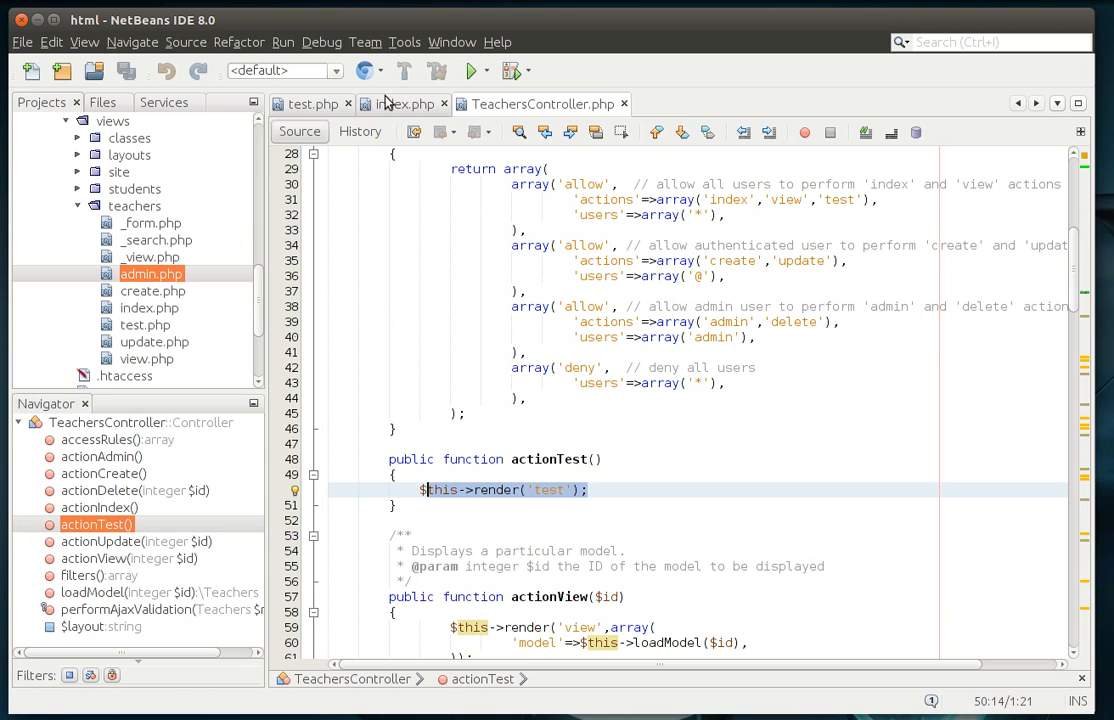
- Select the $this->menu block in index.php and mark the first item's label key
{"action": "left_click", "coordinate": [401, 104]}
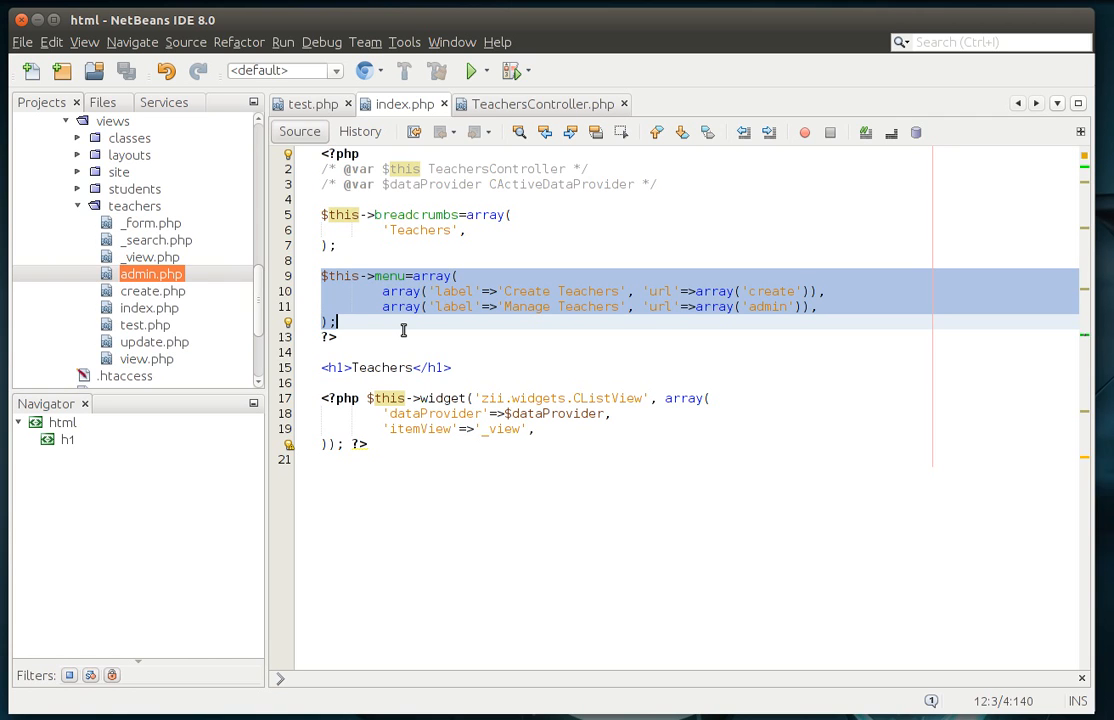
{"action": "left_click", "coordinate": [381, 321]}
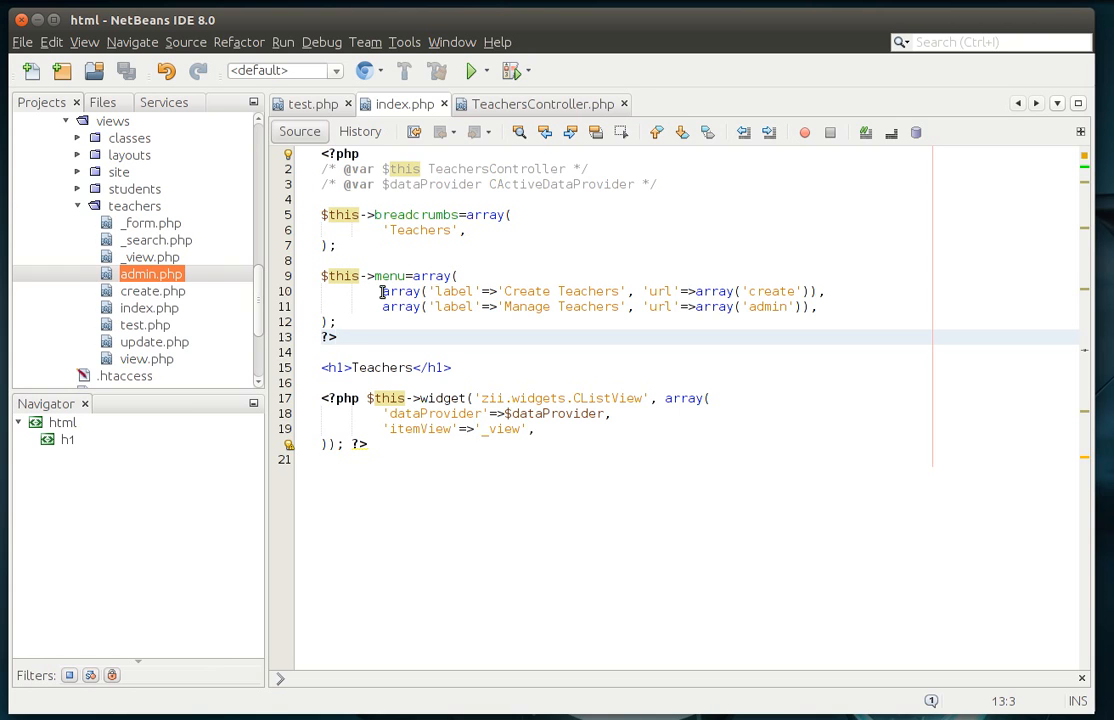
{"action": "left_click_drag", "start_coordinate": [381, 291], "coordinate": [820, 306]}
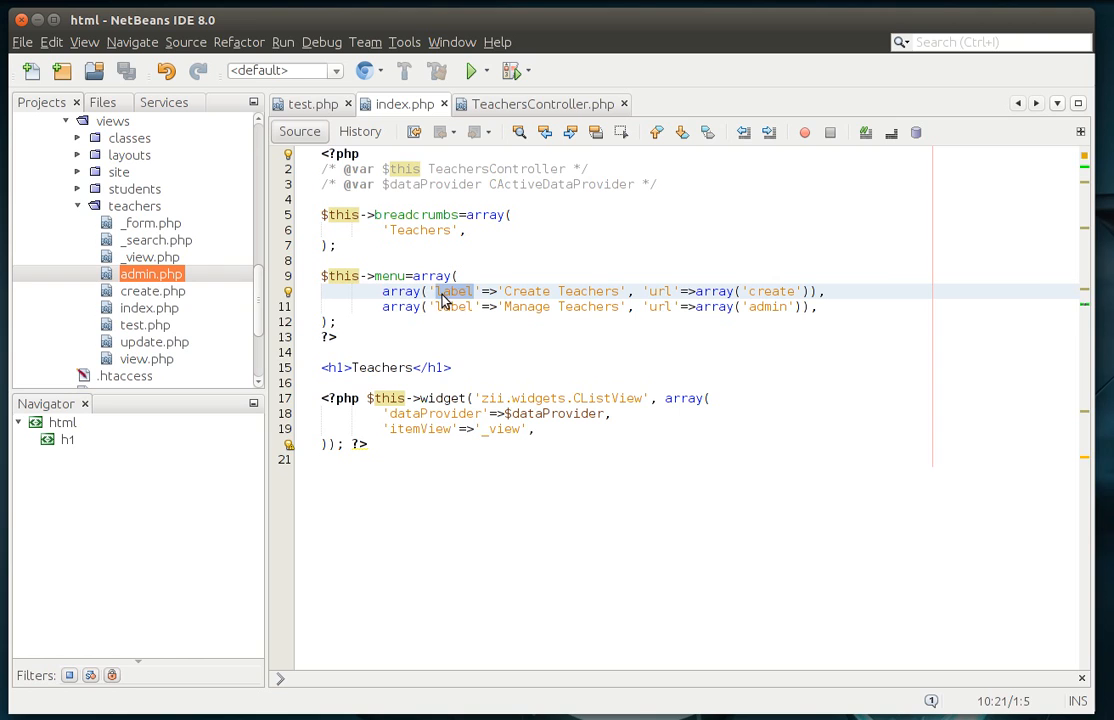
{"action": "double_click", "coordinate": [660, 291]}
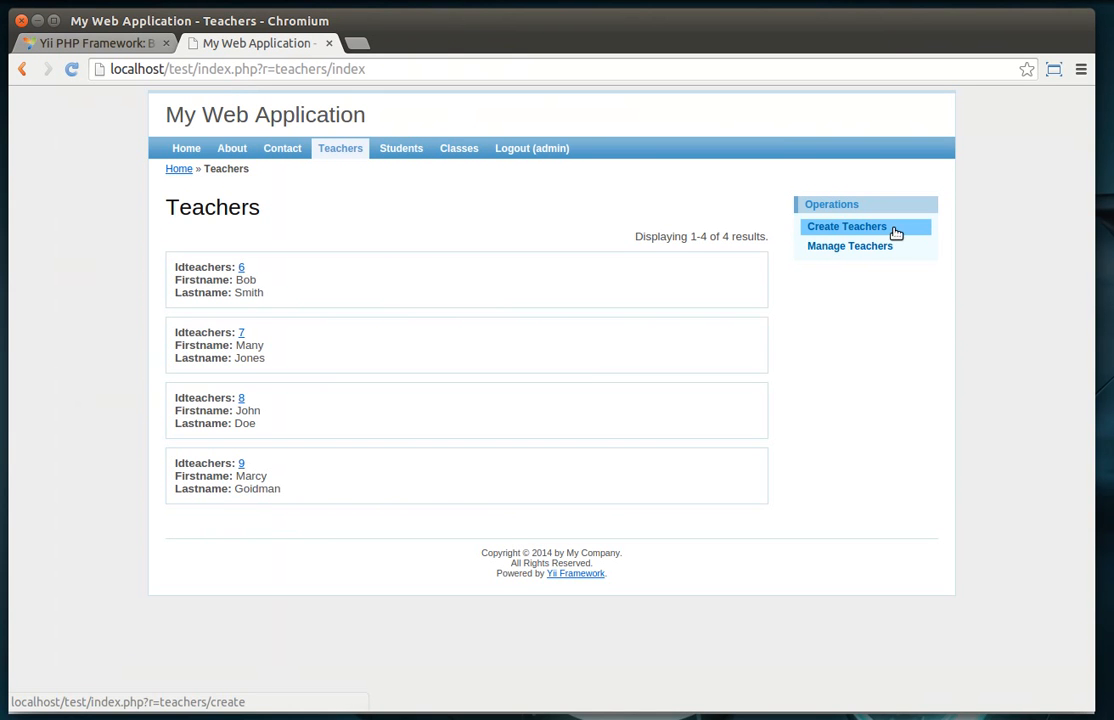
{"action": "mouse_move", "coordinate": [877, 232]}
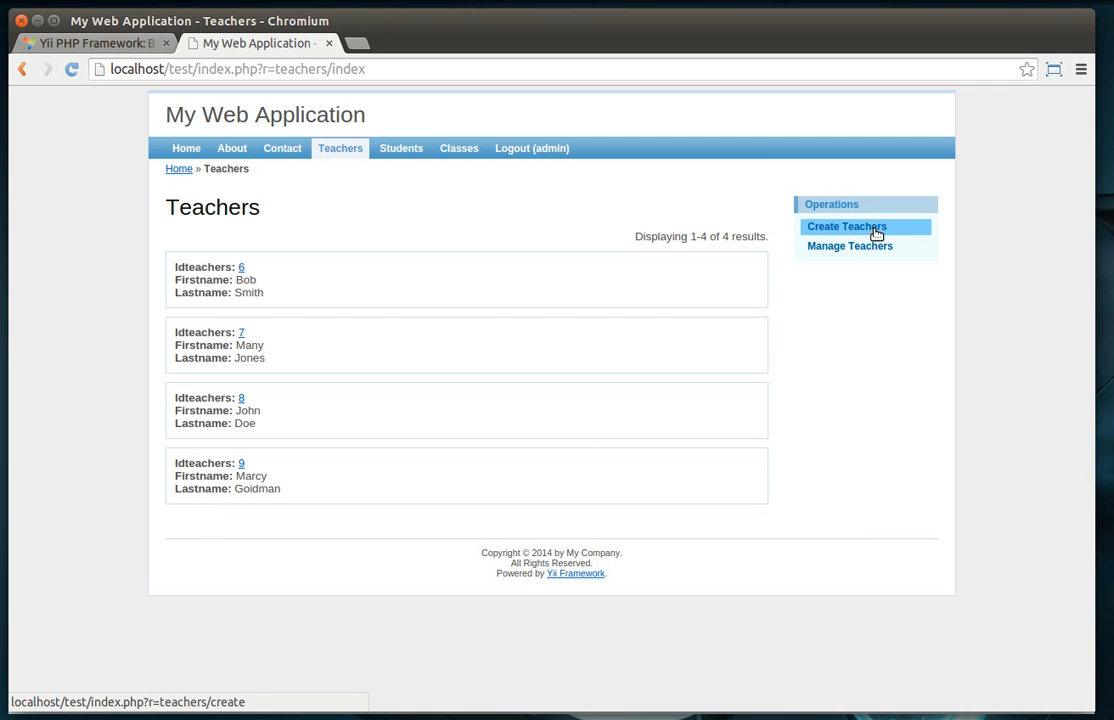
{"action": "left_click", "coordinate": [845, 226]}
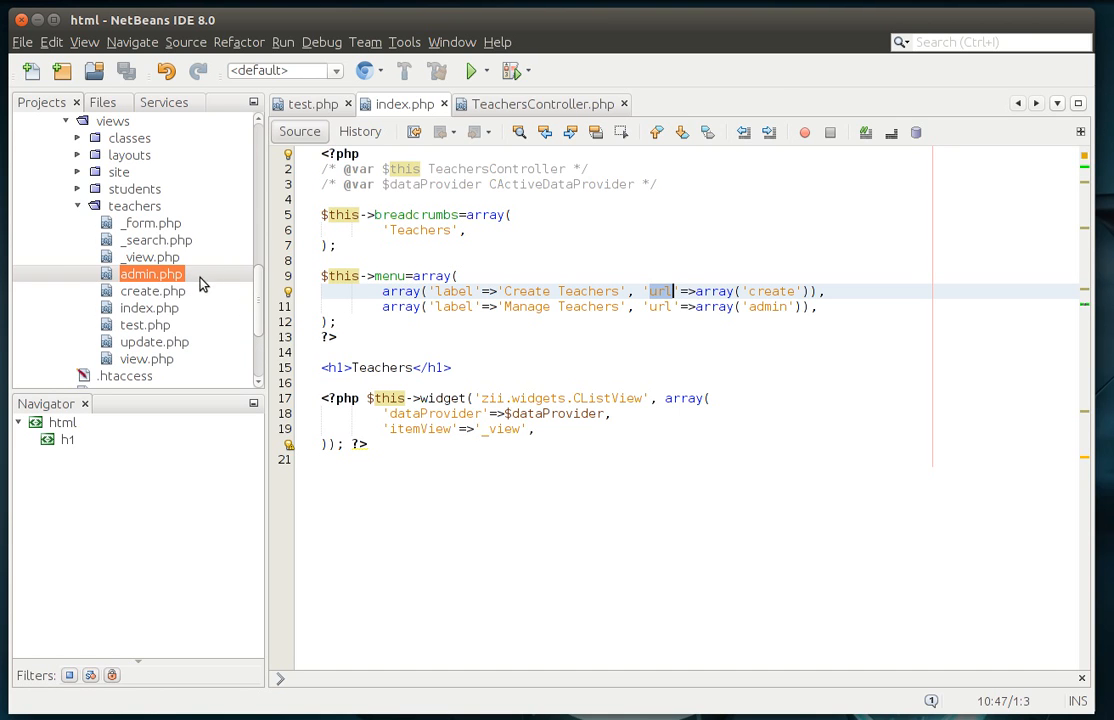
{"action": "mouse_move", "coordinate": [168, 291]}
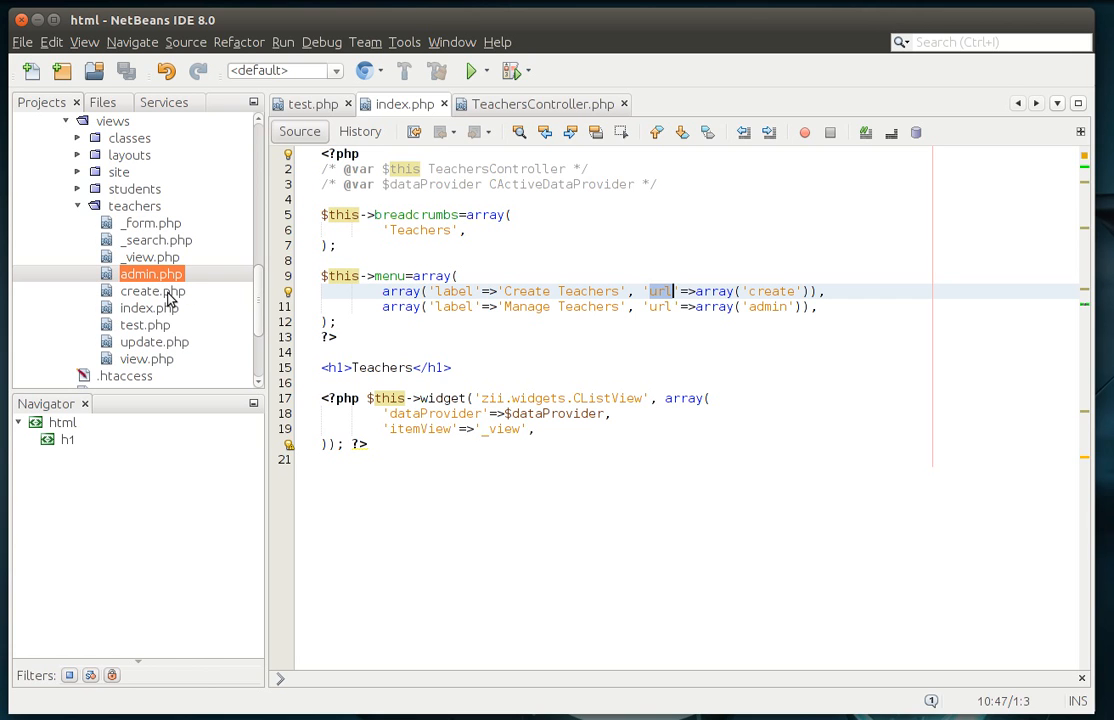
{"action": "mouse_move", "coordinate": [160, 341]}
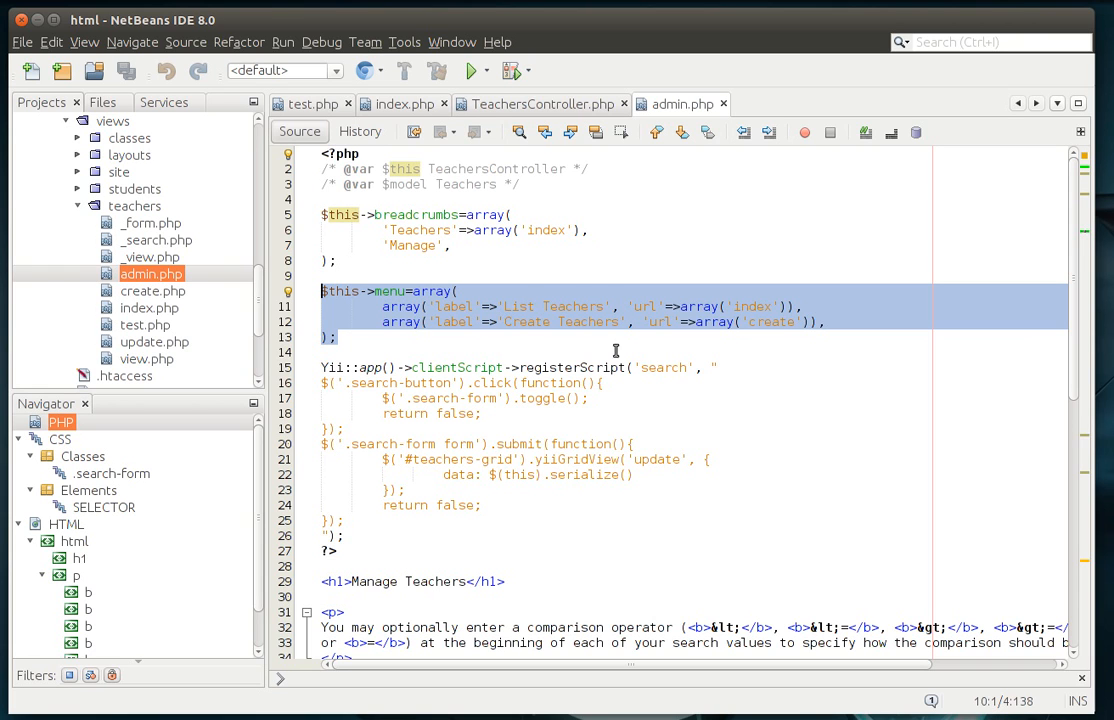
{"action": "mouse_move", "coordinate": [492, 320]}
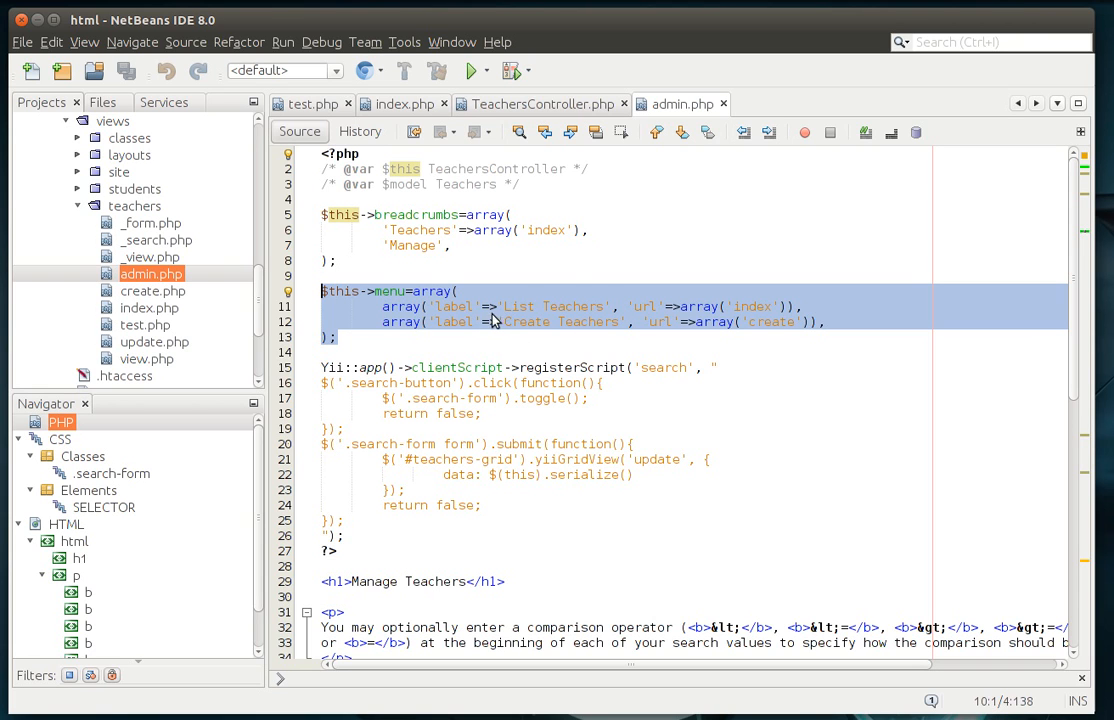
- Return to index.php to duplicate the Manage Teachers menu line
{"action": "left_click", "coordinate": [535, 104]}
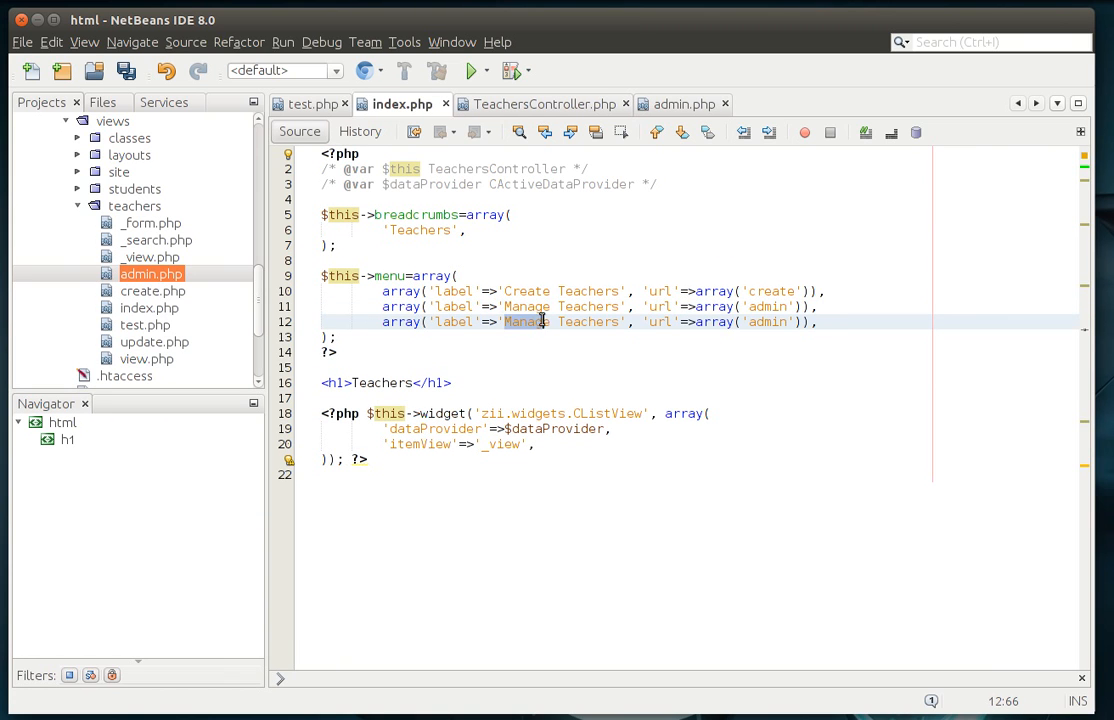
- Label the third menu item 'Test' with url 'test', drop the stray 'control/' prefix, and save
{"action": "type", "text": "Test"}
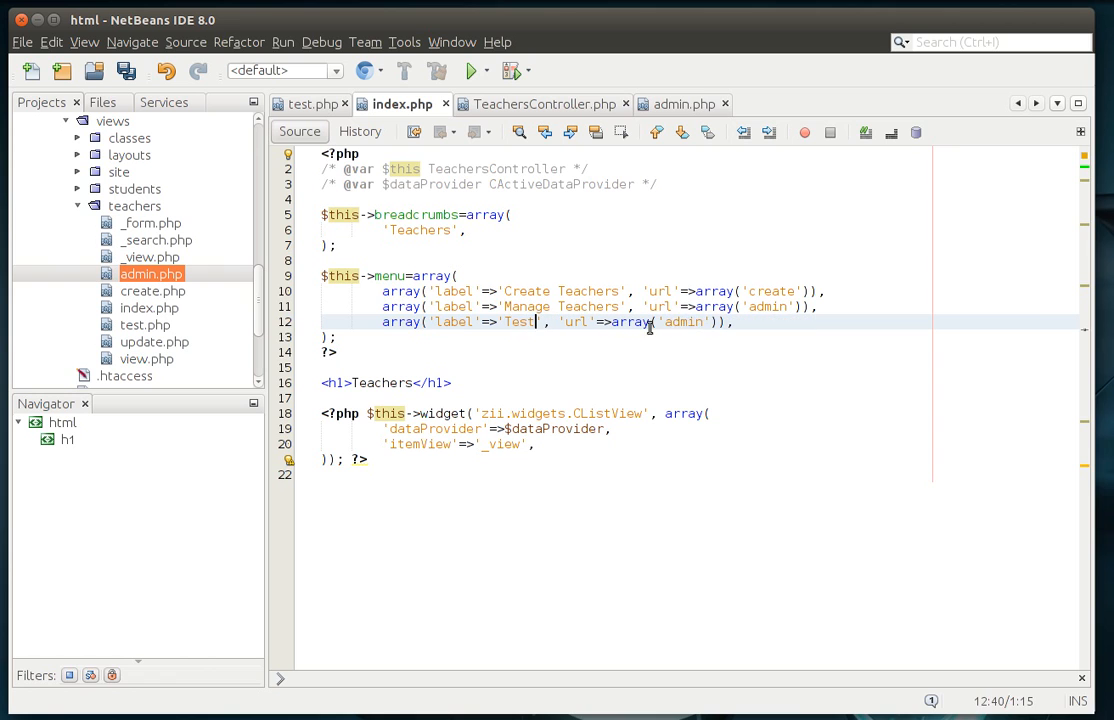
{"action": "type", "text": "test"}
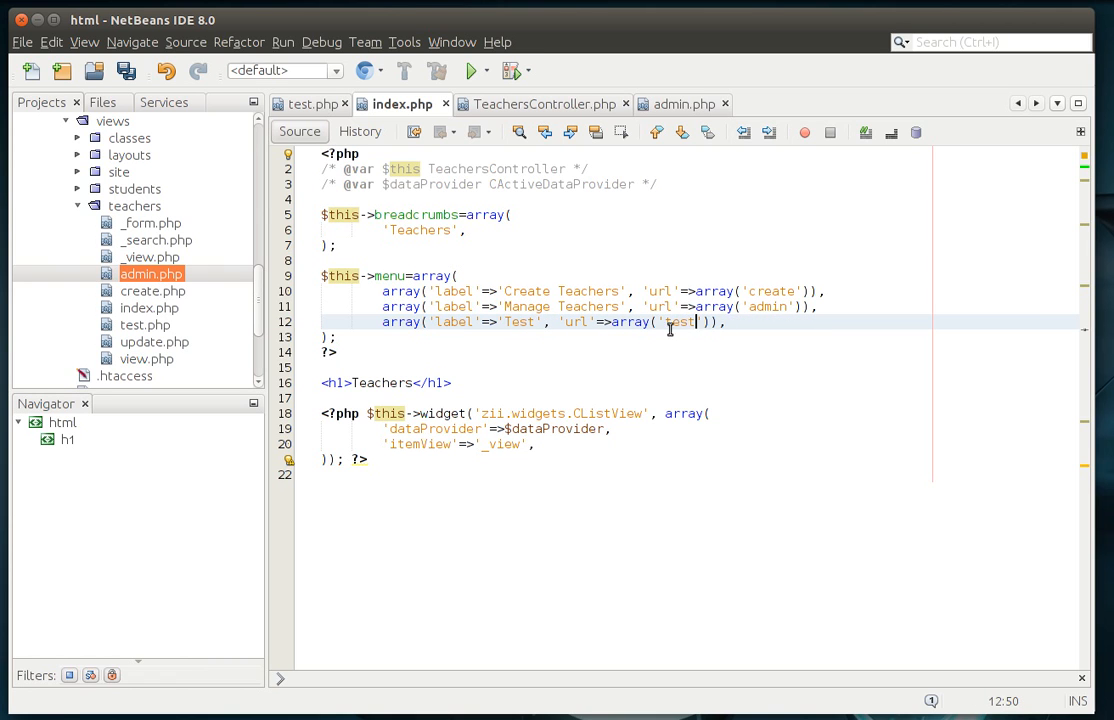
{"action": "key", "text": "ctrl+s"}
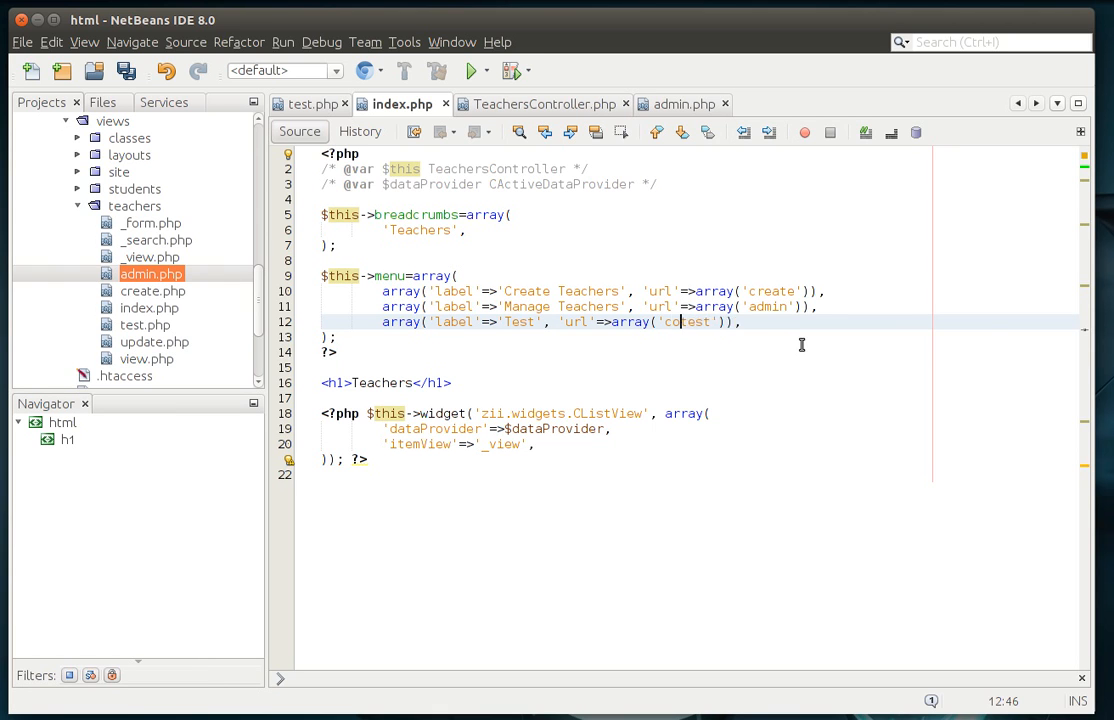
{"action": "type", "text": "control/"}
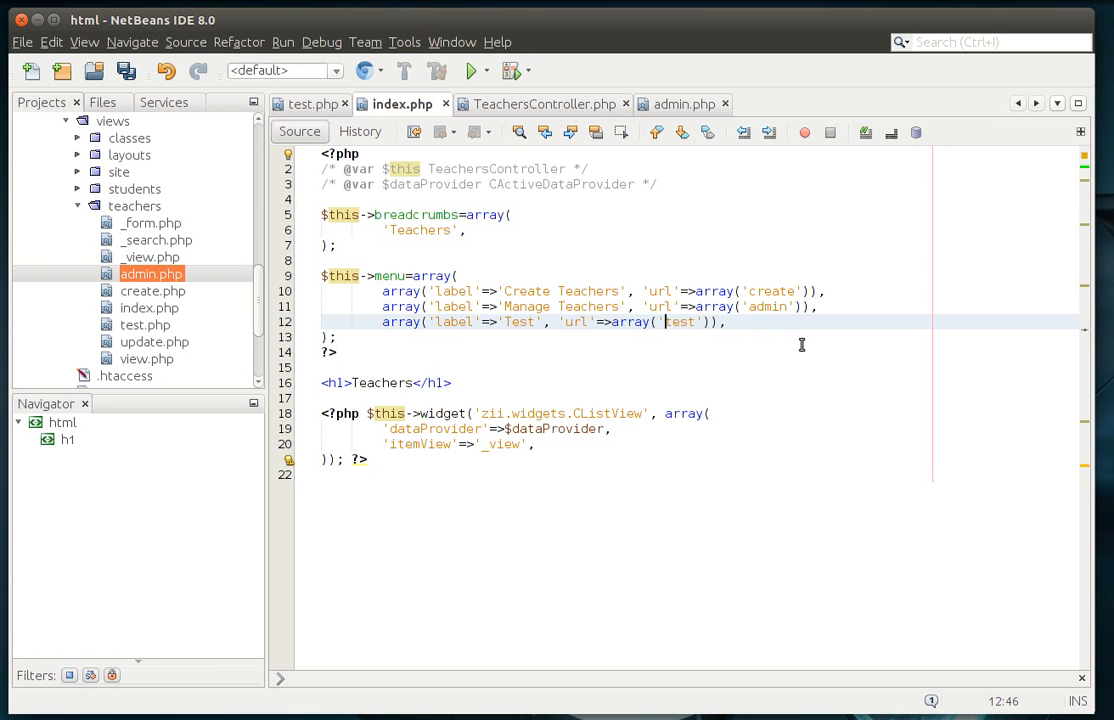
{"action": "key", "text": "ctrl+s"}
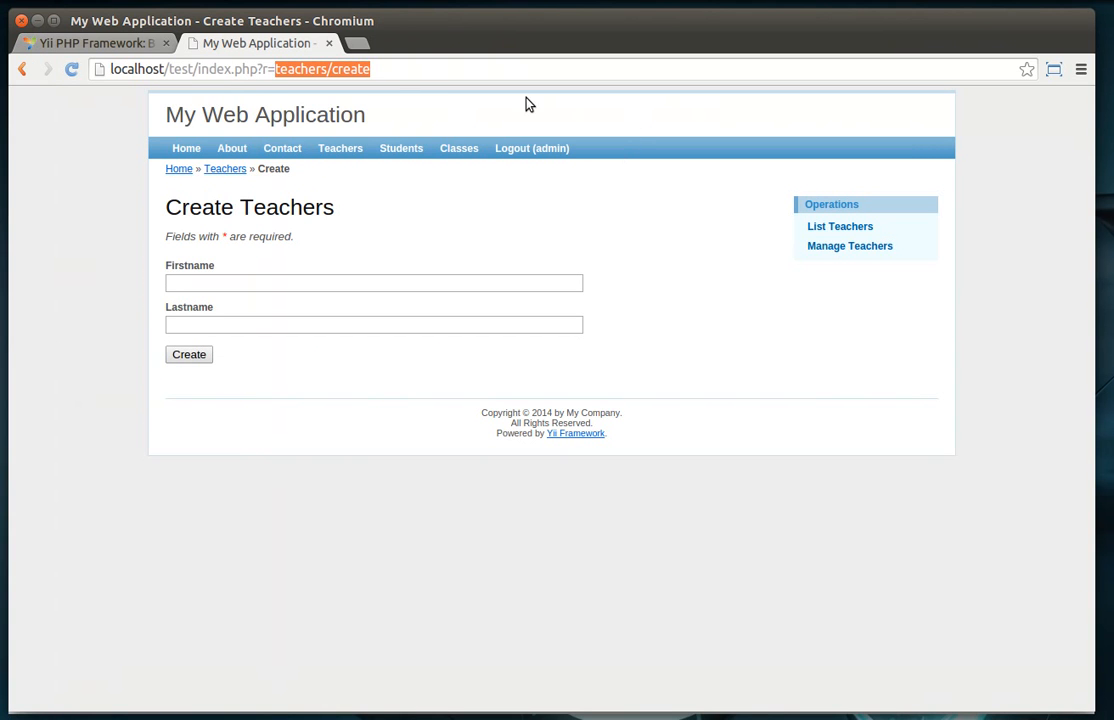
- Visit the new Test page from the Teachers list, return, and go to Manage Teachers
{"action": "left_click", "coordinate": [340, 148]}
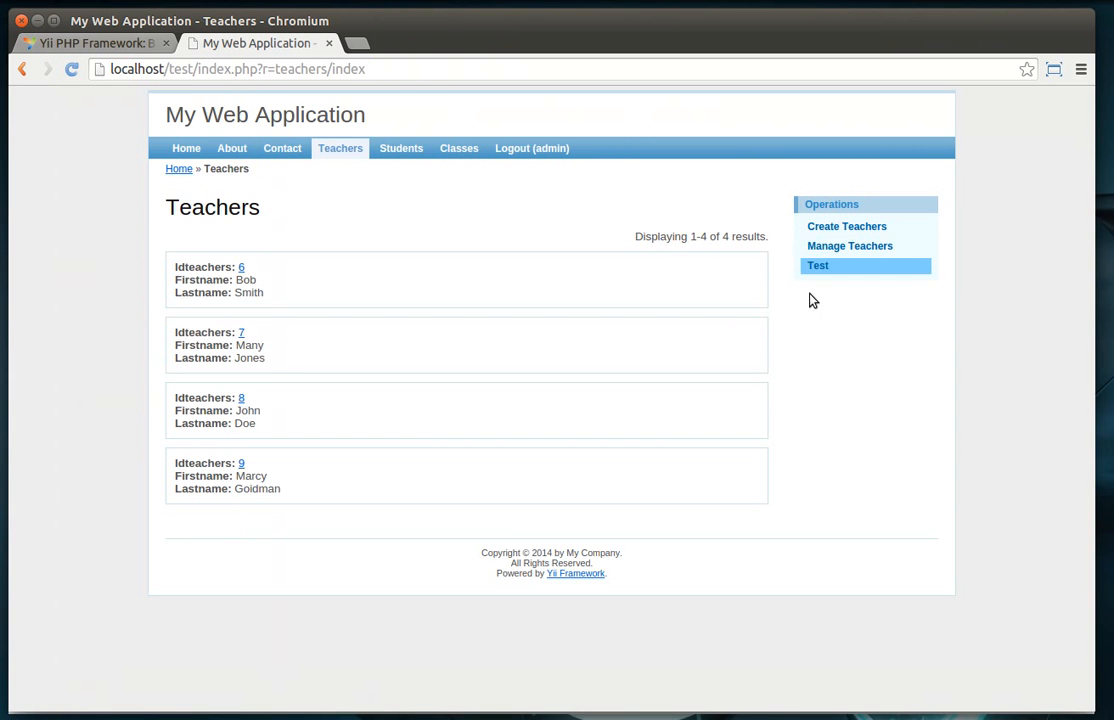
{"action": "mouse_move", "coordinate": [820, 267]}
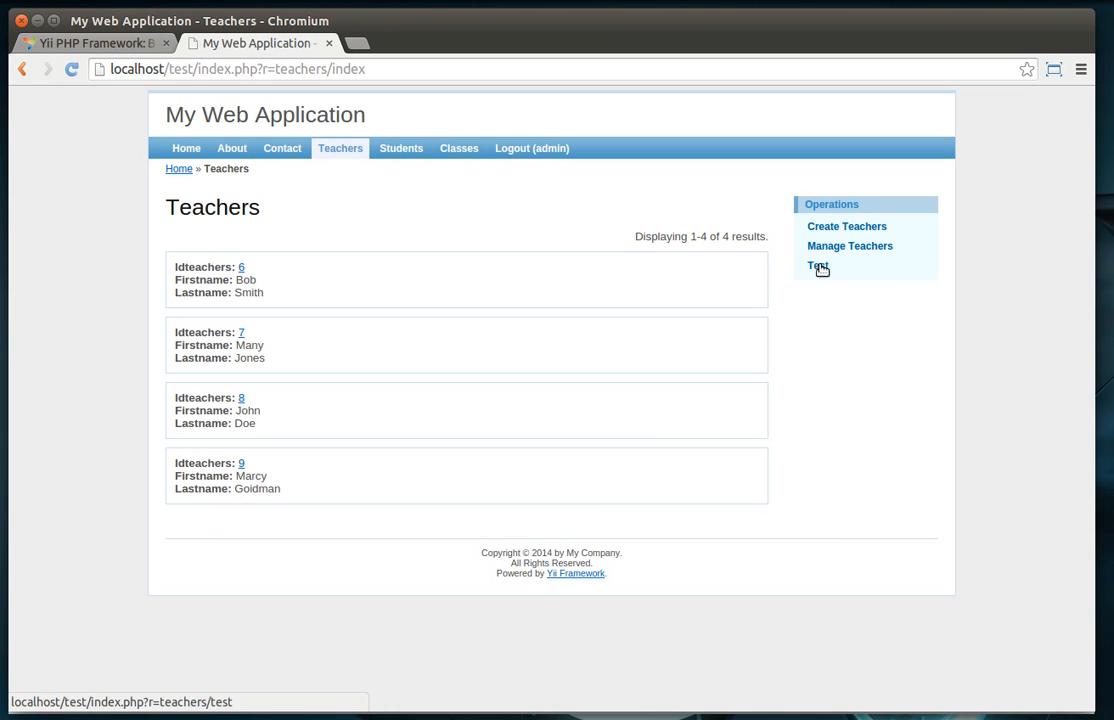
{"action": "left_click", "coordinate": [815, 266]}
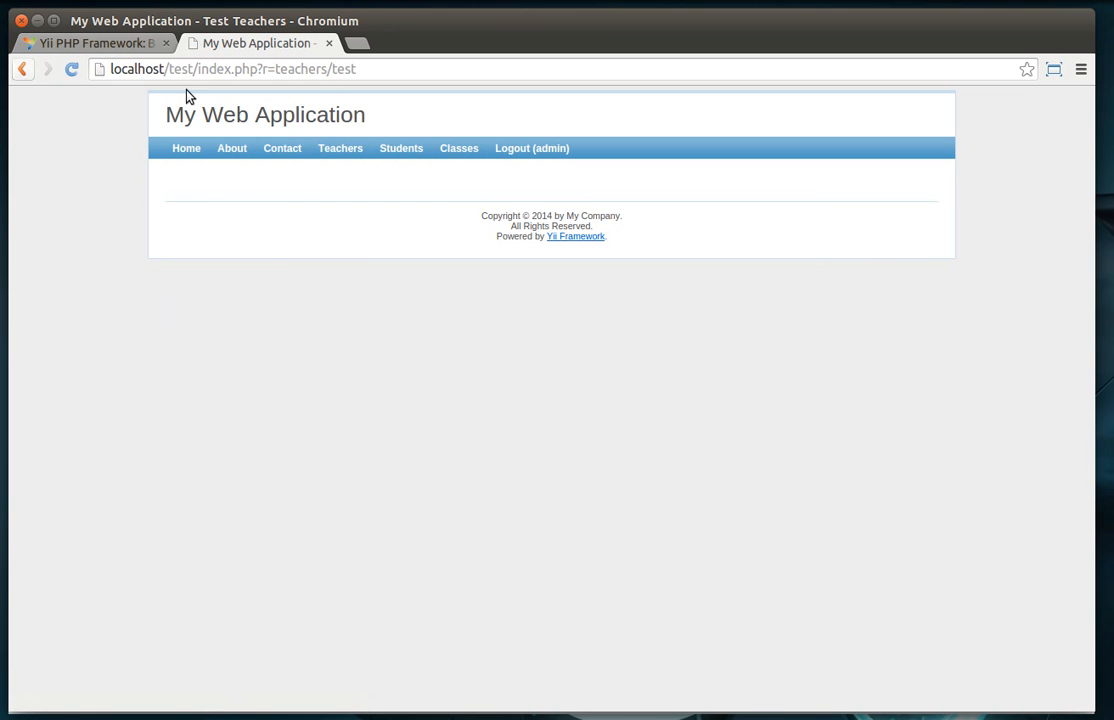
{"action": "left_click", "coordinate": [340, 148]}
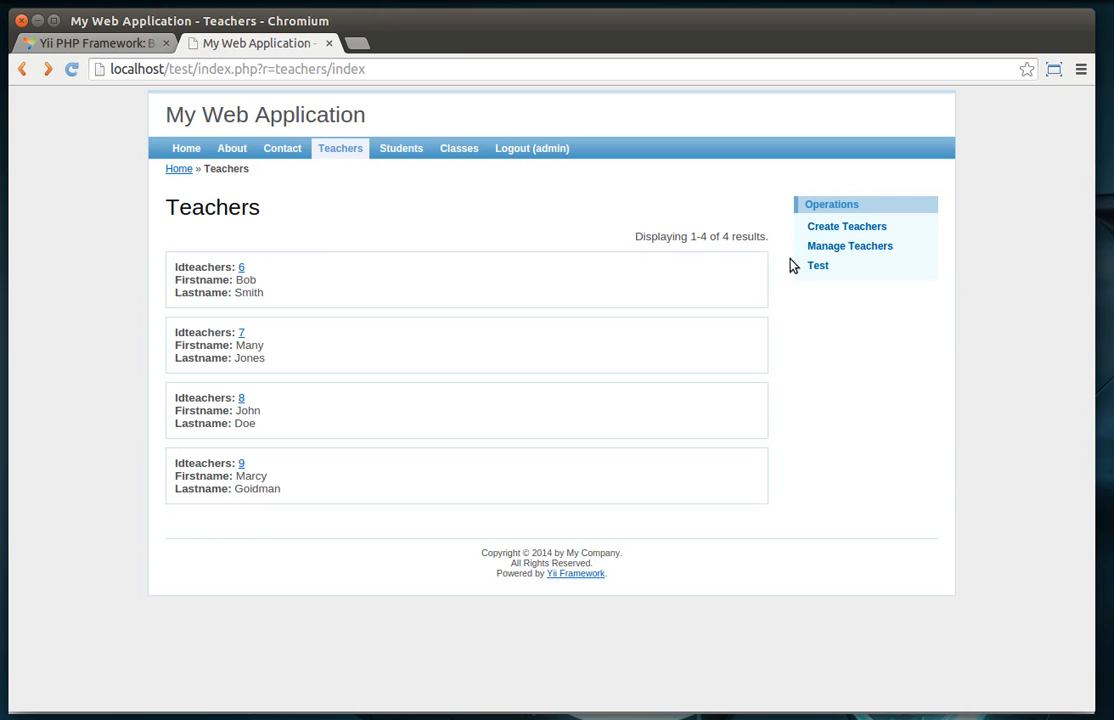
{"action": "mouse_move", "coordinate": [841, 251]}
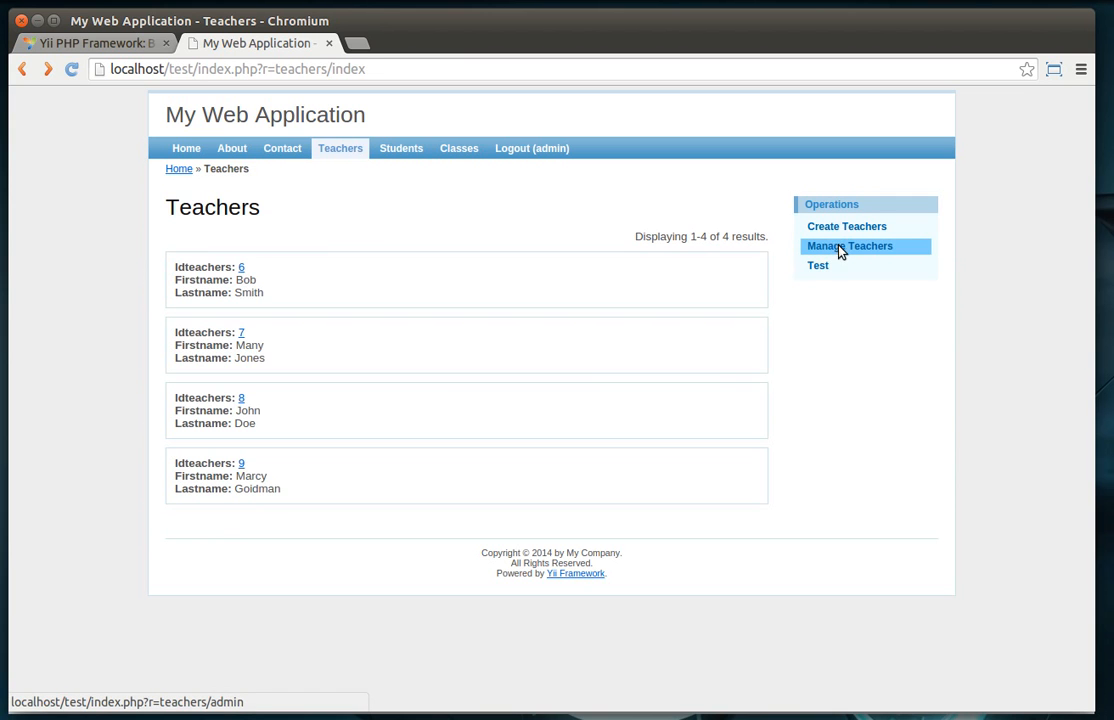
{"action": "left_click", "coordinate": [849, 246]}
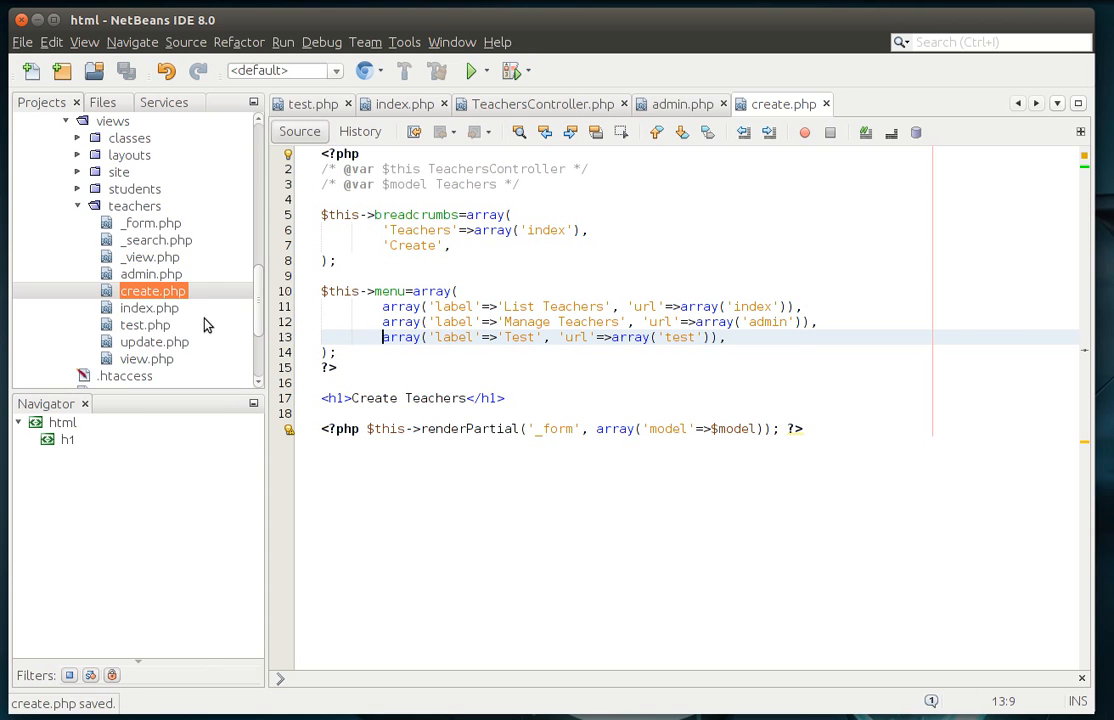
- Insert array('label'=>'Test', 'url'=>array('test')) after Manage Teachers in update.php
{"action": "left_click", "coordinate": [149, 307]}
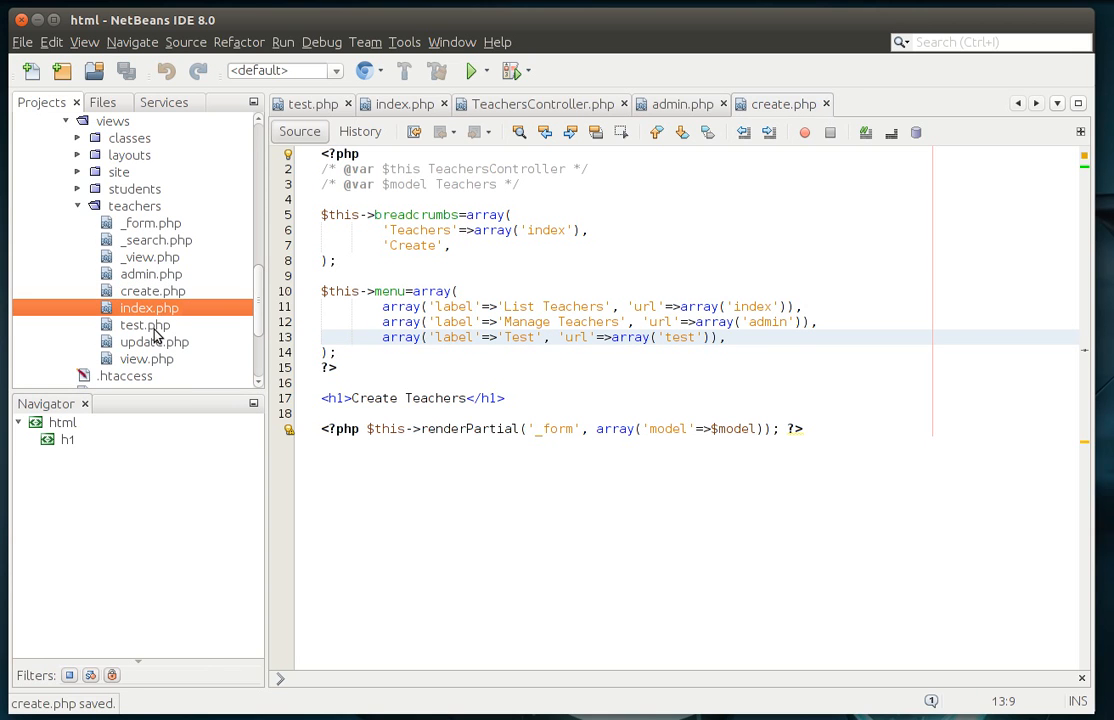
{"action": "double_click", "coordinate": [153, 342]}
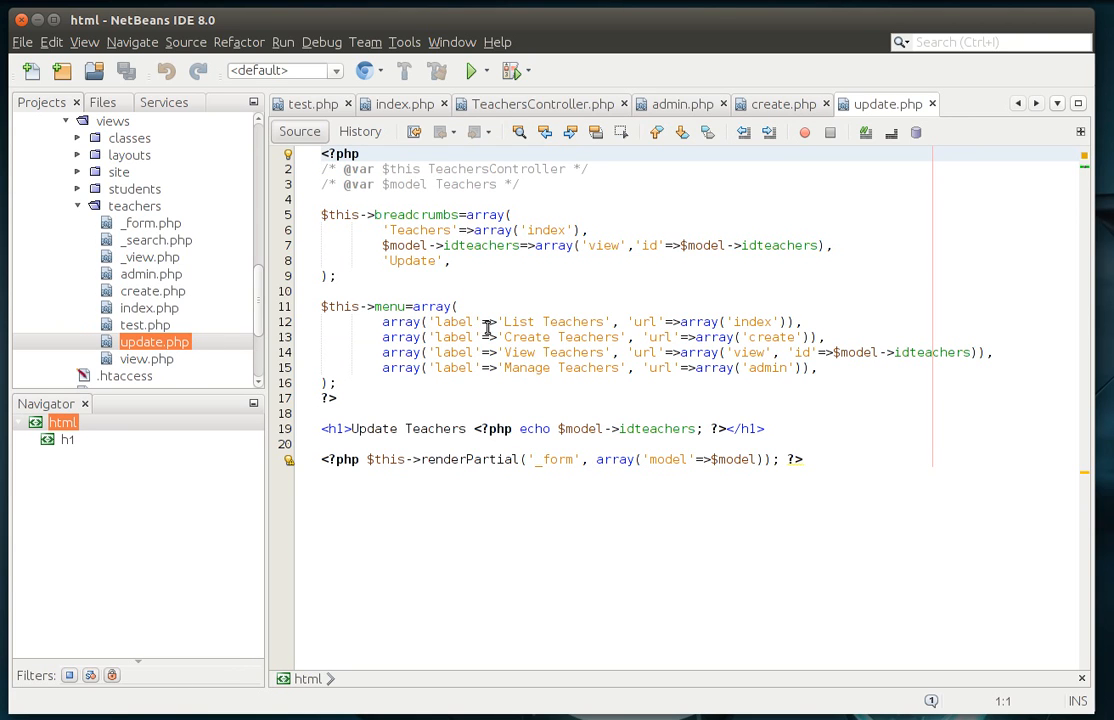
{"action": "mouse_move", "coordinate": [616, 360]}
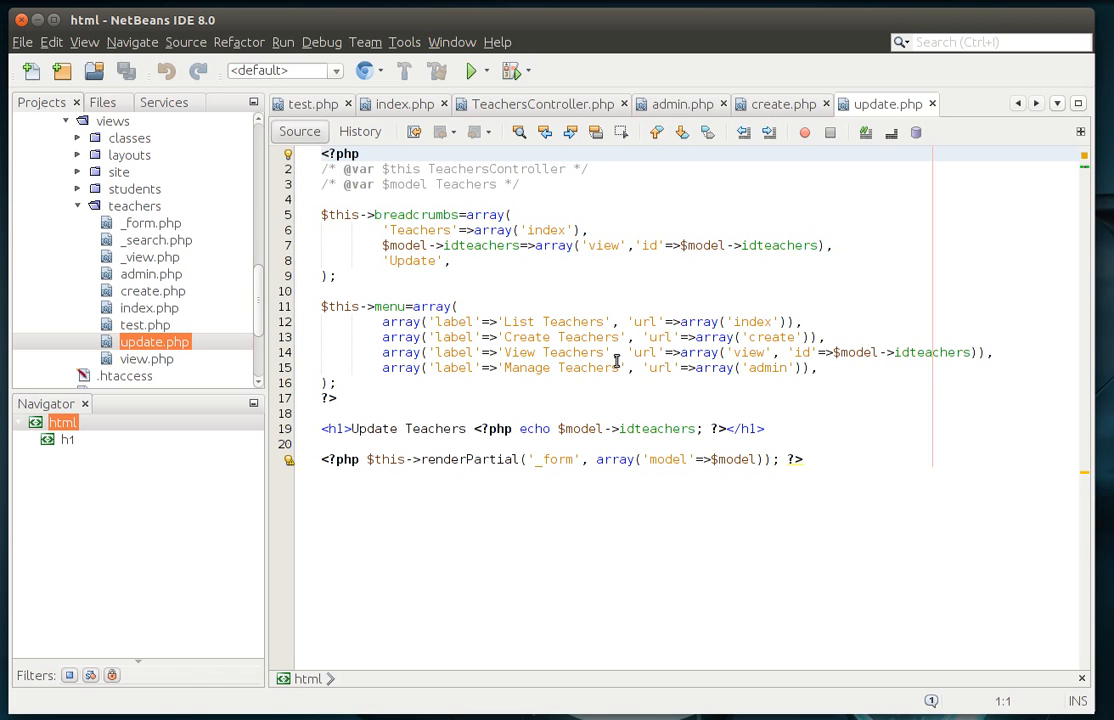
{"action": "key", "text": "Return"}
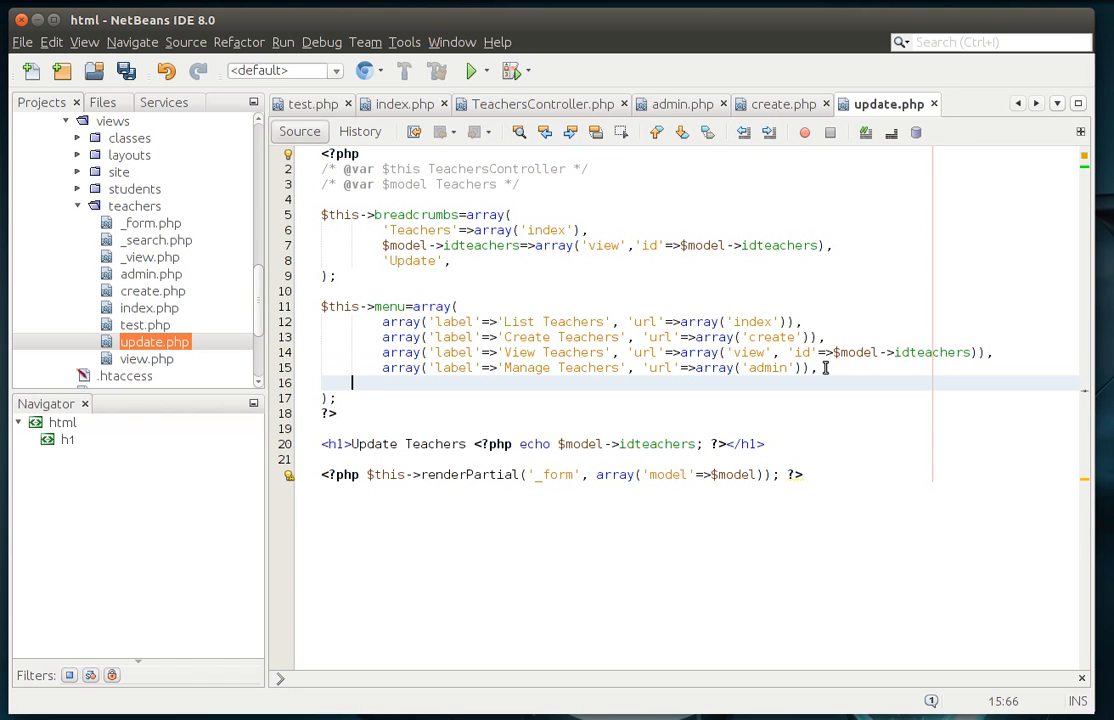
{"action": "type", "text": "array('label'=>'Test', 'url'=>array('test')),"}
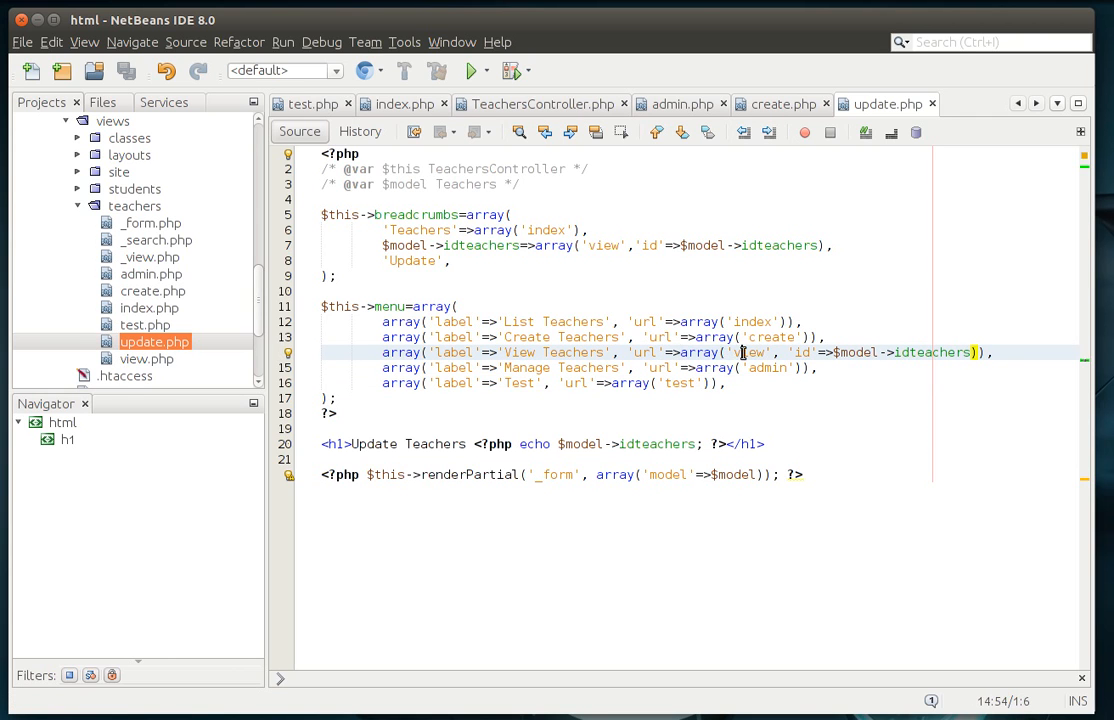
{"action": "double_click", "coordinate": [752, 352]}
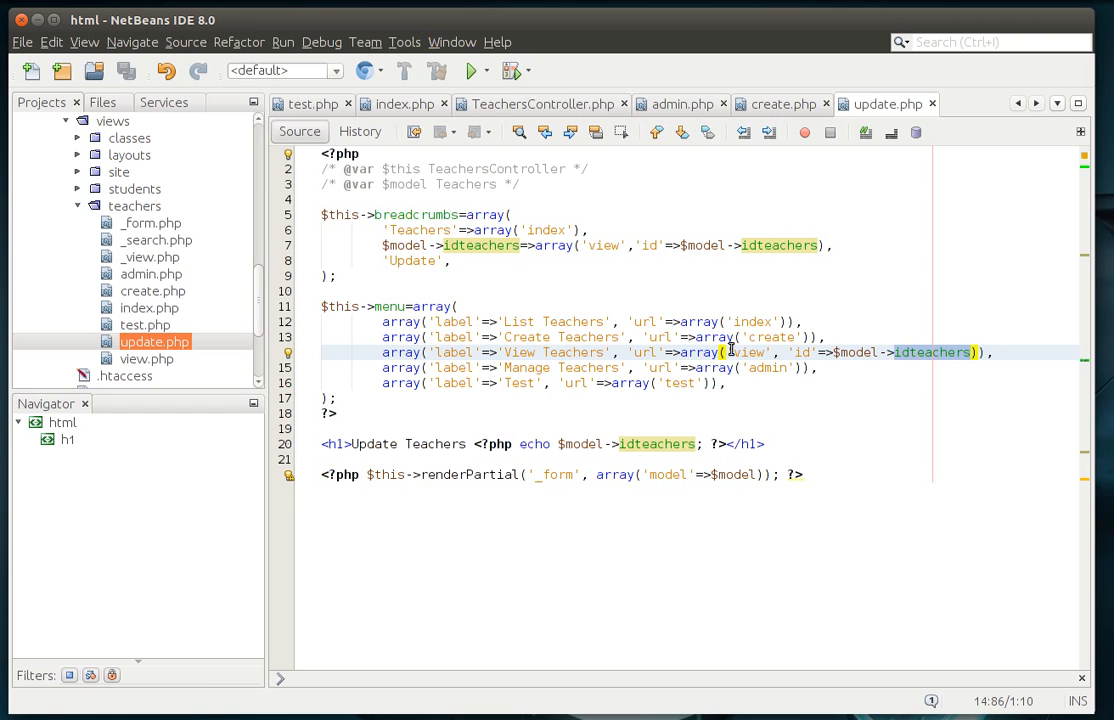
{"action": "left_click", "coordinate": [805, 352]}
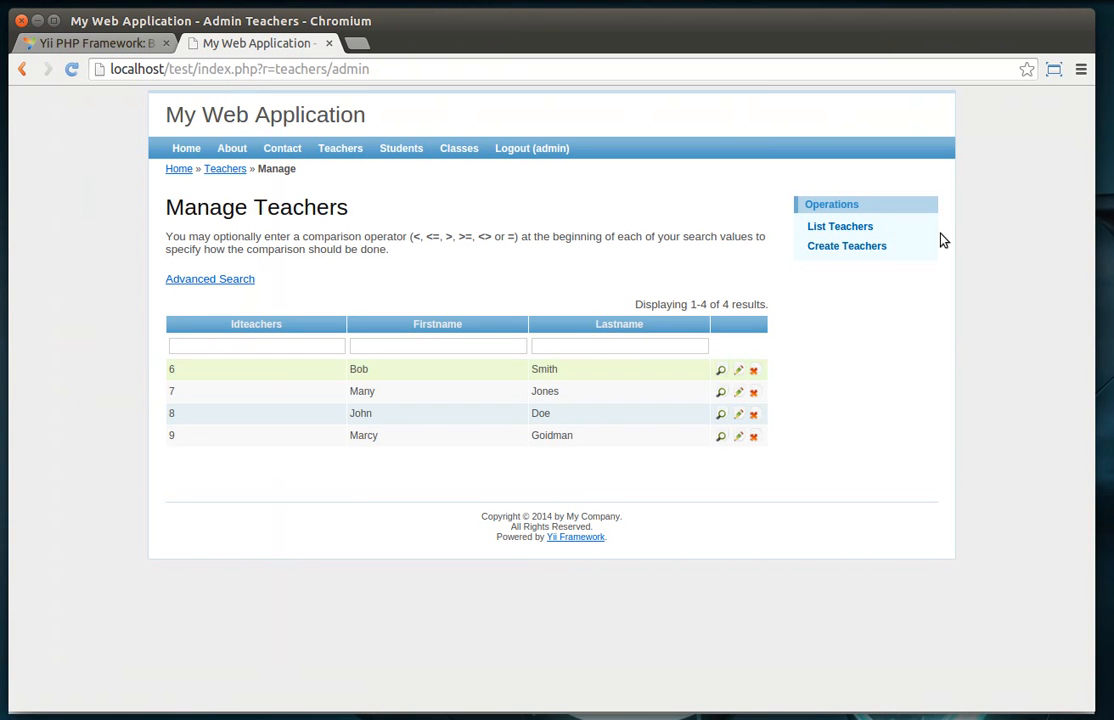
- View a teacher's details, return to the list, and reach teacher 7's detail page
{"action": "left_click", "coordinate": [721, 369]}
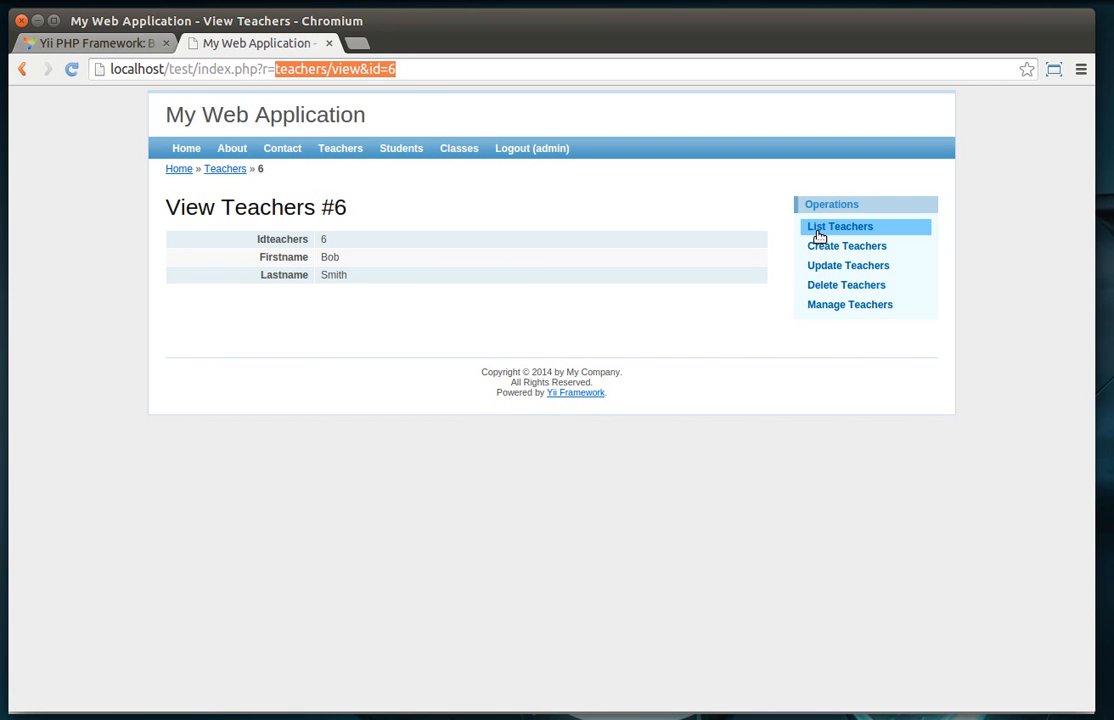
{"action": "left_click", "coordinate": [839, 226]}
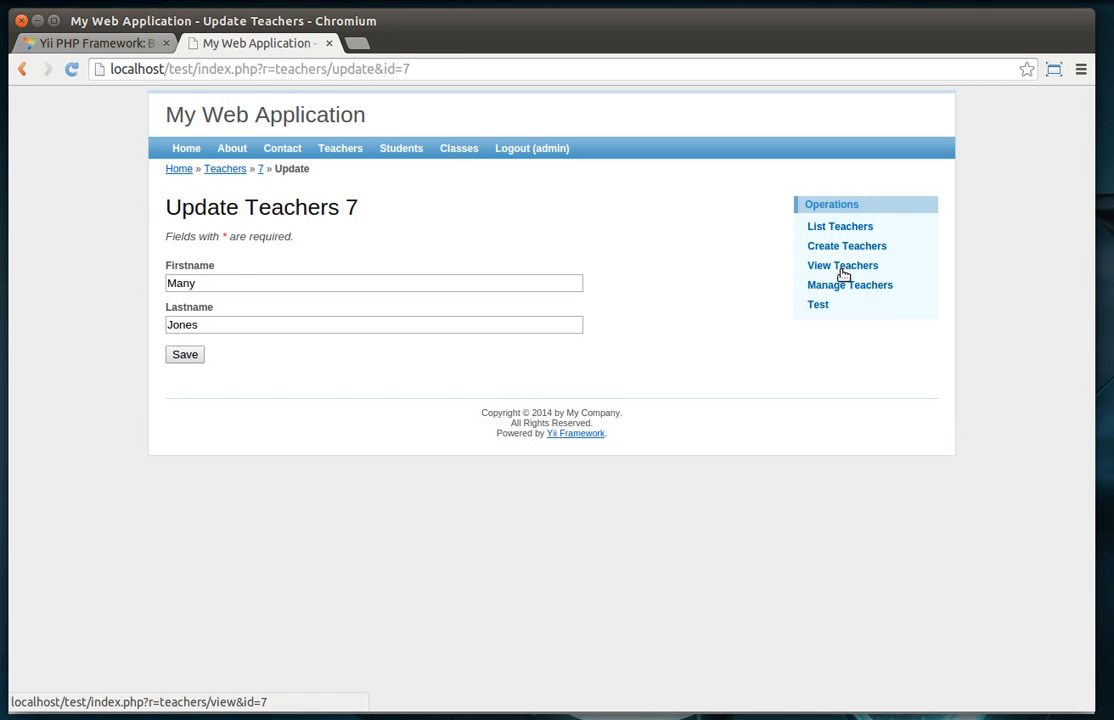
{"action": "mouse_move", "coordinate": [842, 268]}
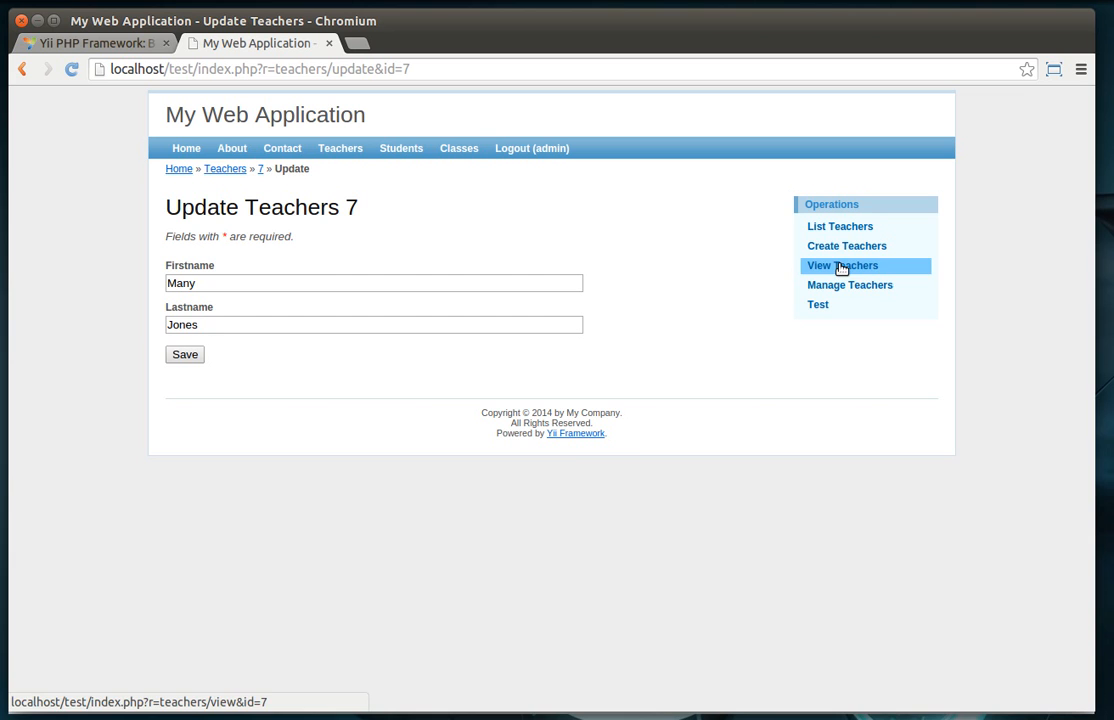
{"action": "mouse_move", "coordinate": [910, 283]}
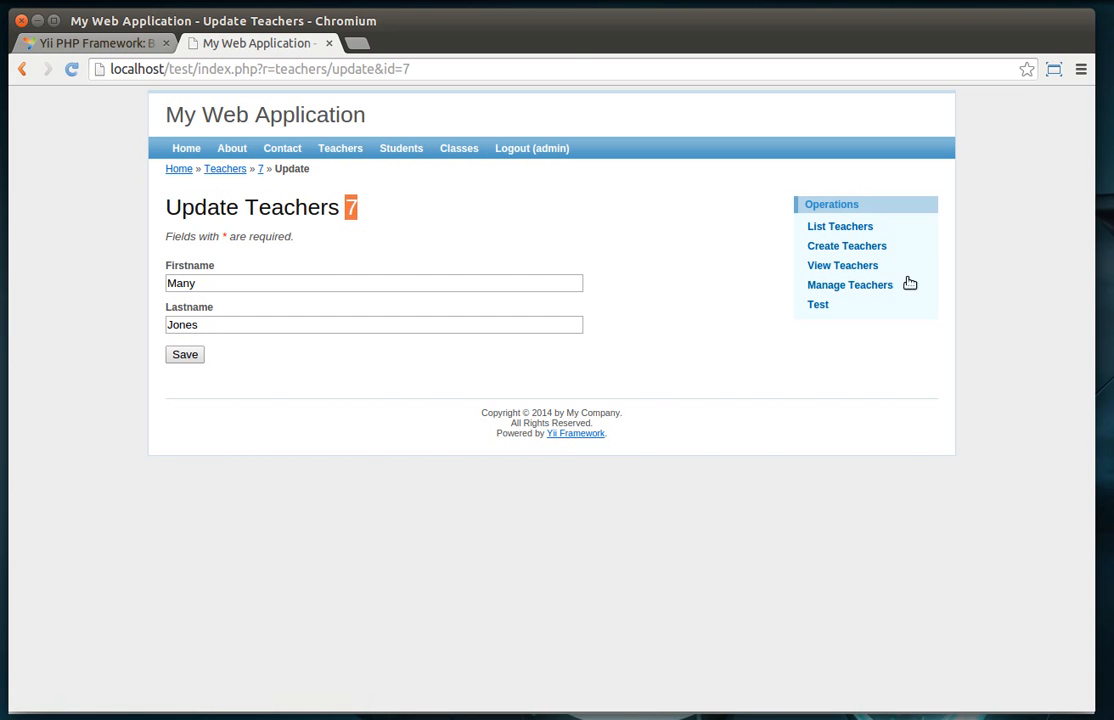
{"action": "left_click", "coordinate": [842, 265]}
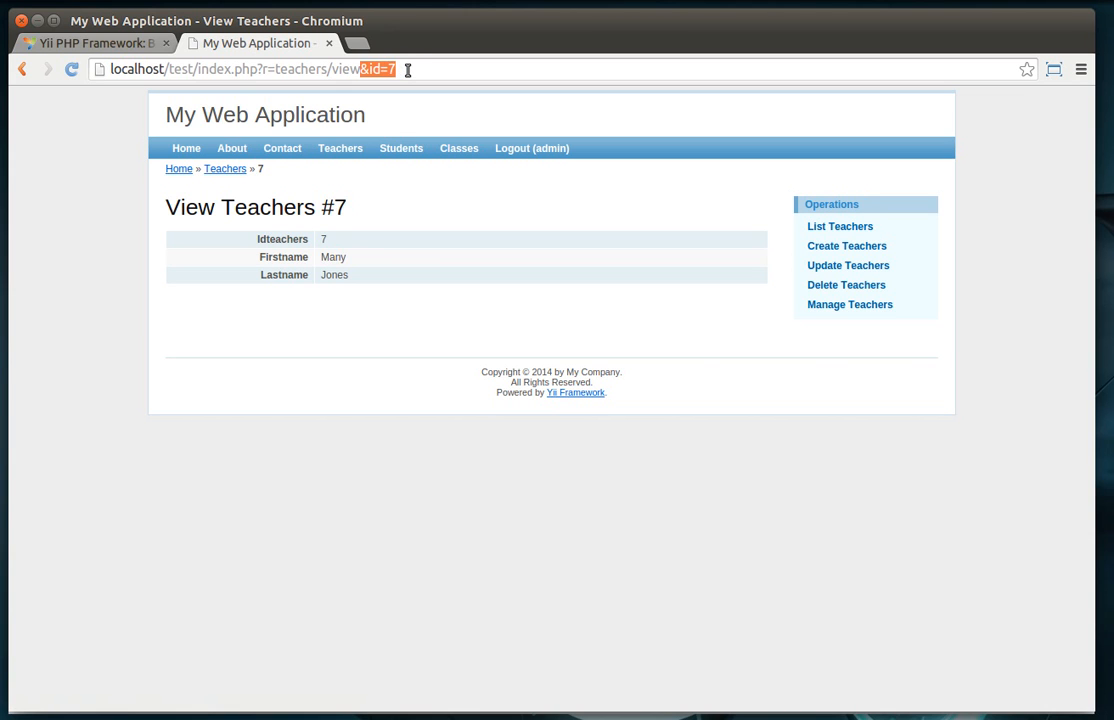
{"action": "mouse_move", "coordinate": [877, 272]}
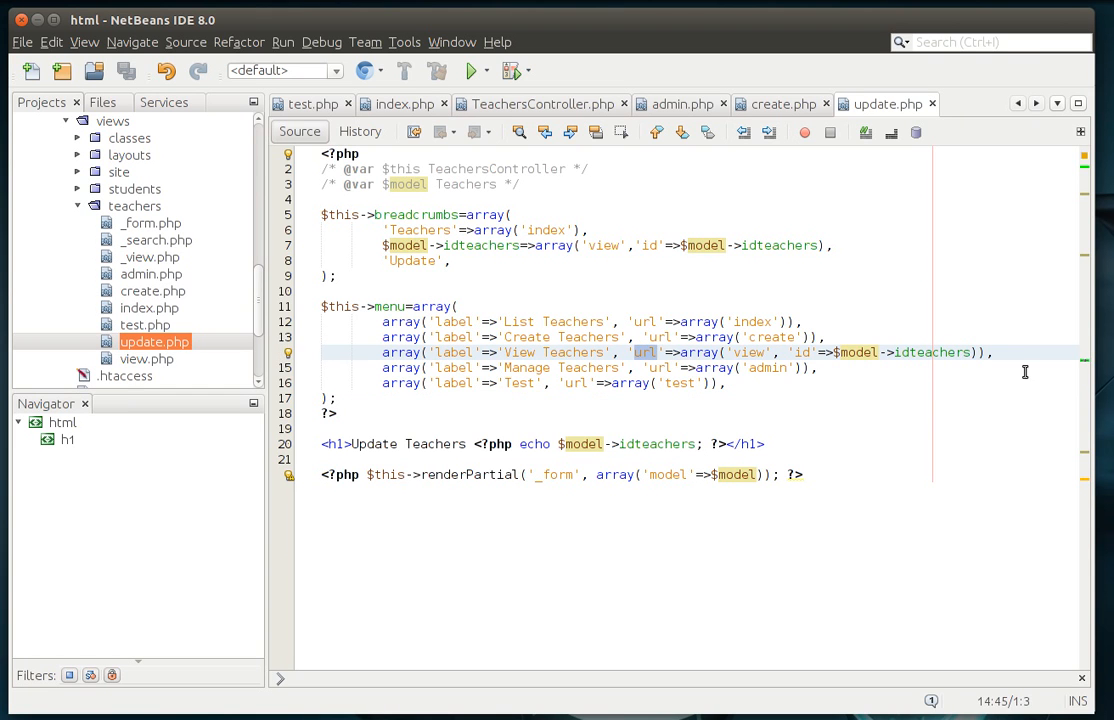
{"action": "mouse_move", "coordinate": [697, 352]}
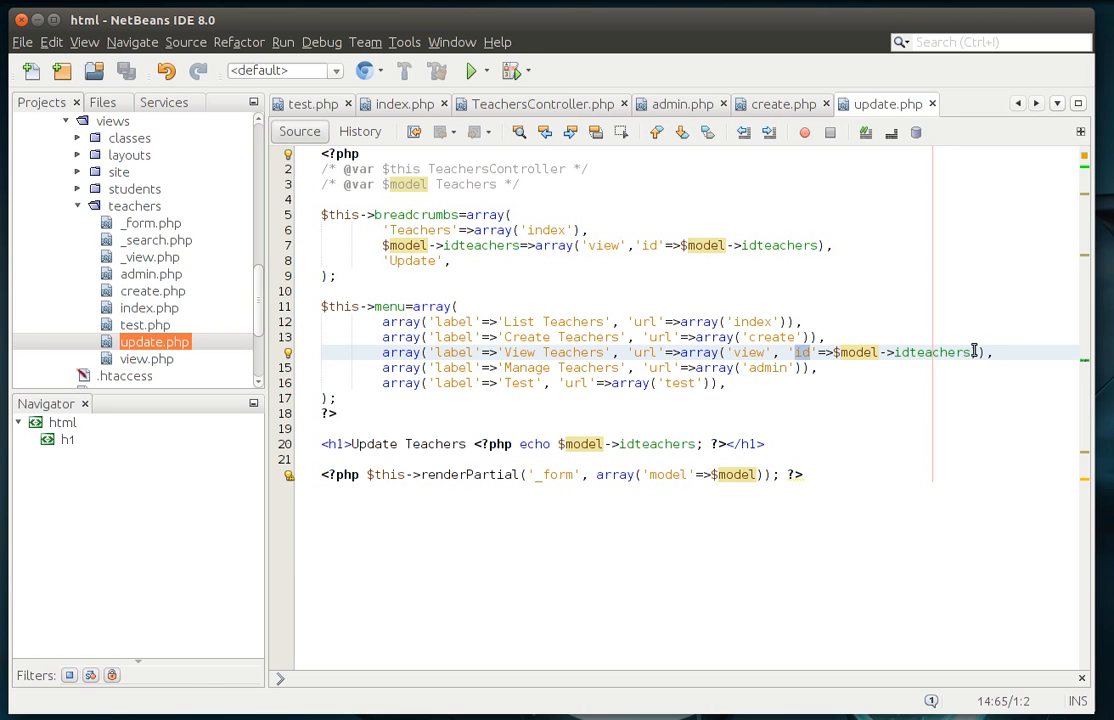
{"action": "mouse_move", "coordinate": [970, 340]}
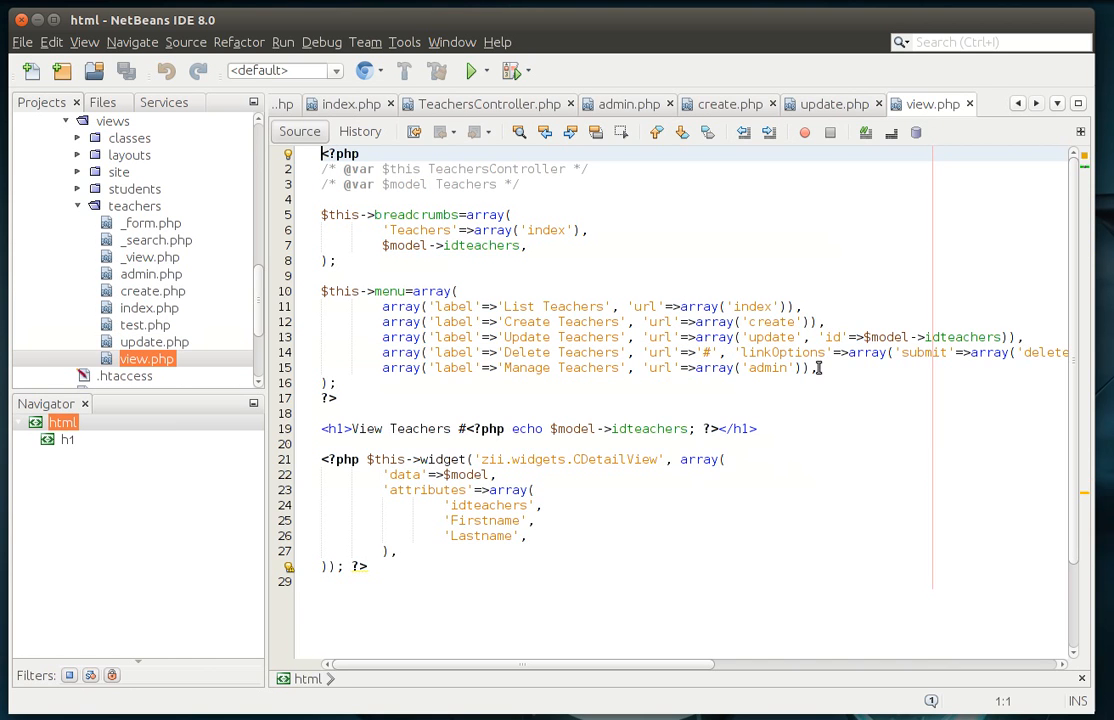
- Insert array('label'=>'Test', 'url'=>array('test')) into view.php's menu array
{"action": "type", "text": "array('label'=>'Test', 'url'=>array('test')),"}
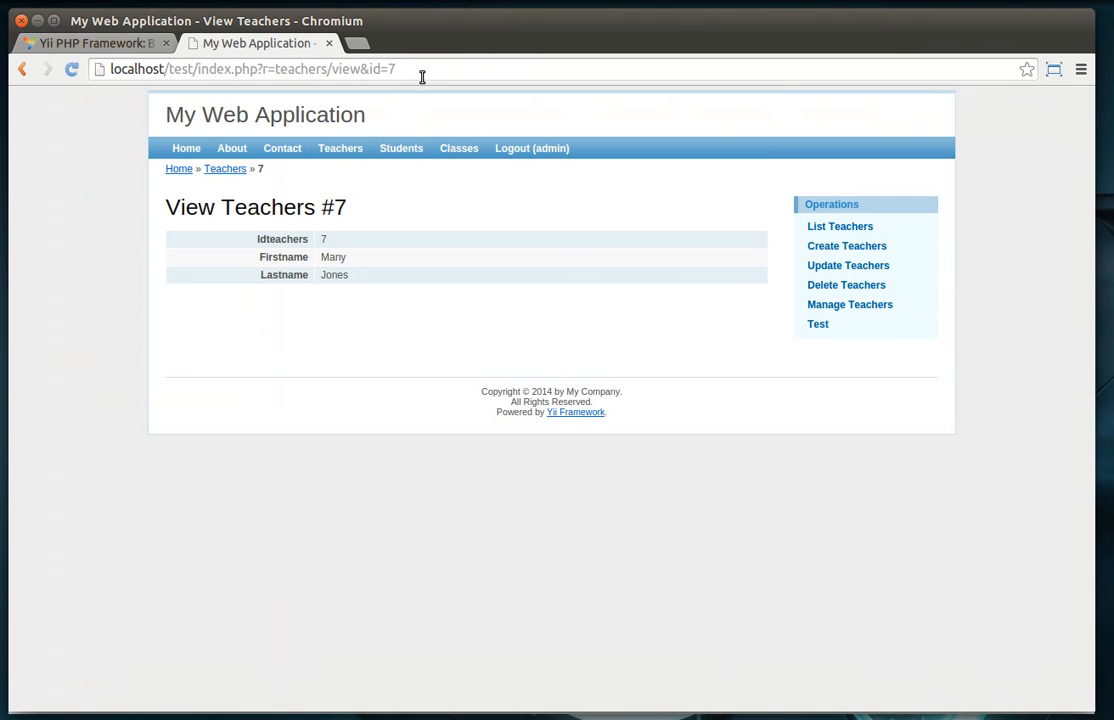
{"action": "mouse_move", "coordinate": [840, 231]}
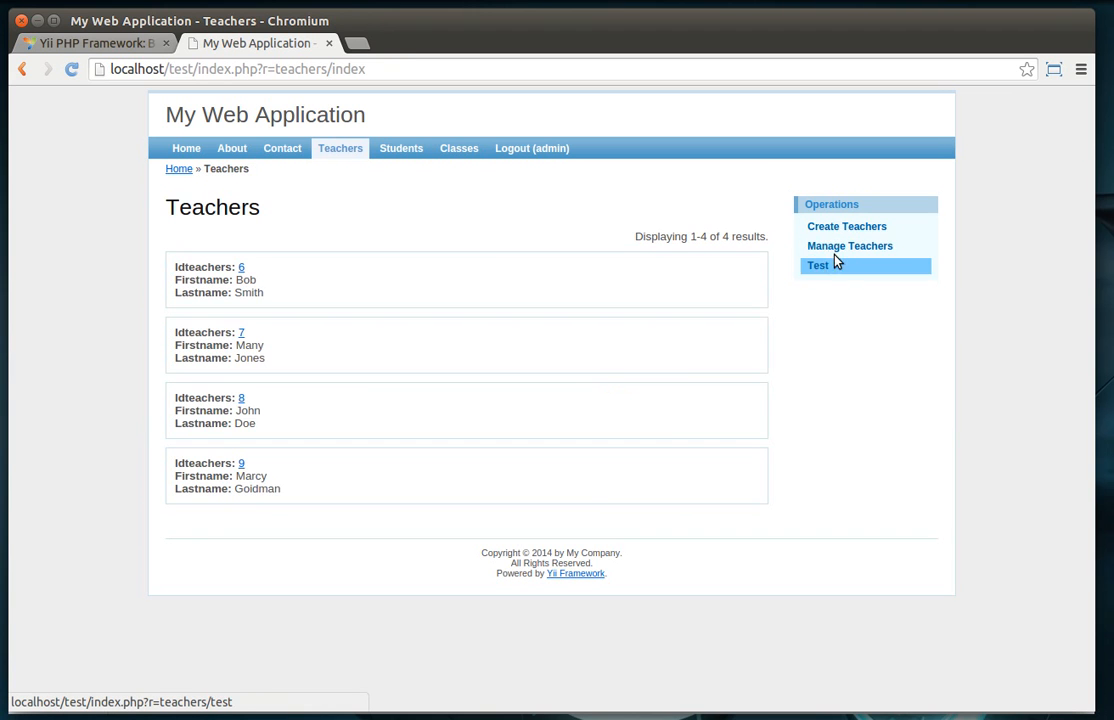
- Follow the Test link in the Teachers list sidebar to the empty test view
{"action": "left_click", "coordinate": [816, 266]}
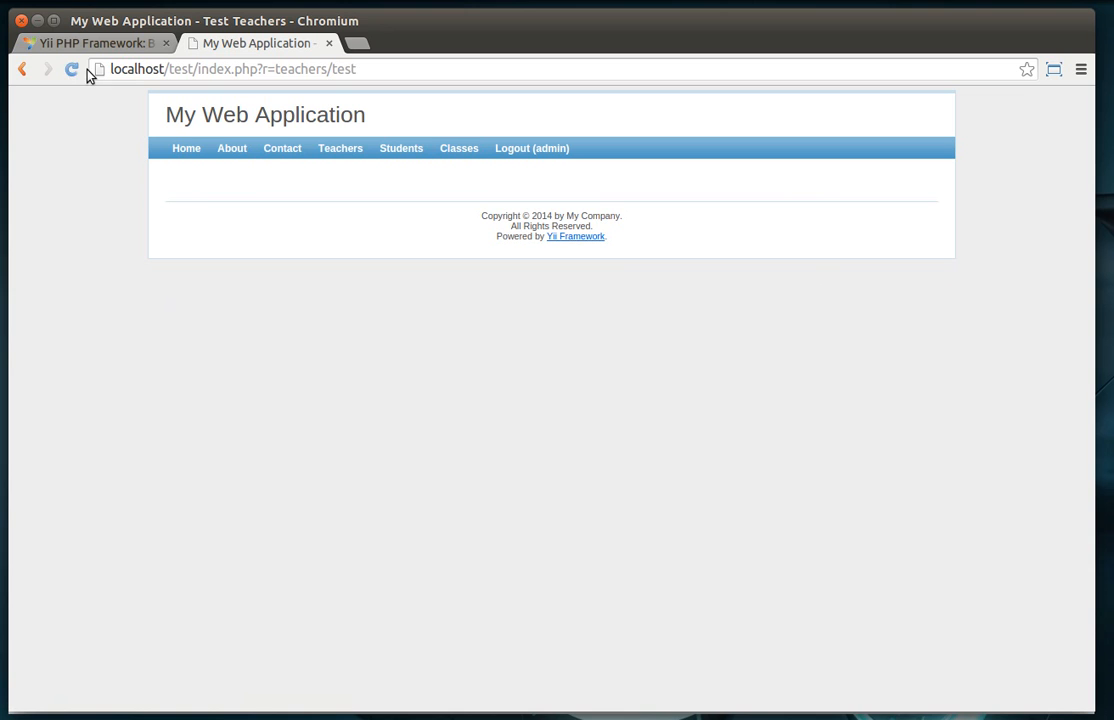
{"action": "mouse_move", "coordinate": [324, 190]}
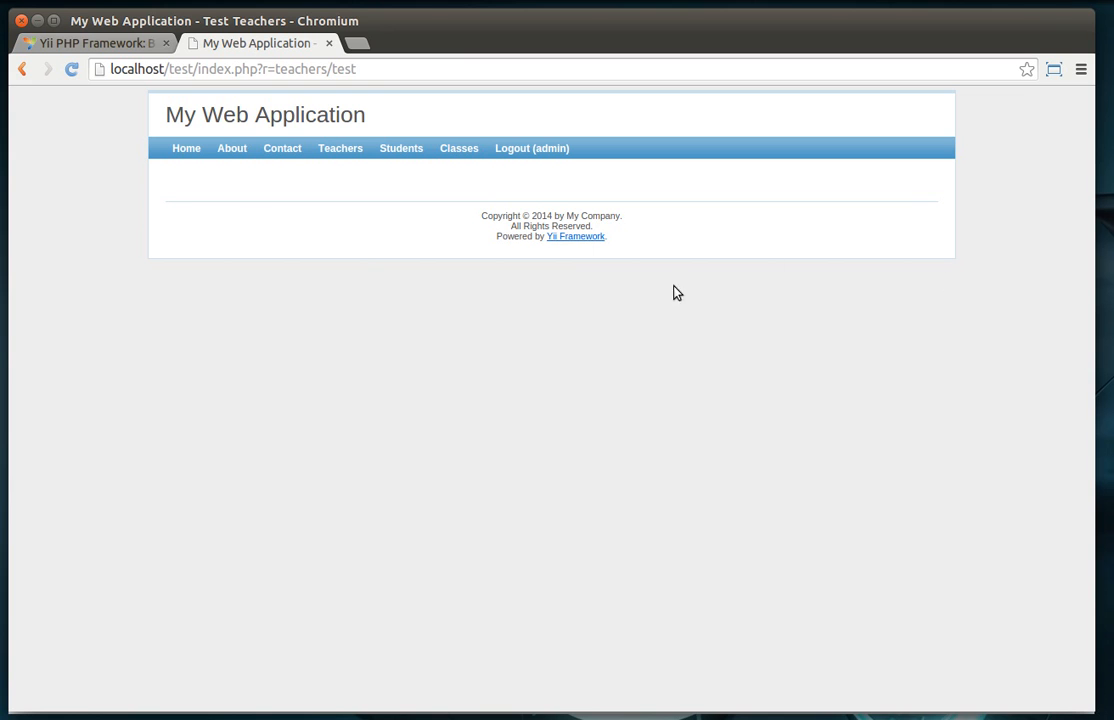
{"action": "mouse_move", "coordinate": [676, 175]}
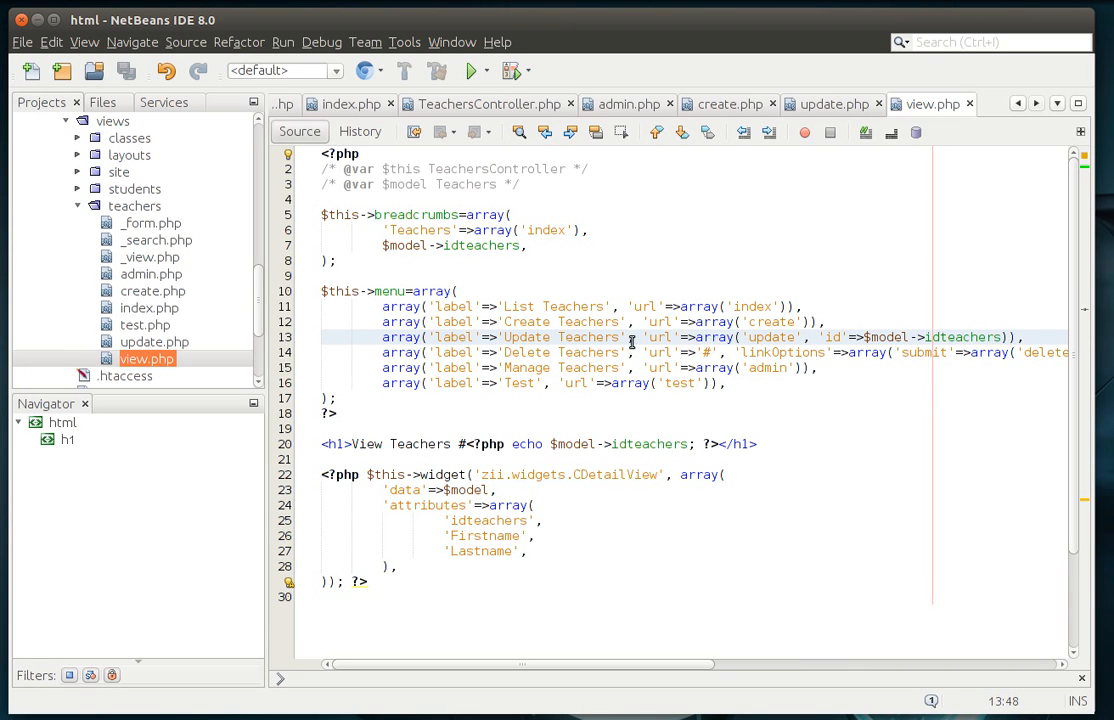
{"action": "left_click", "coordinate": [762, 443]}
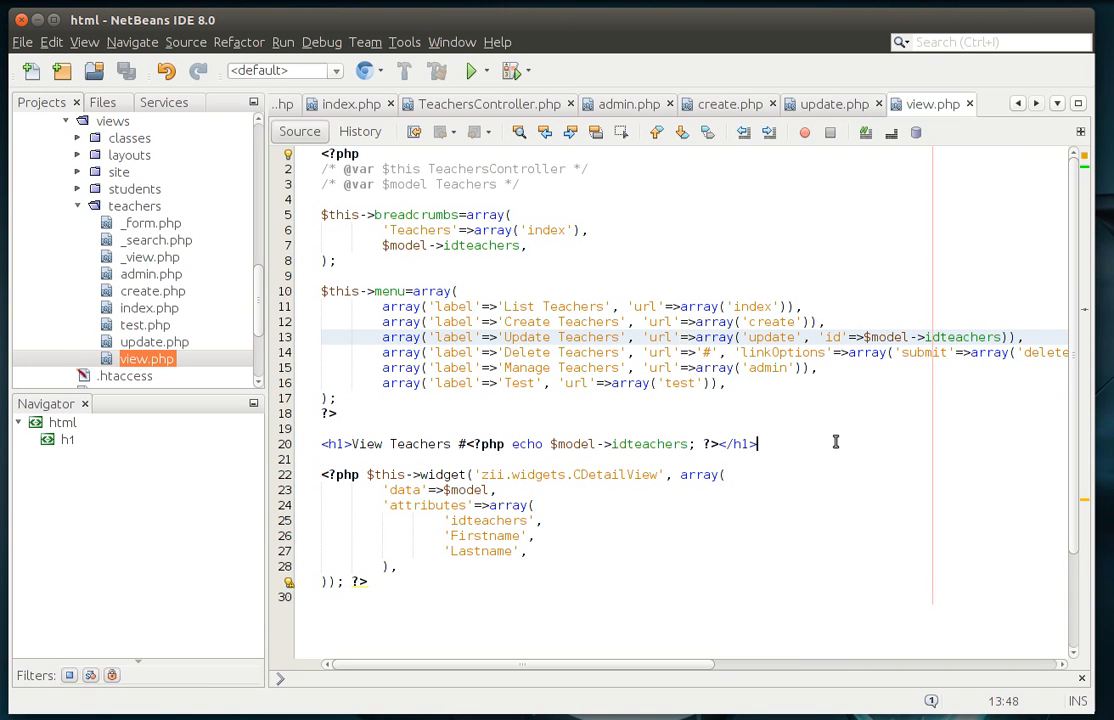
{"action": "key", "text": "ctrl+a"}
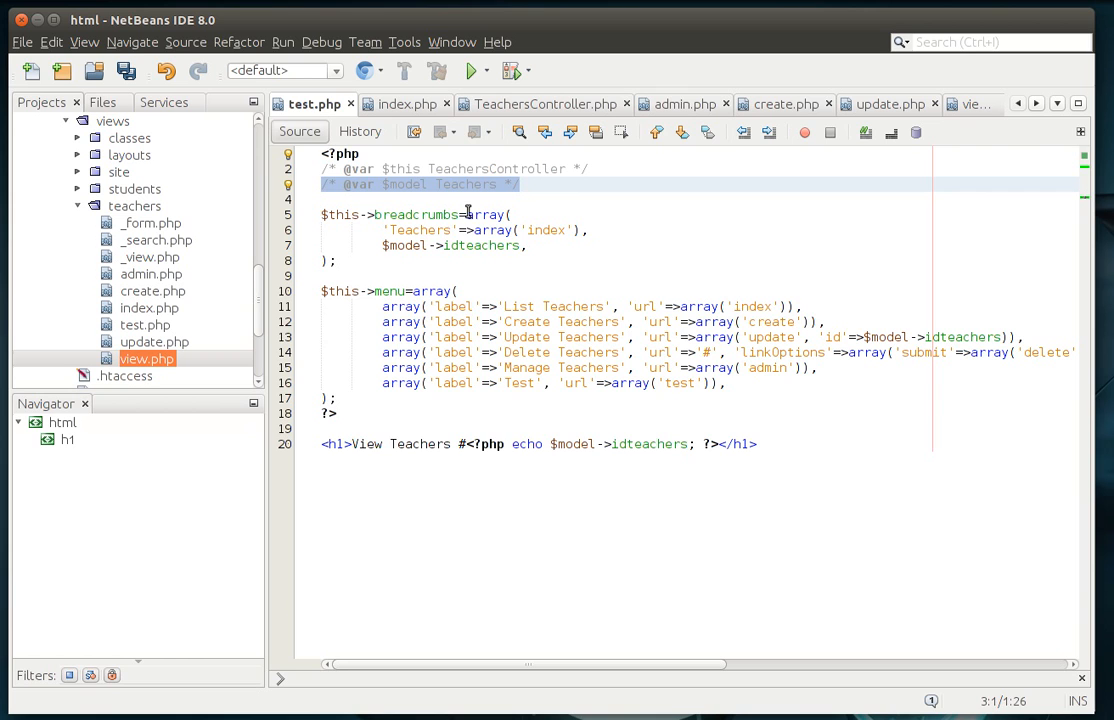
{"action": "key", "text": "Delete"}
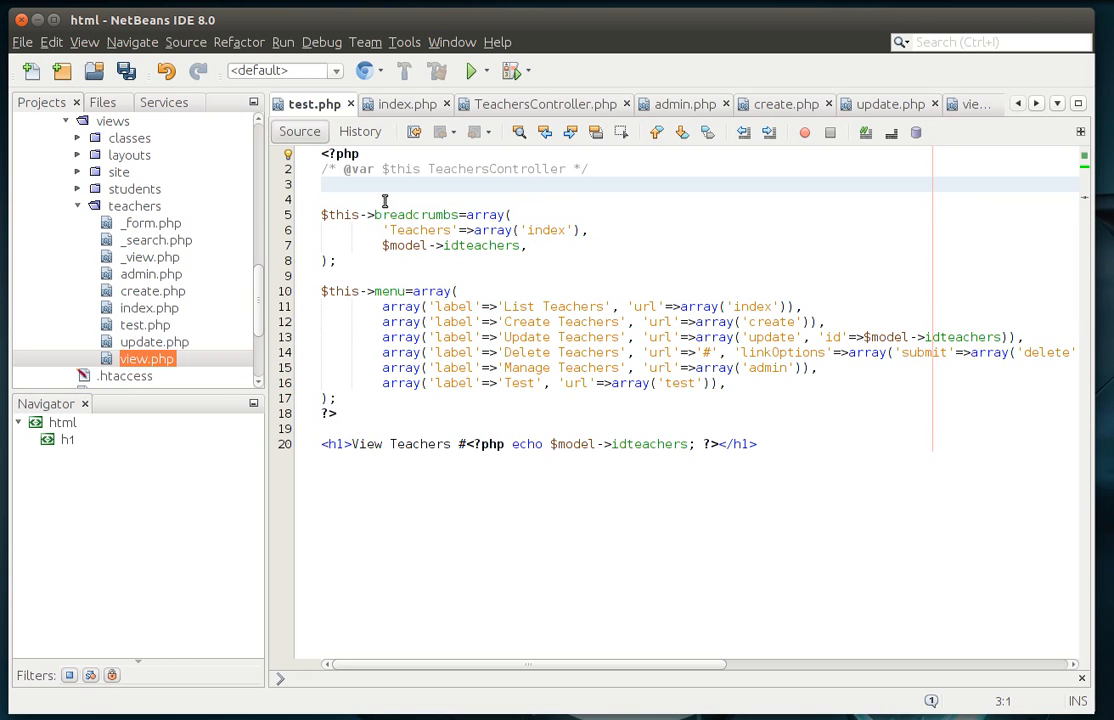
{"action": "key", "text": "BackSpace"}
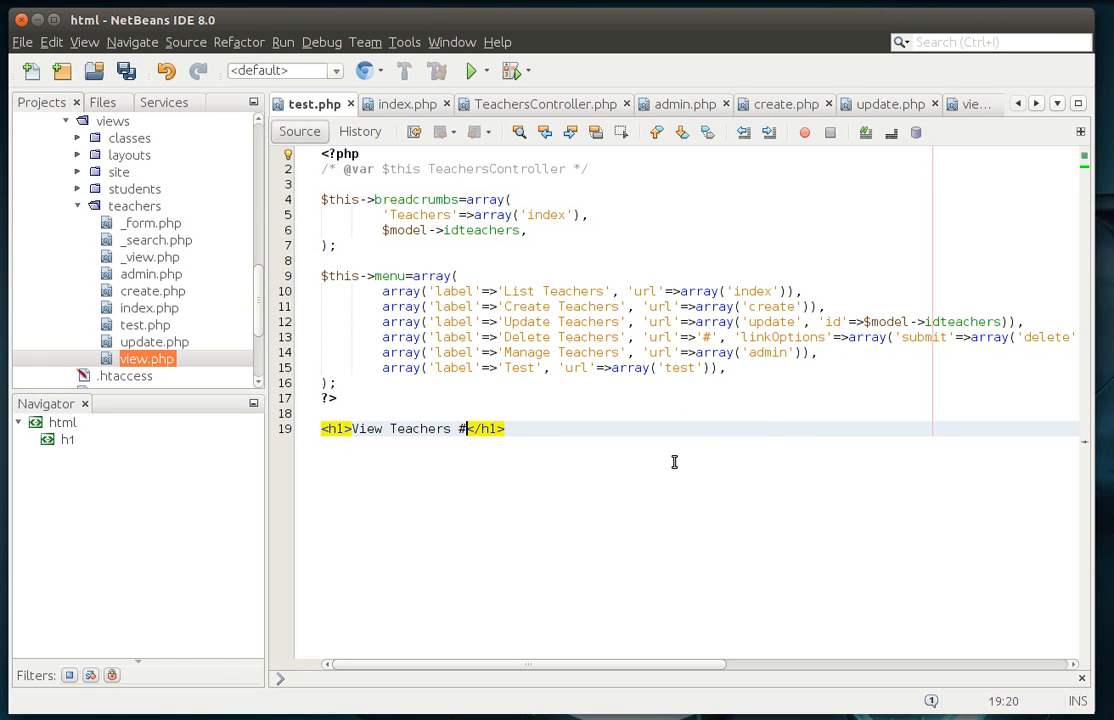
{"action": "key", "text": "BackSpace"}
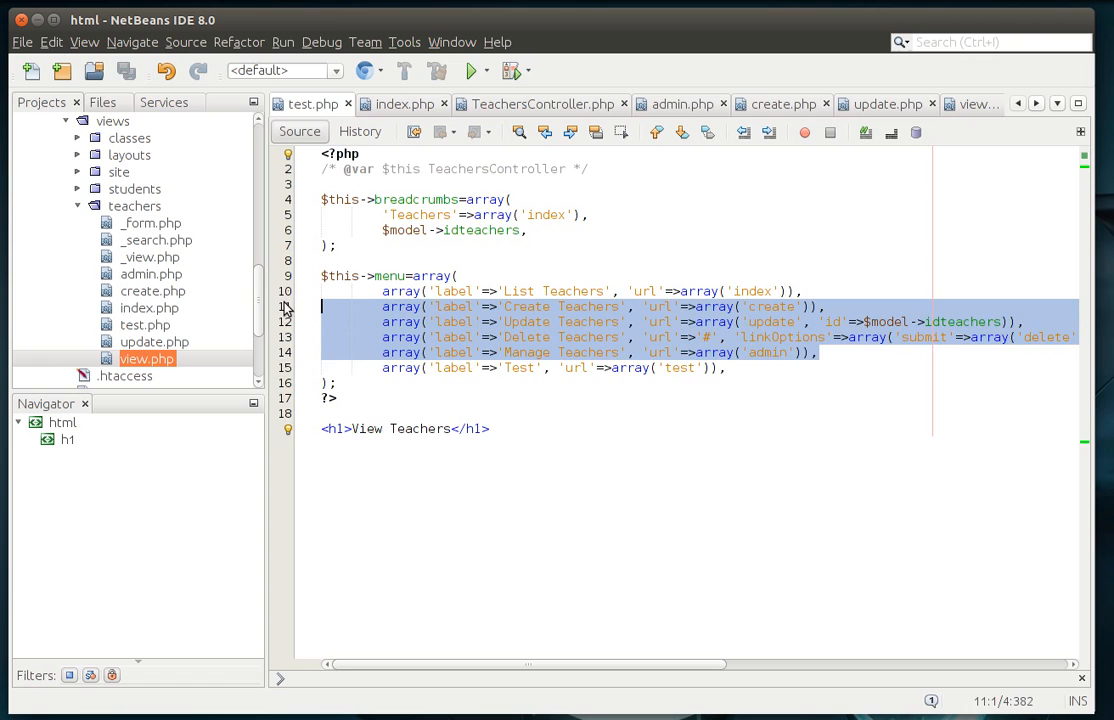
- Delete the create, update, delete, manage and Test entries, leaving only List Teachers
{"action": "key", "text": "Delete"}
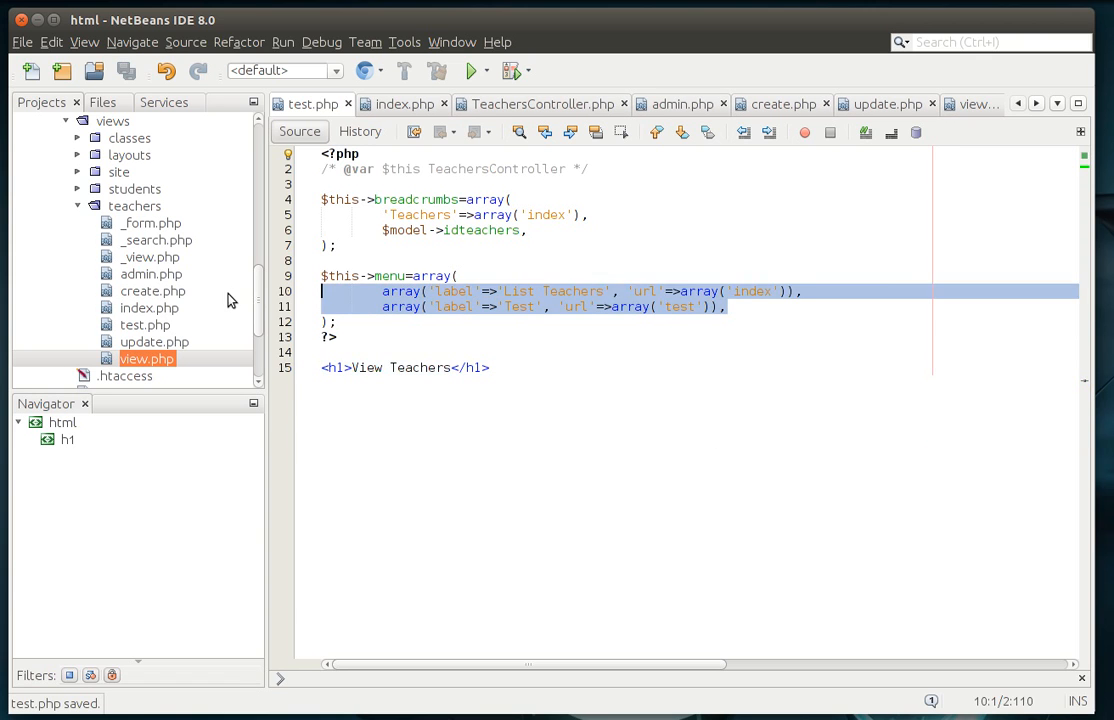
{"action": "key", "text": "Delete"}
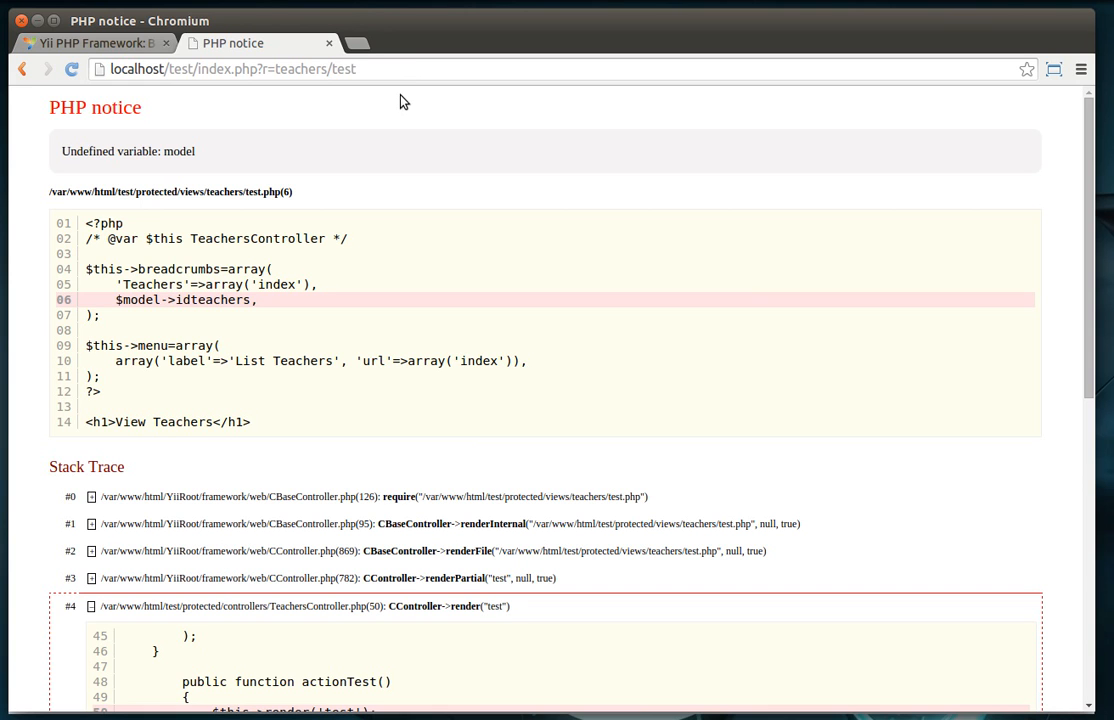
{"action": "mouse_move", "coordinate": [152, 322]}
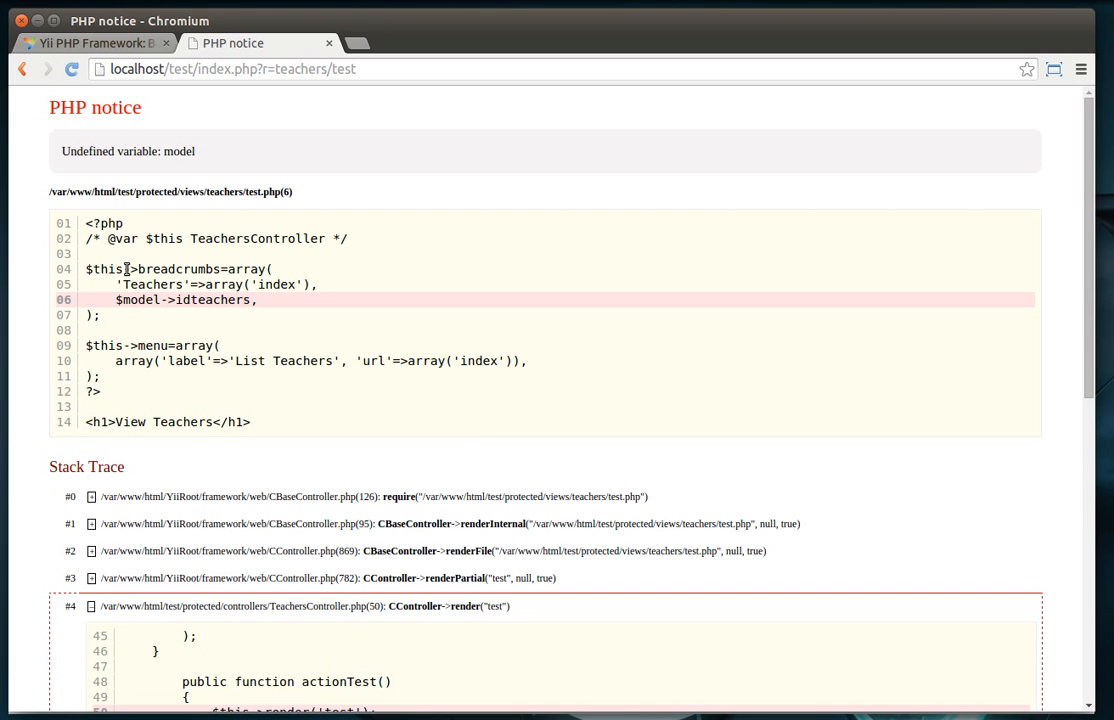
- Load the teachers test page showing the undefined model variable notice on line 6
{"action": "left_click", "coordinate": [25, 481]}
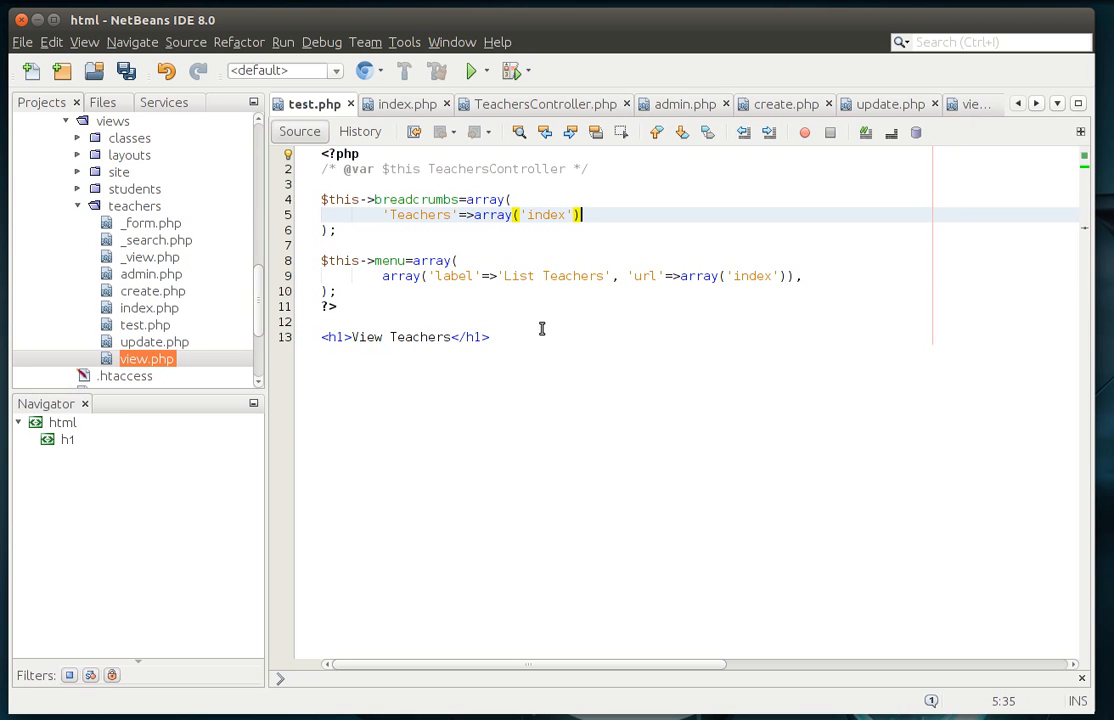
- Save test.php without the $model->idteachers breadcrumb and check the View Teachers heading
{"action": "key", "text": "ctrl+s"}
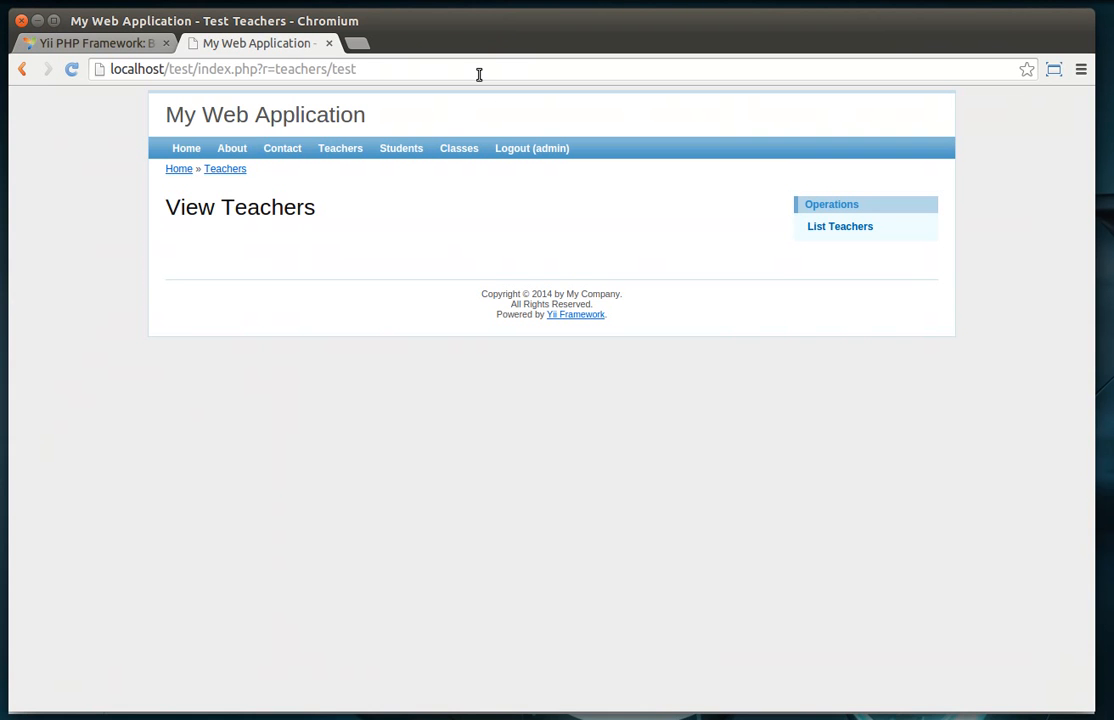
{"action": "mouse_move", "coordinate": [184, 213]}
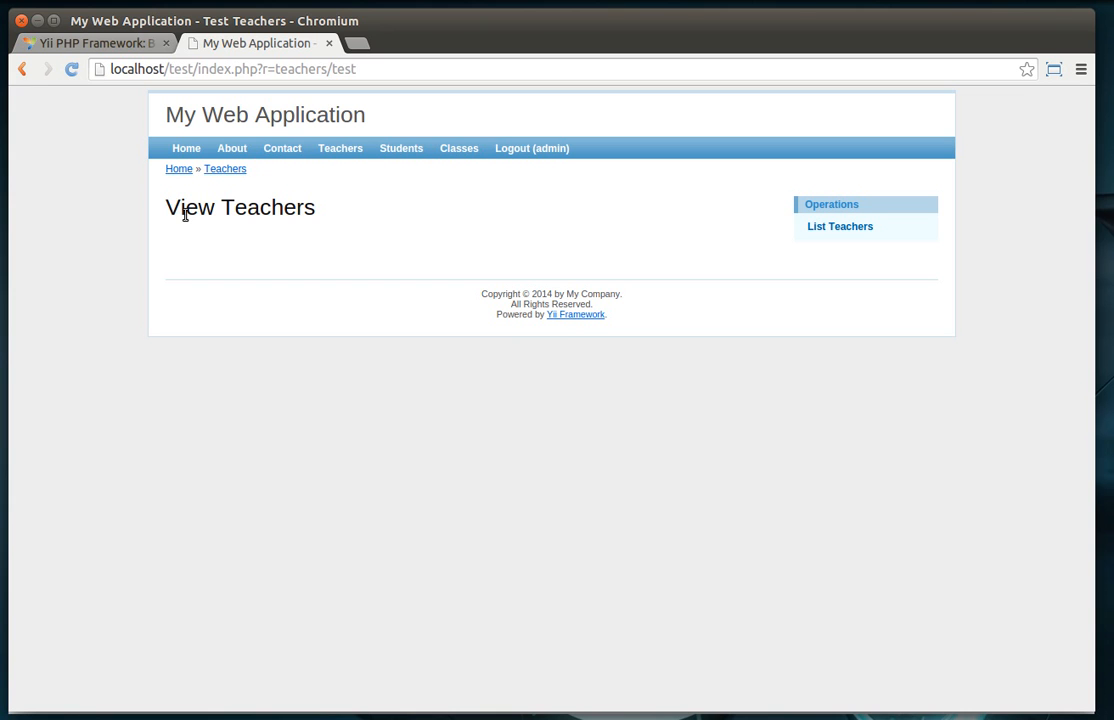
{"action": "left_click_drag", "start_coordinate": [175, 206], "coordinate": [305, 206]}
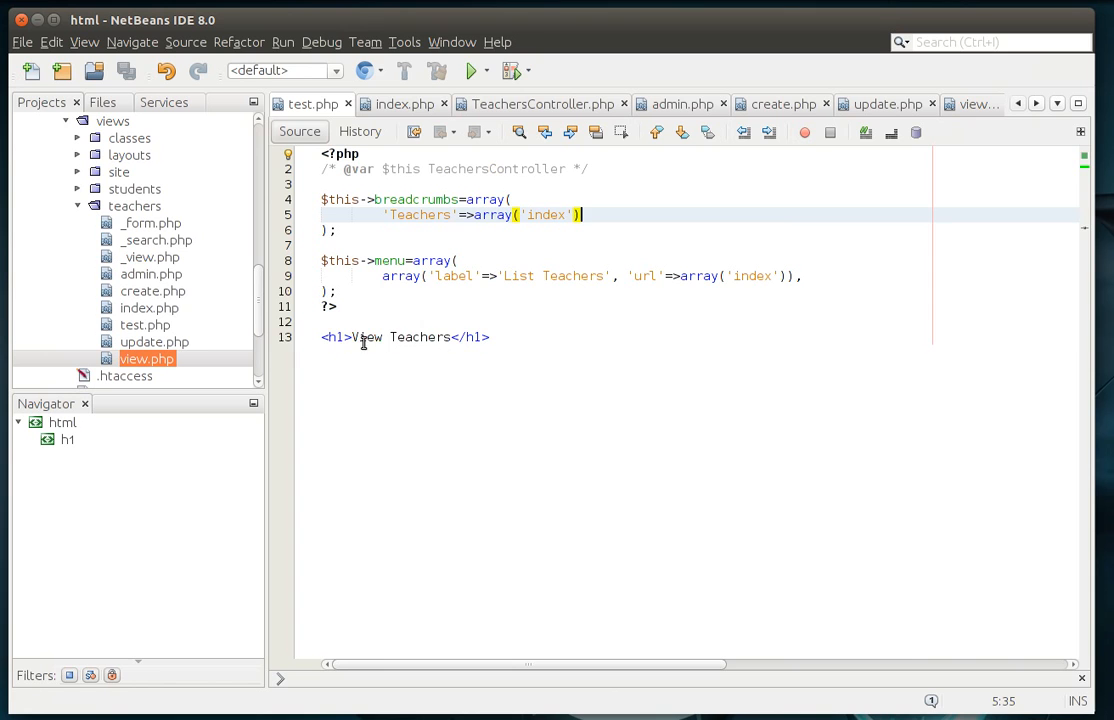
- Change the h1 heading in test.php to read Test Teachers
{"action": "type", "text": "Test"}
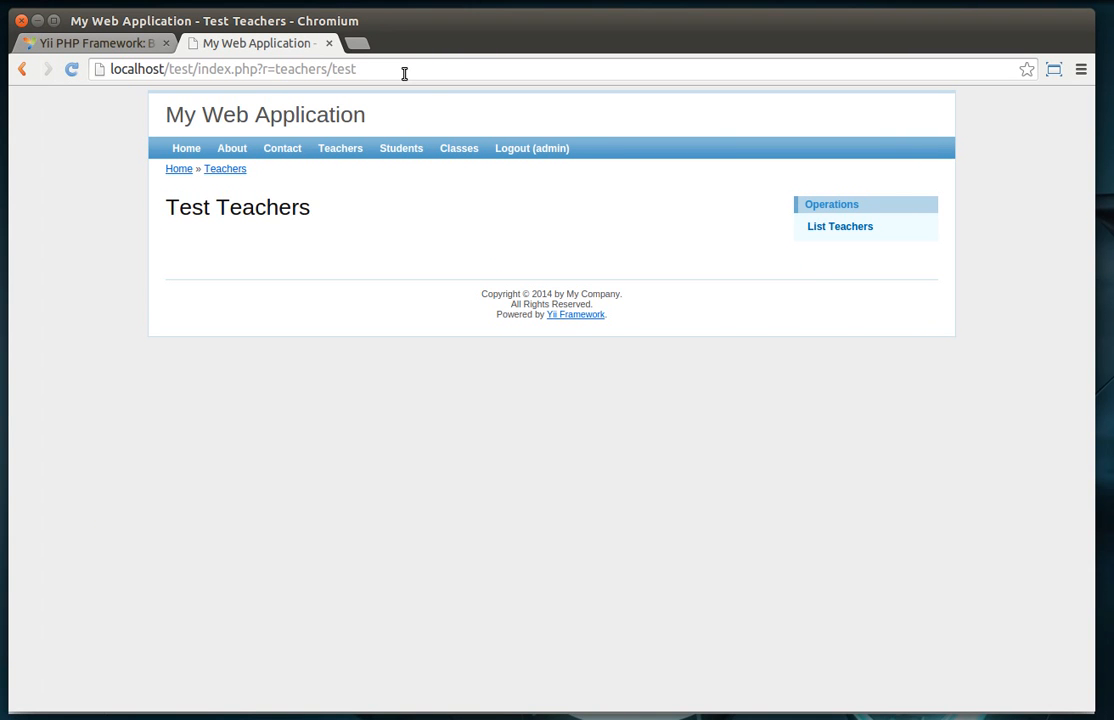
{"action": "mouse_move", "coordinate": [852, 232]}
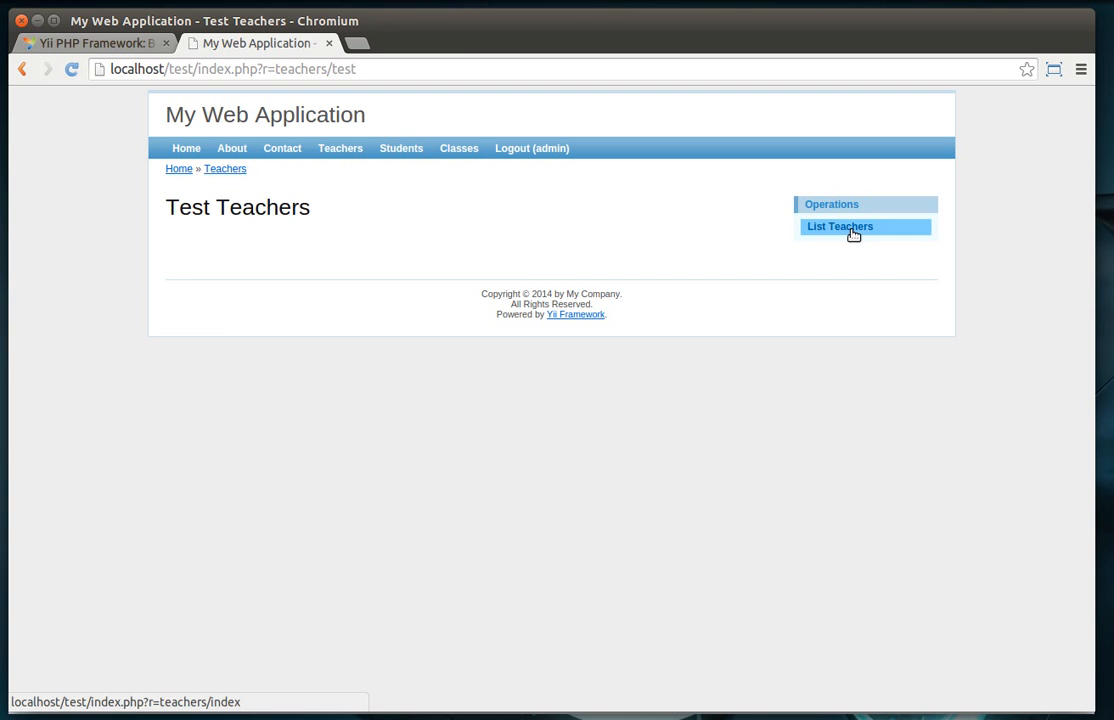
- Follow the sidebar links: List Teachers, Manage Teachers, then back to List Teachers
{"action": "left_click", "coordinate": [840, 226]}
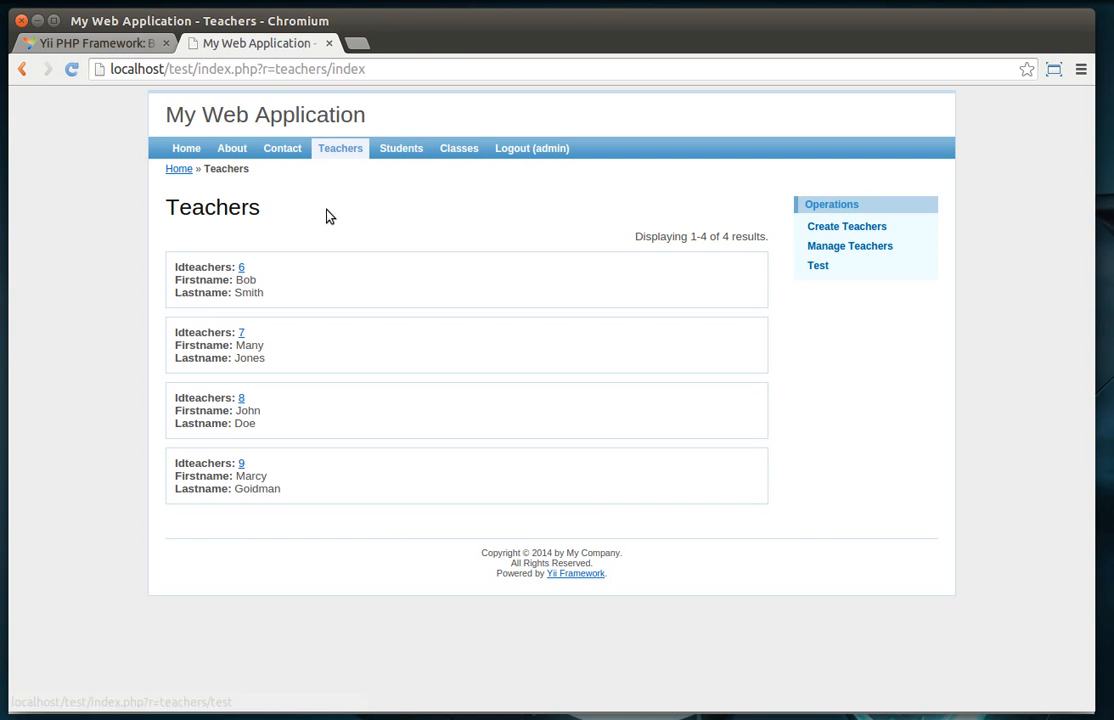
{"action": "mouse_move", "coordinate": [824, 265]}
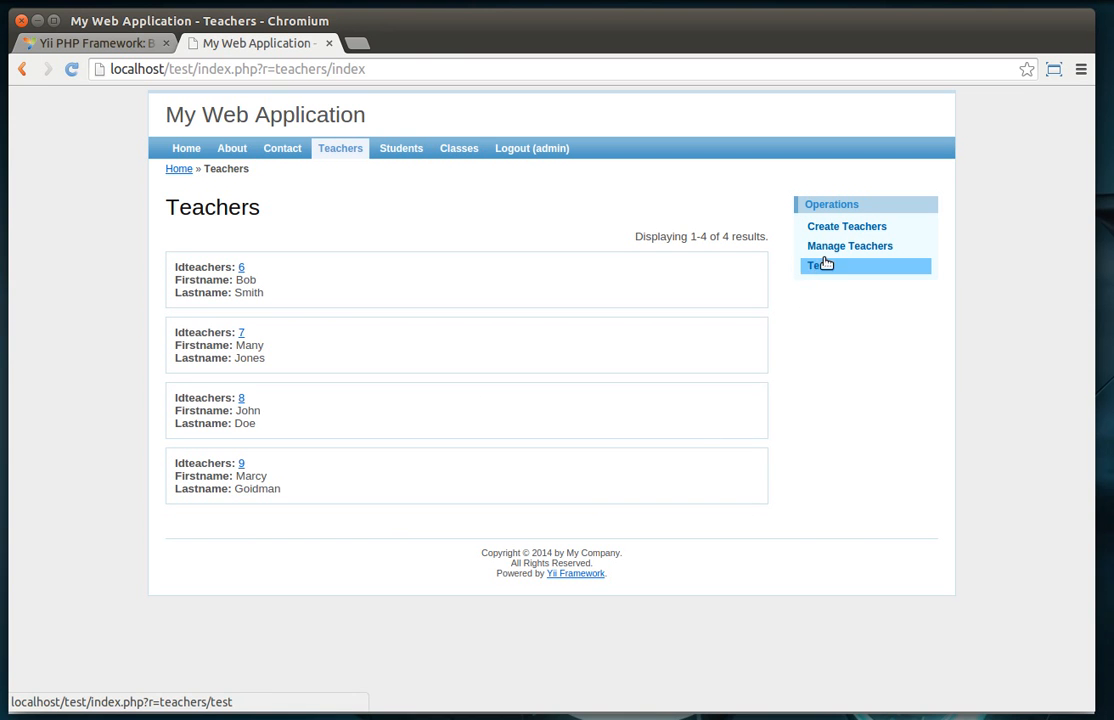
{"action": "left_click", "coordinate": [849, 265]}
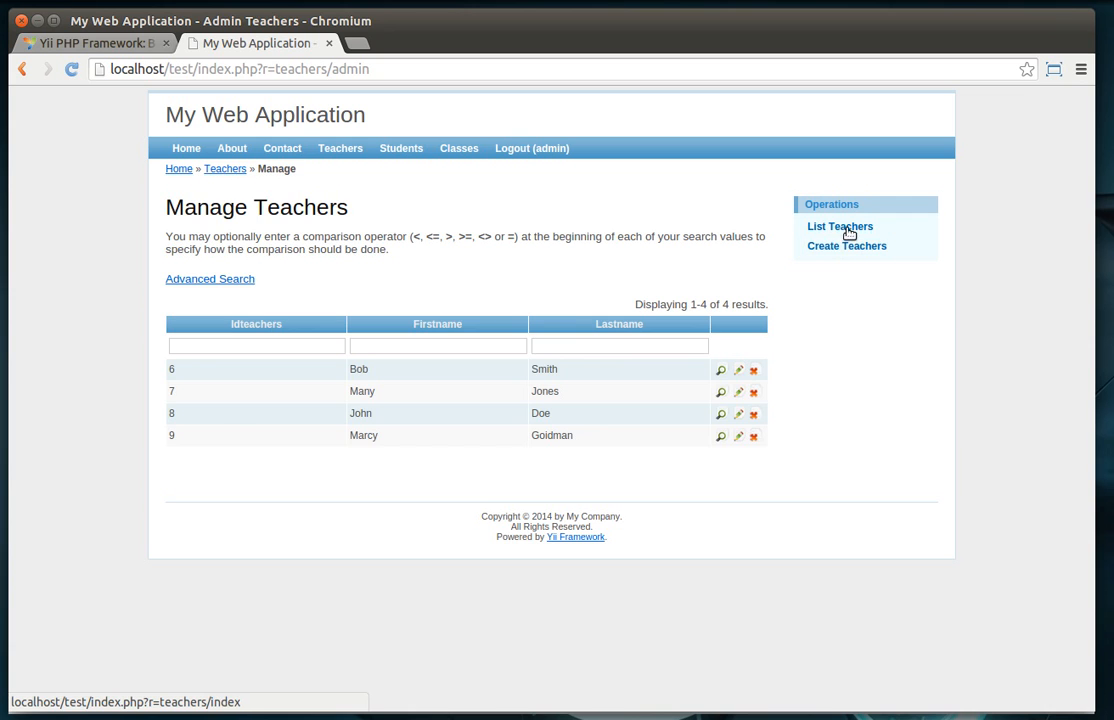
{"action": "left_click", "coordinate": [840, 226]}
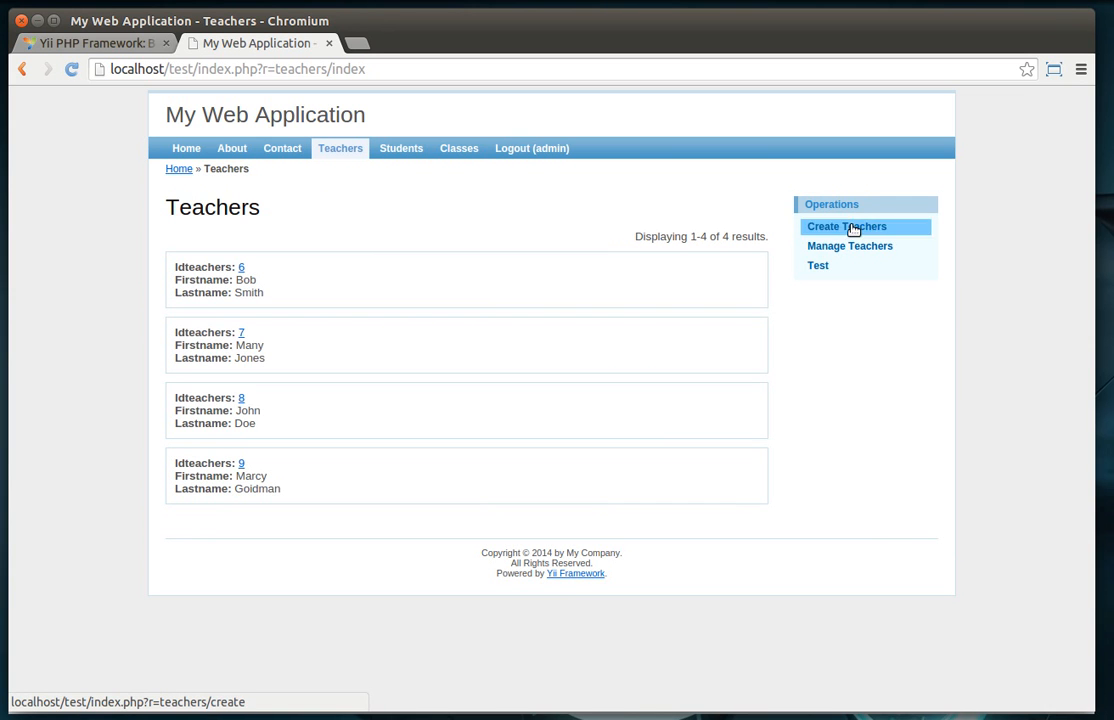
{"action": "mouse_move", "coordinate": [592, 470]}
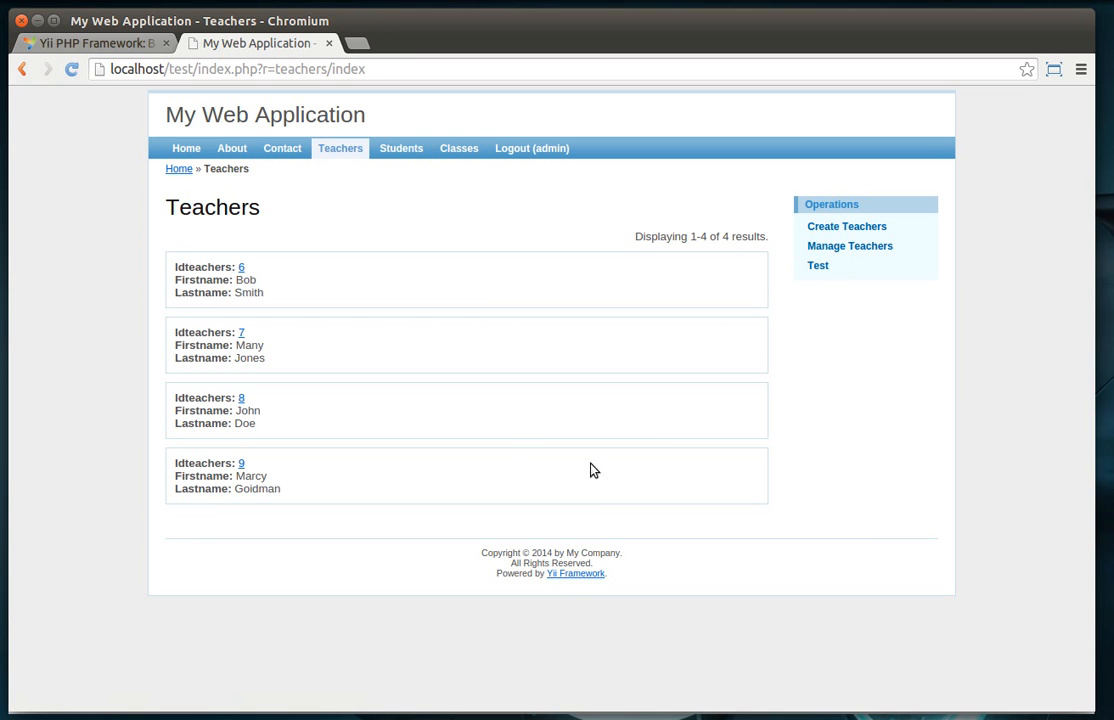
{"action": "mouse_move", "coordinate": [408, 294]}
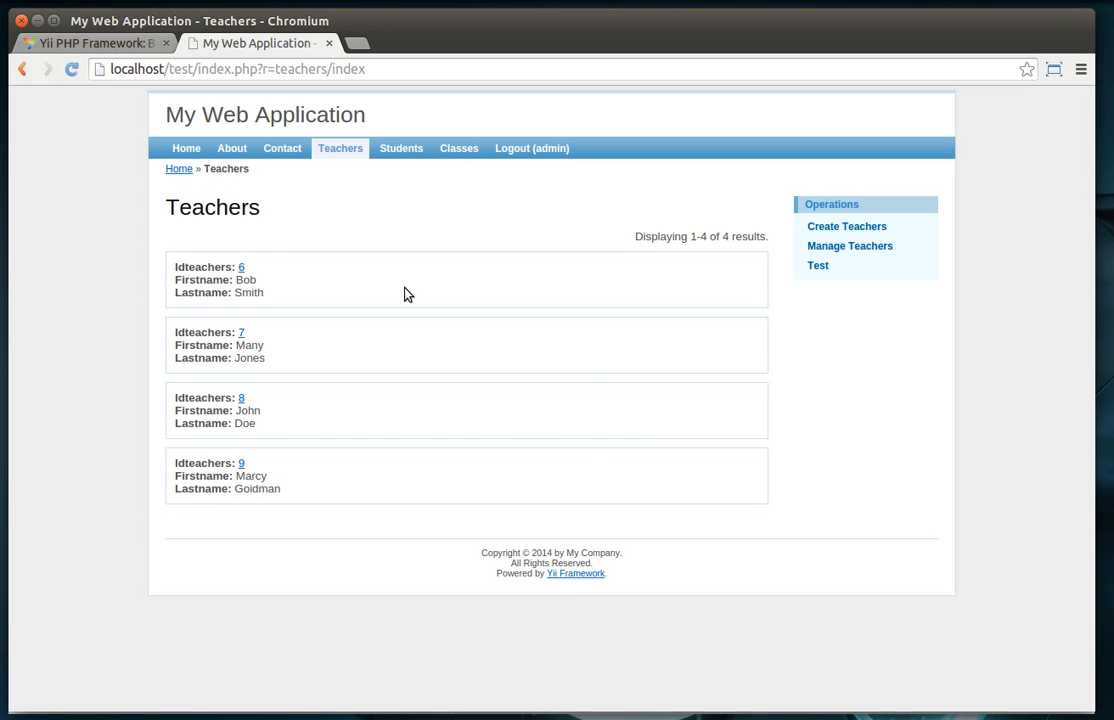
{"action": "mouse_move", "coordinate": [693, 306]}
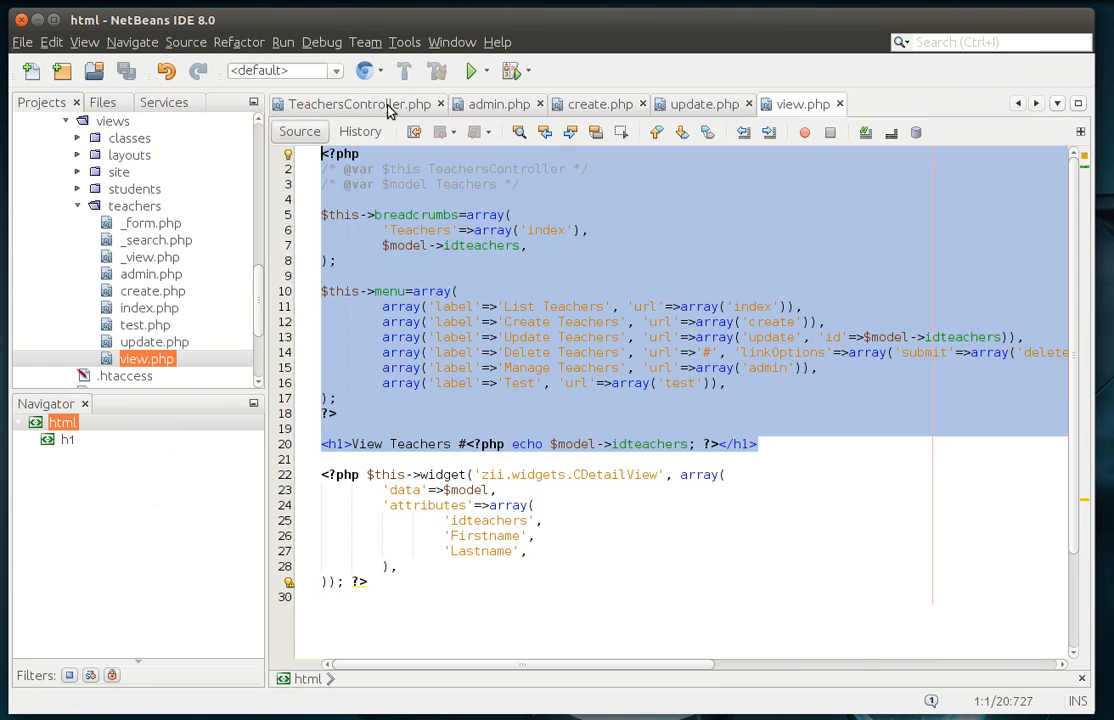
- Close all source files, then open main.php and column1.php from views/layouts
{"action": "left_click", "coordinate": [438, 104]}
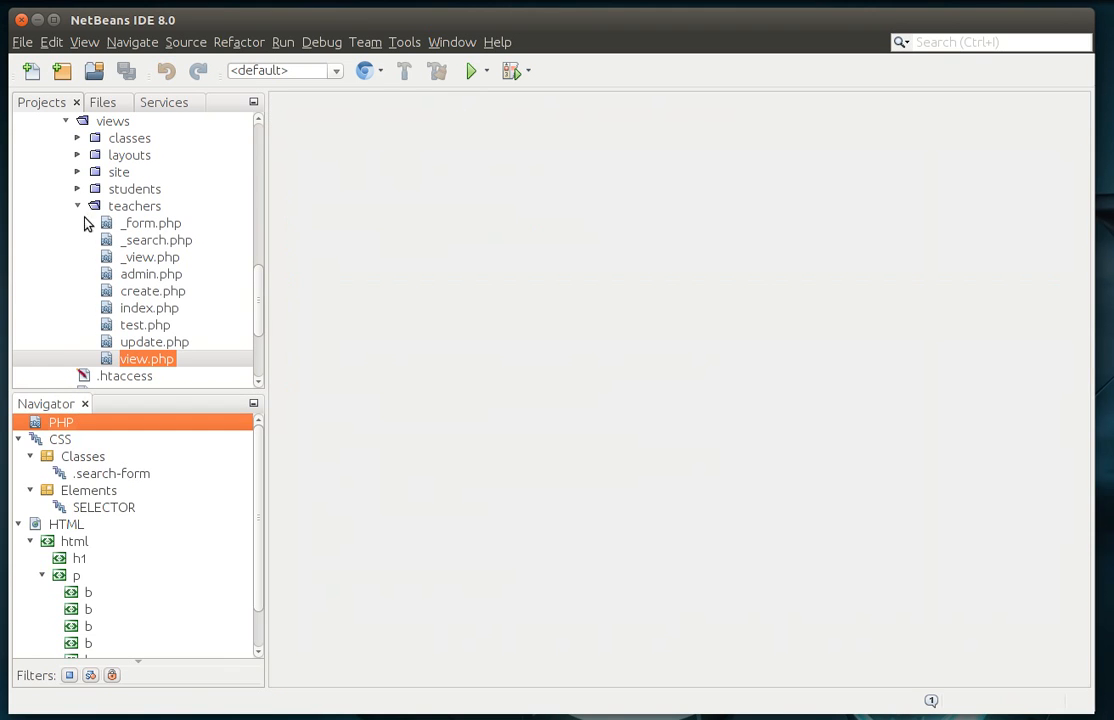
{"action": "mouse_move", "coordinate": [80, 246]}
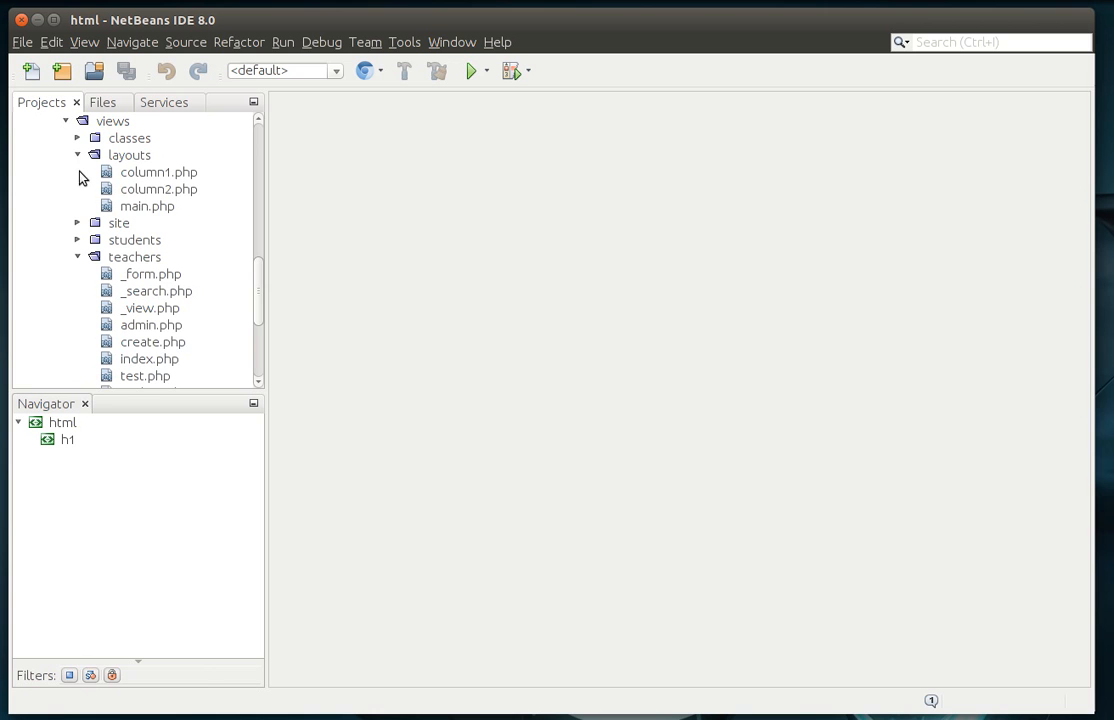
{"action": "mouse_move", "coordinate": [147, 189]}
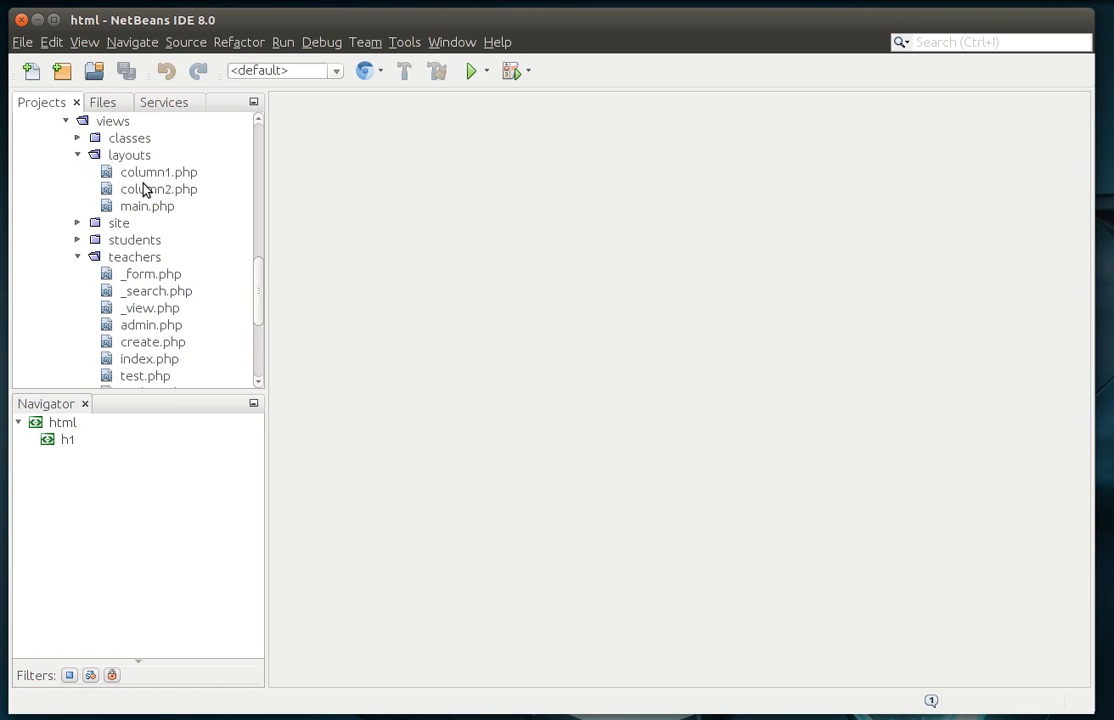
{"action": "left_click", "coordinate": [146, 206]}
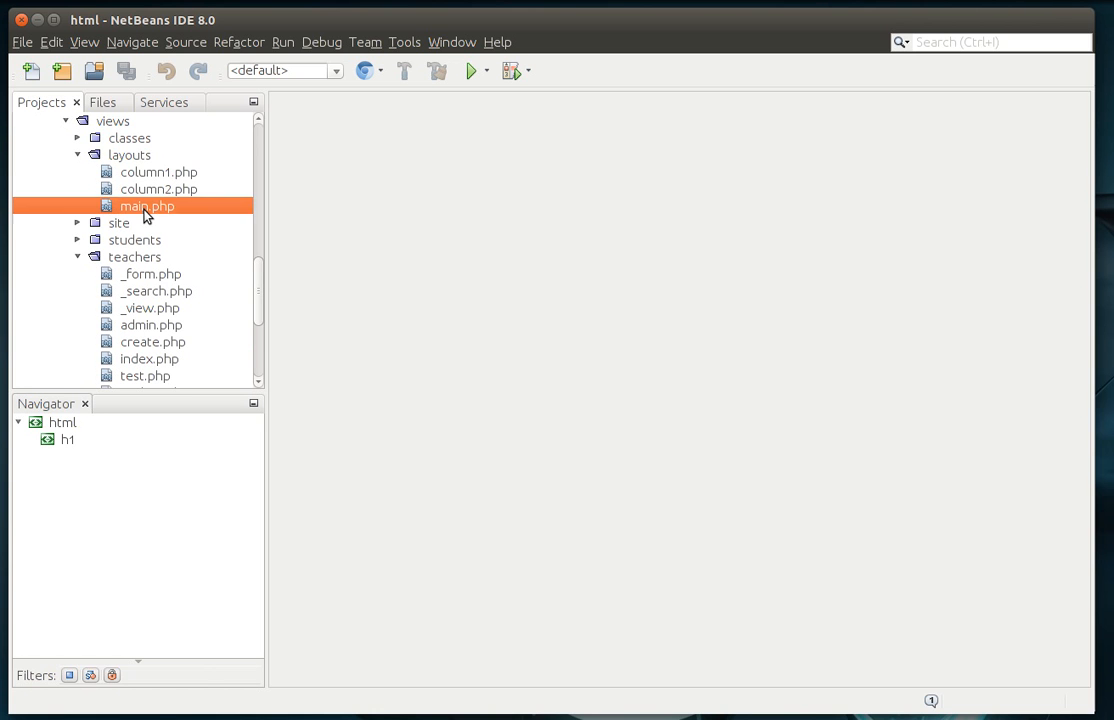
{"action": "double_click", "coordinate": [147, 205]}
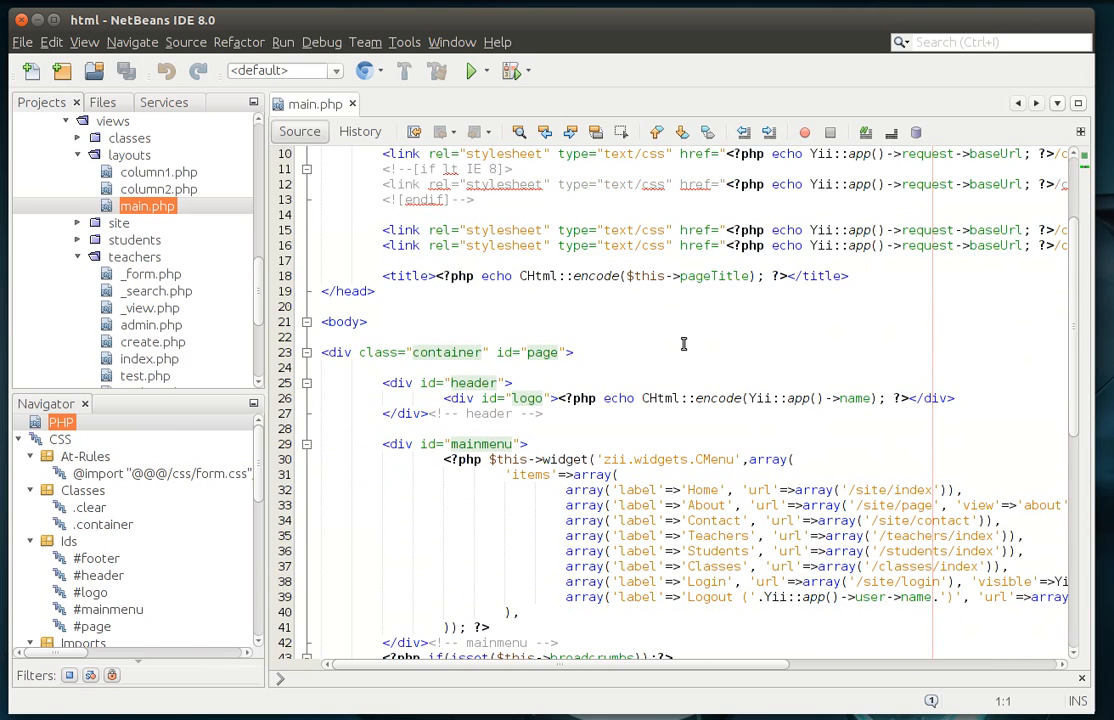
{"action": "scroll", "scroll_direction": "down", "scroll_amount": 3}
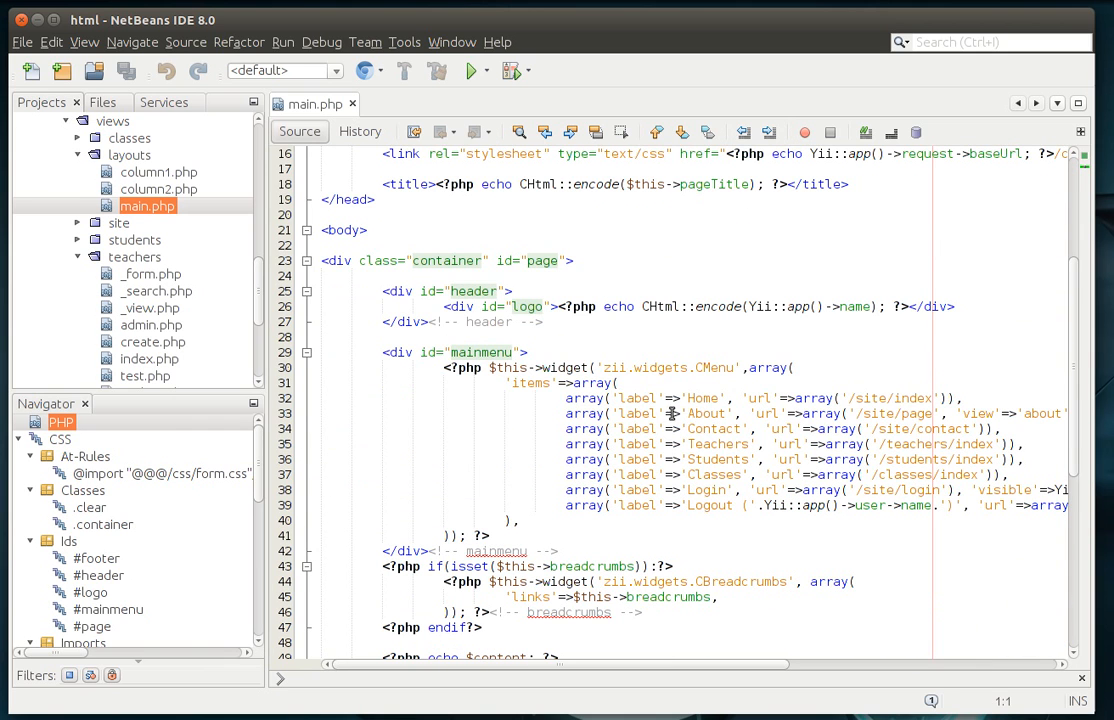
{"action": "scroll", "scroll_direction": "down", "scroll_amount": 3}
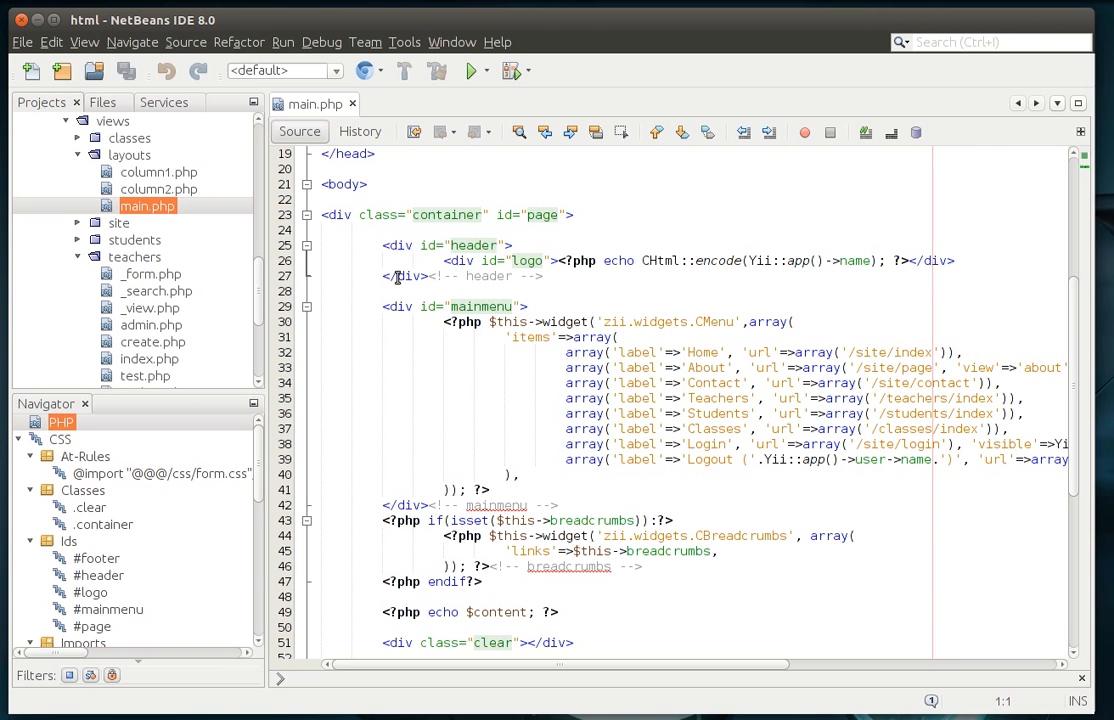
{"action": "mouse_move", "coordinate": [144, 178]}
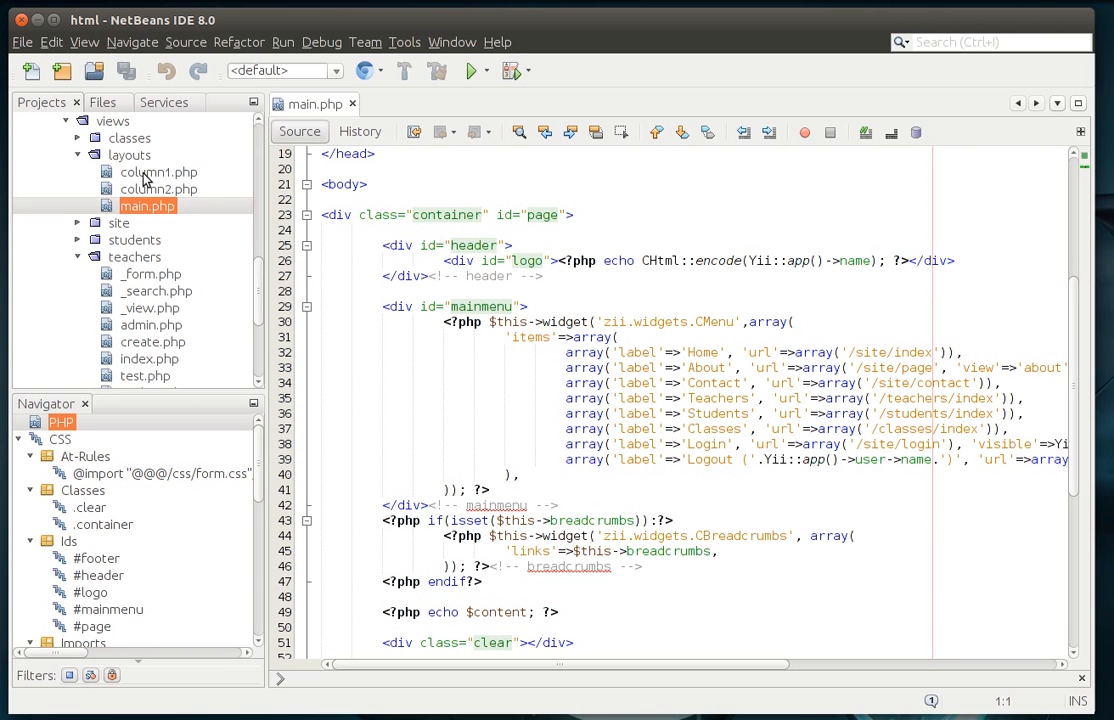
{"action": "double_click", "coordinate": [157, 172]}
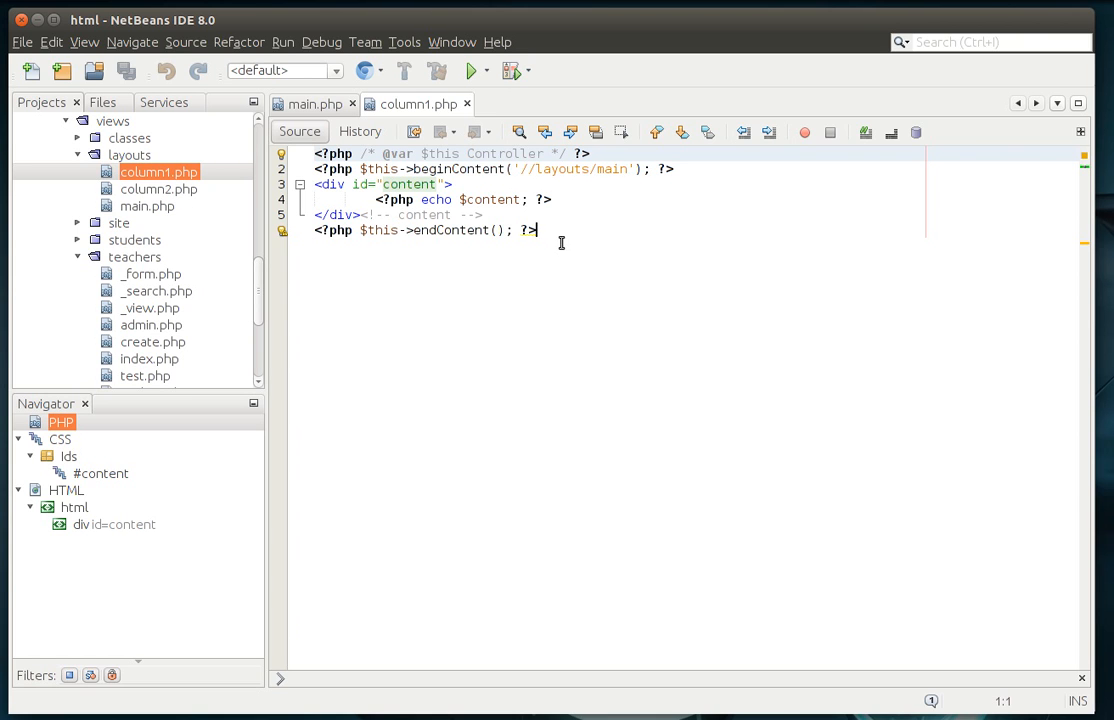
- Open column2.php and select TeachersController's $layout value //layouts/column2
{"action": "double_click", "coordinate": [158, 189]}
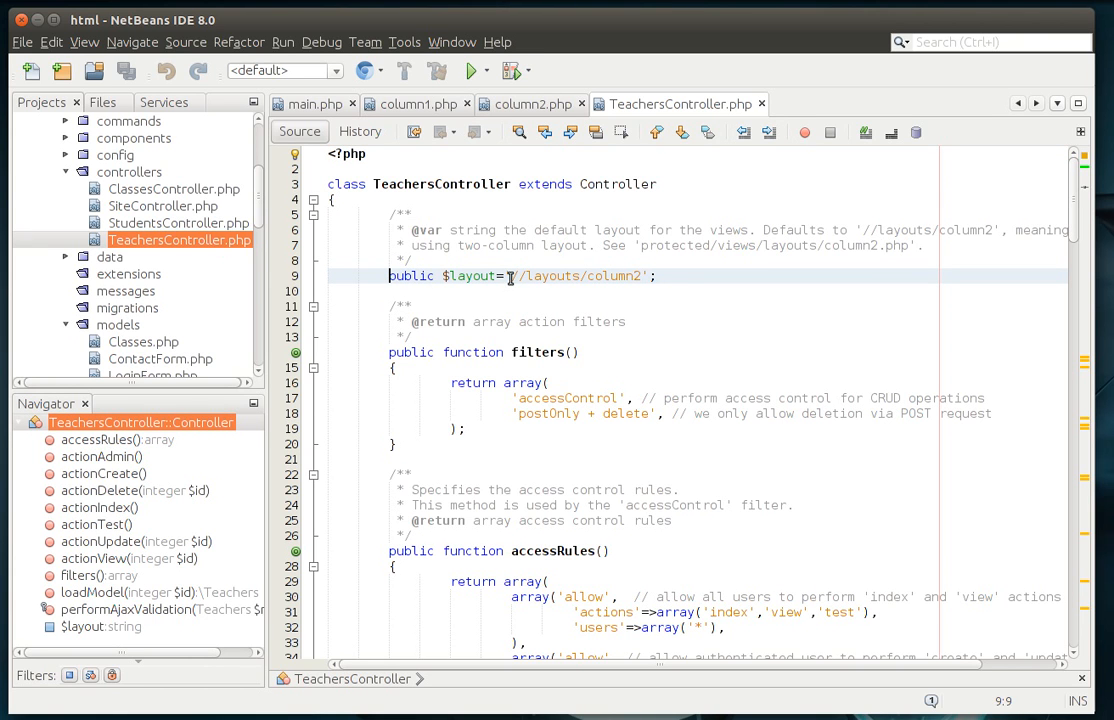
{"action": "double_click", "coordinate": [590, 276]}
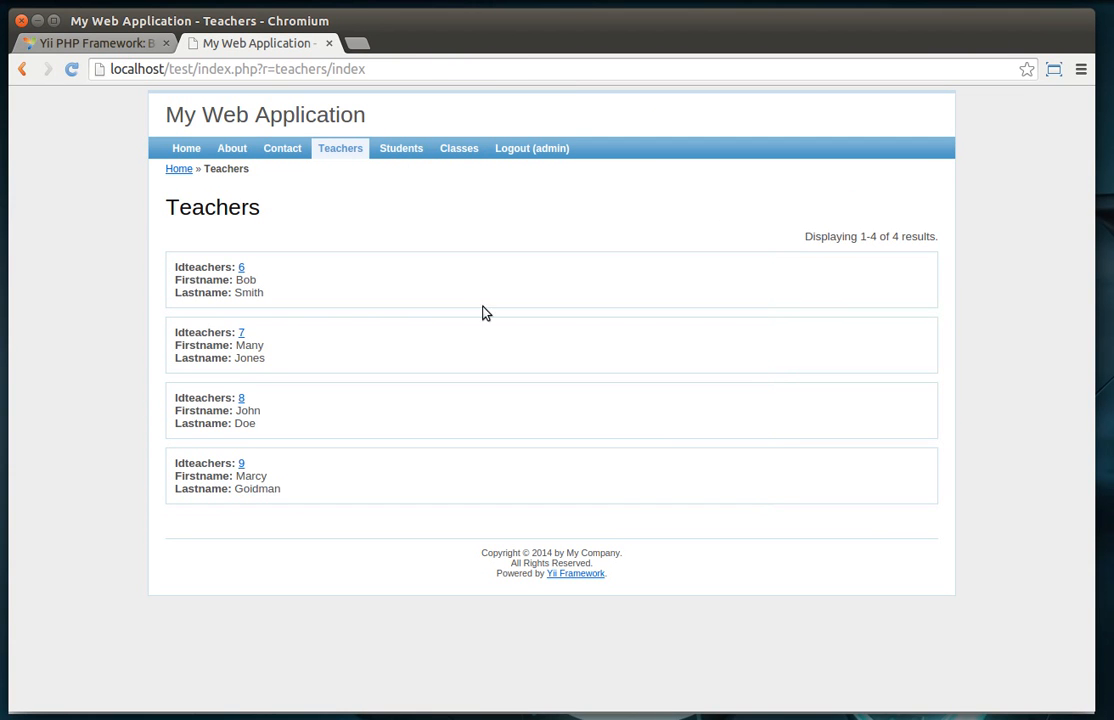
{"action": "mouse_move", "coordinate": [922, 531]}
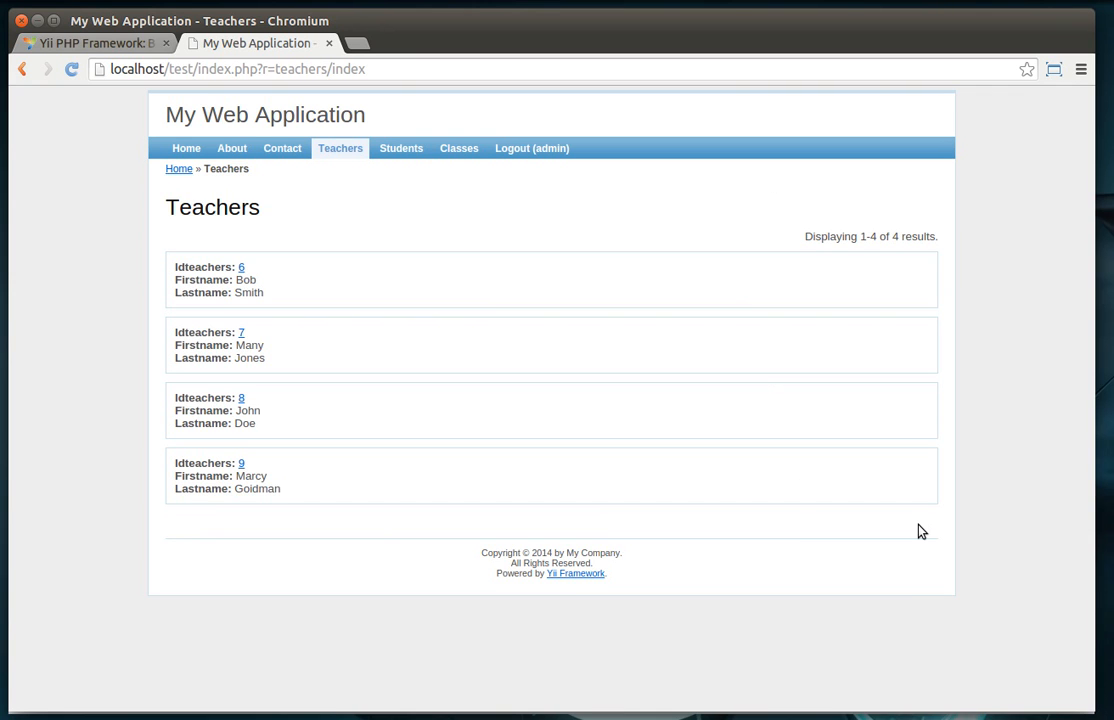
{"action": "mouse_move", "coordinate": [863, 301]}
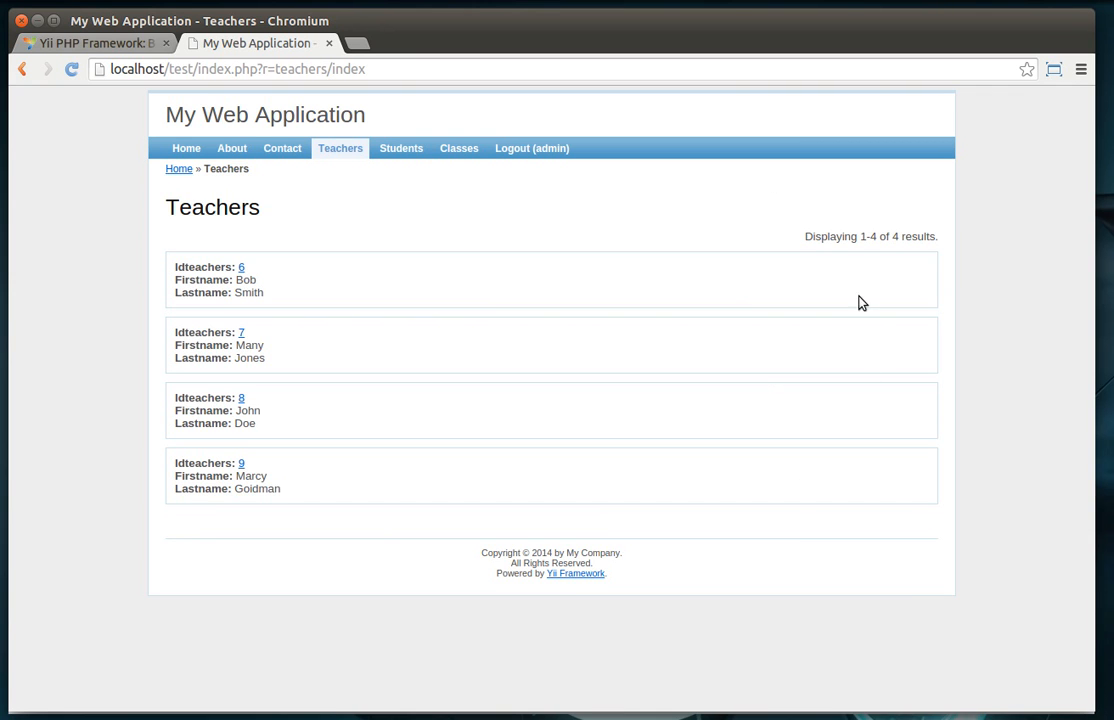
{"action": "mouse_move", "coordinate": [779, 499]}
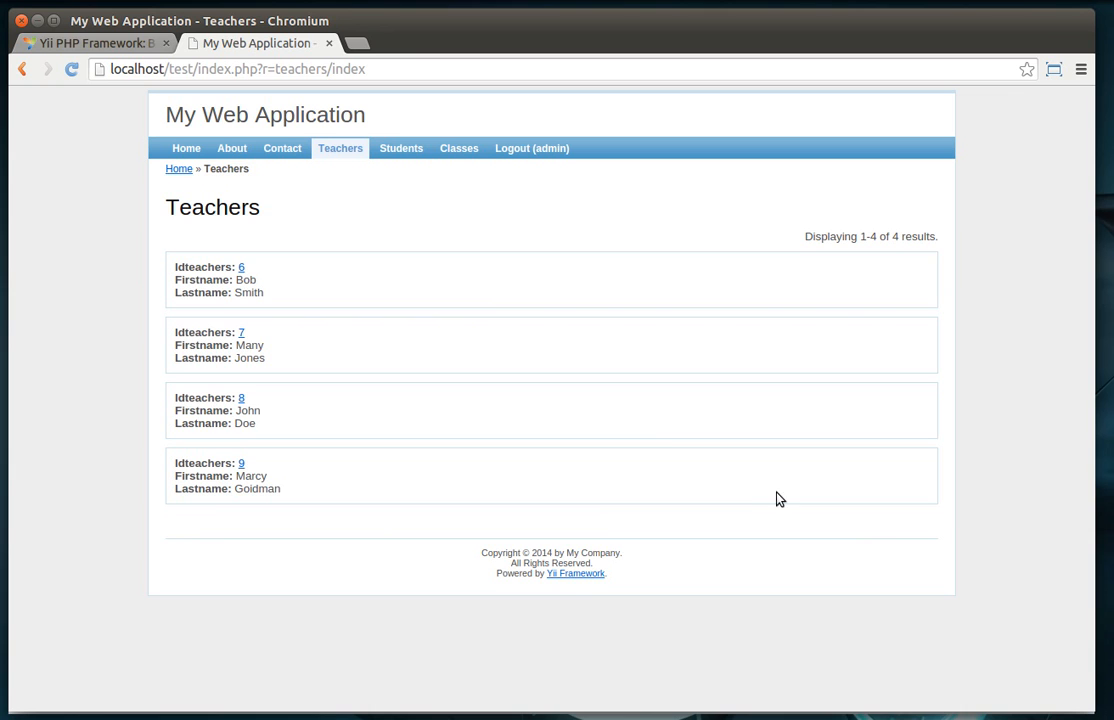
{"action": "mouse_move", "coordinate": [63, 527]}
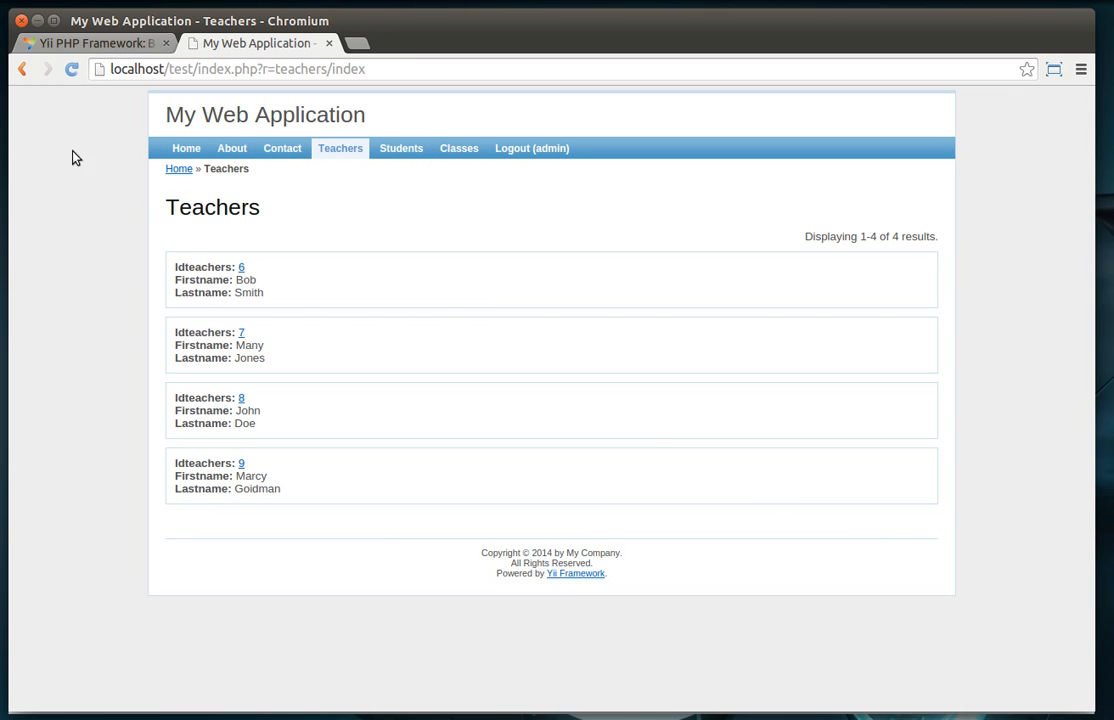
{"action": "mouse_move", "coordinate": [969, 526]}
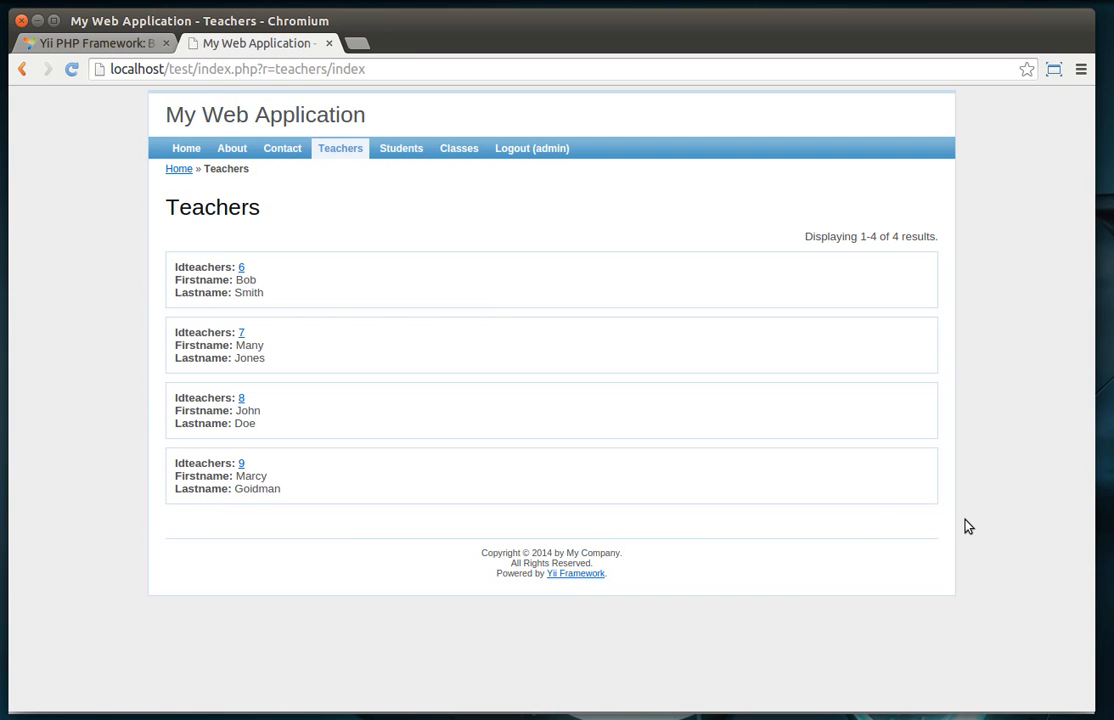
{"action": "mouse_move", "coordinate": [25, 500]}
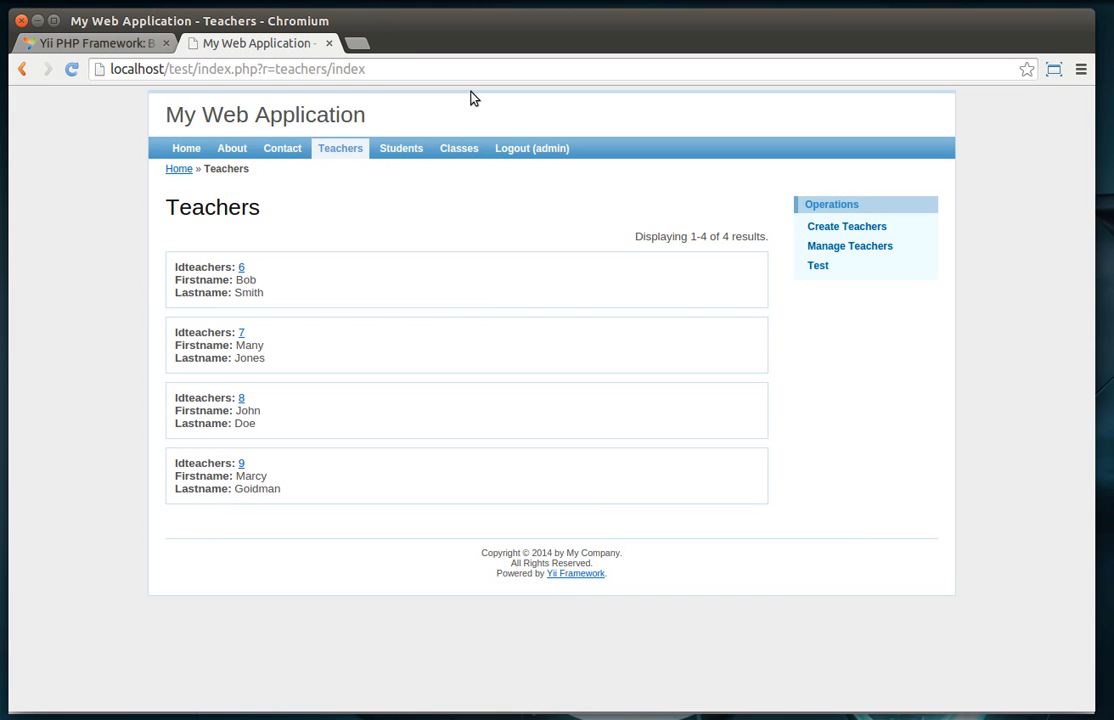
{"action": "mouse_move", "coordinate": [558, 281]}
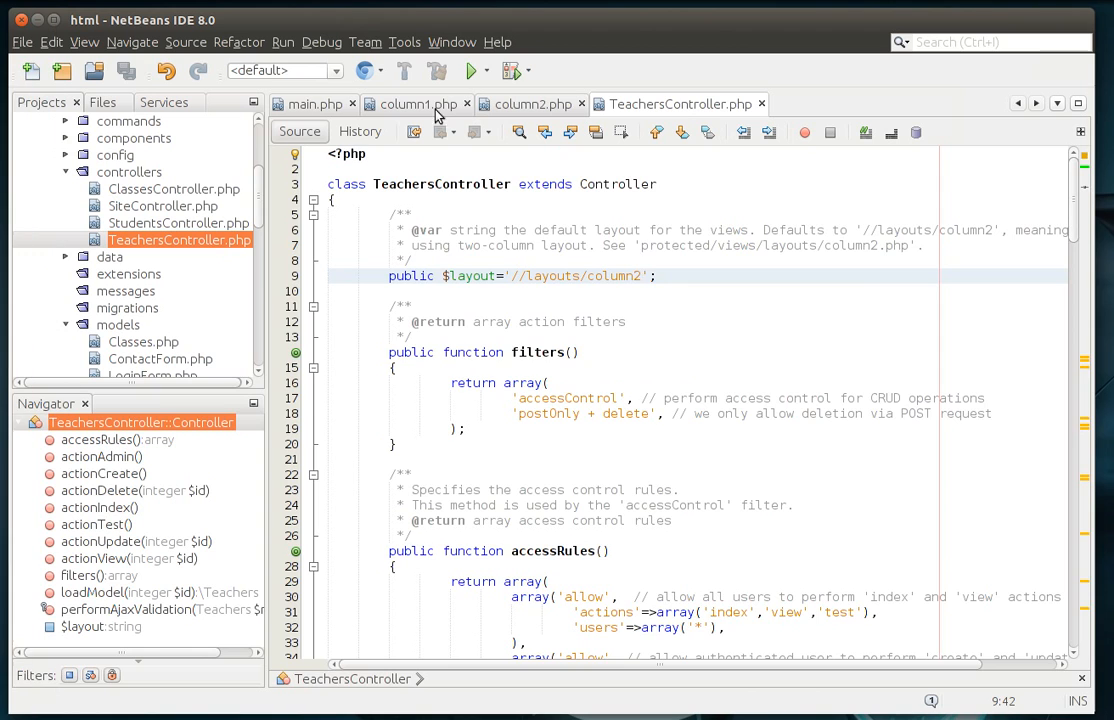
- Revisit column1.php and main.php, then show column2.php with its Operations sidebar
{"action": "left_click", "coordinate": [415, 104]}
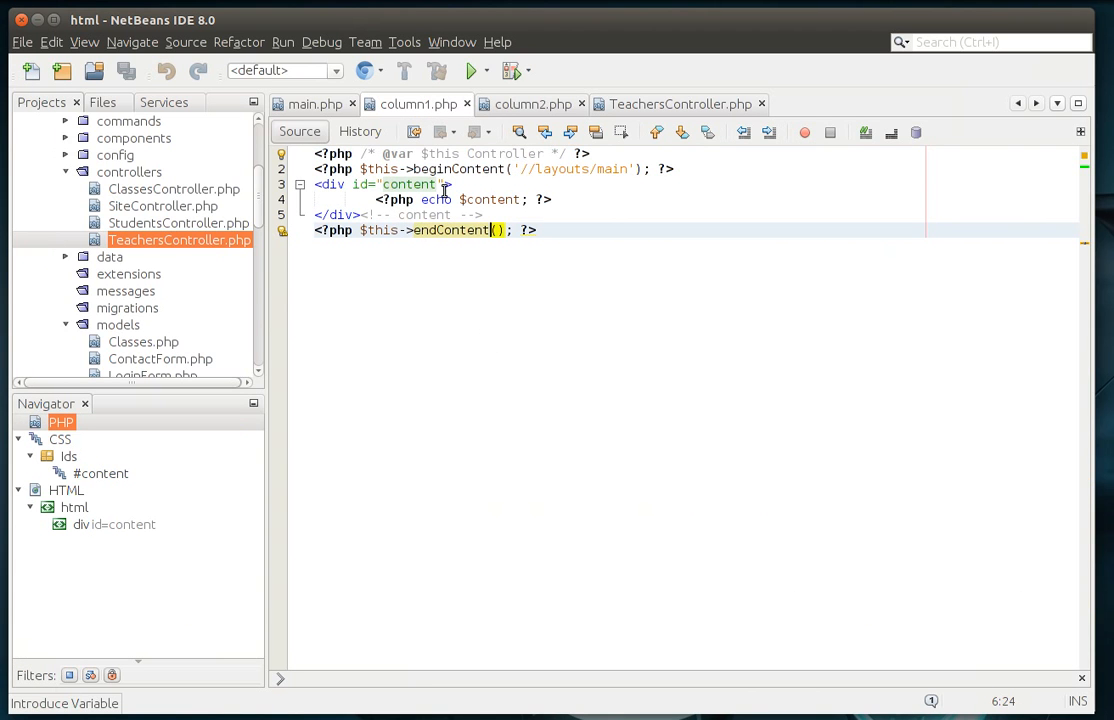
{"action": "mouse_move", "coordinate": [609, 172]}
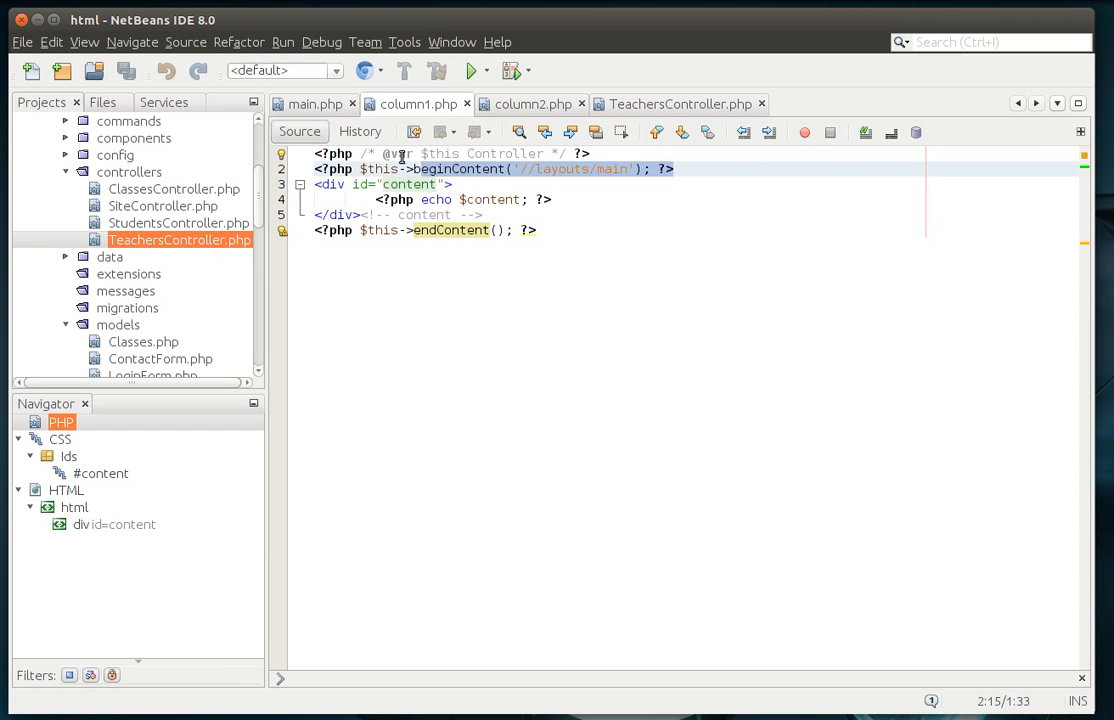
{"action": "left_click", "coordinate": [305, 103]}
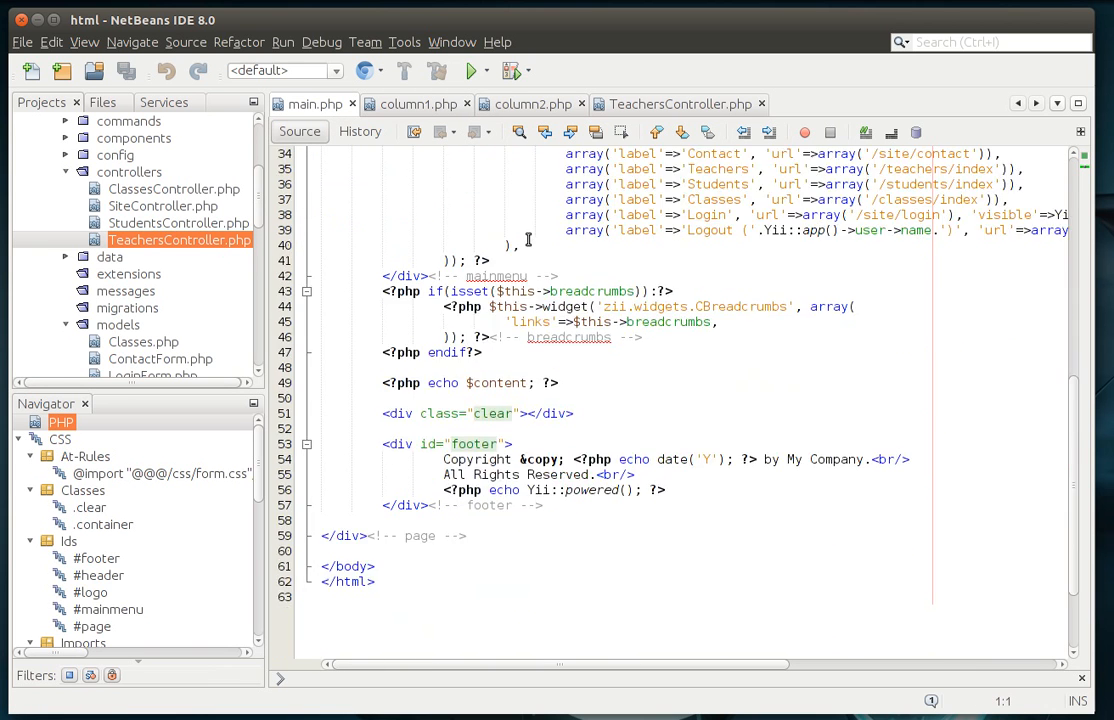
{"action": "left_click", "coordinate": [441, 104]}
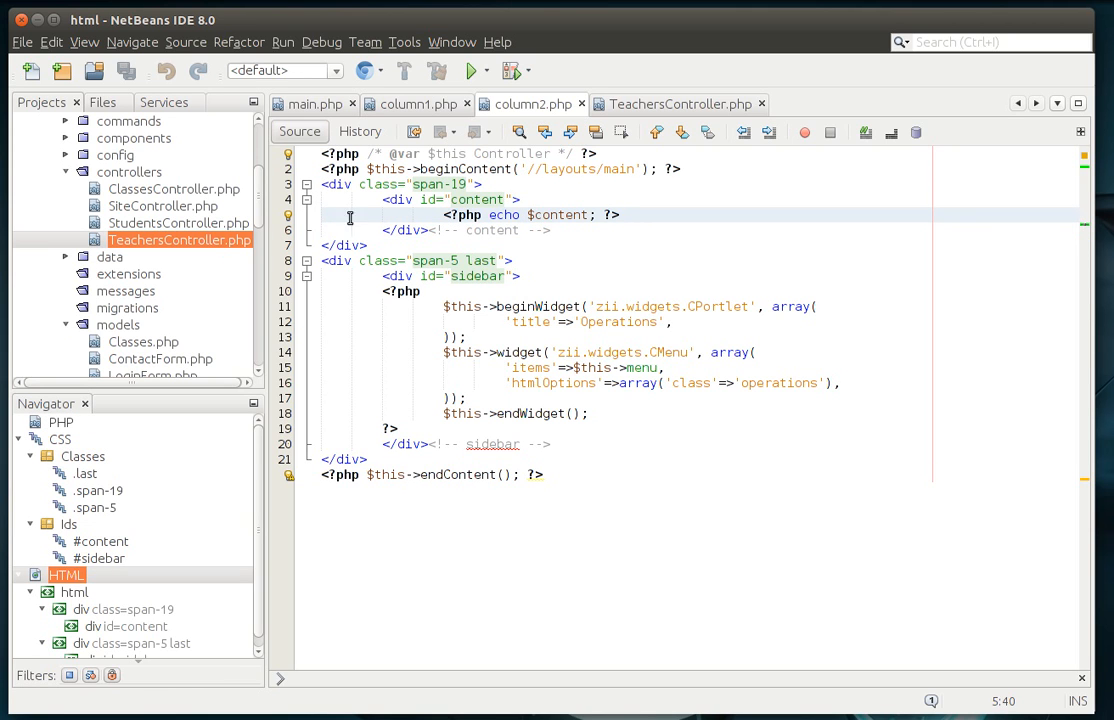
- Replace the CPortlet title Operations in column2.php with Goodness
{"action": "left_click", "coordinate": [354, 261]}
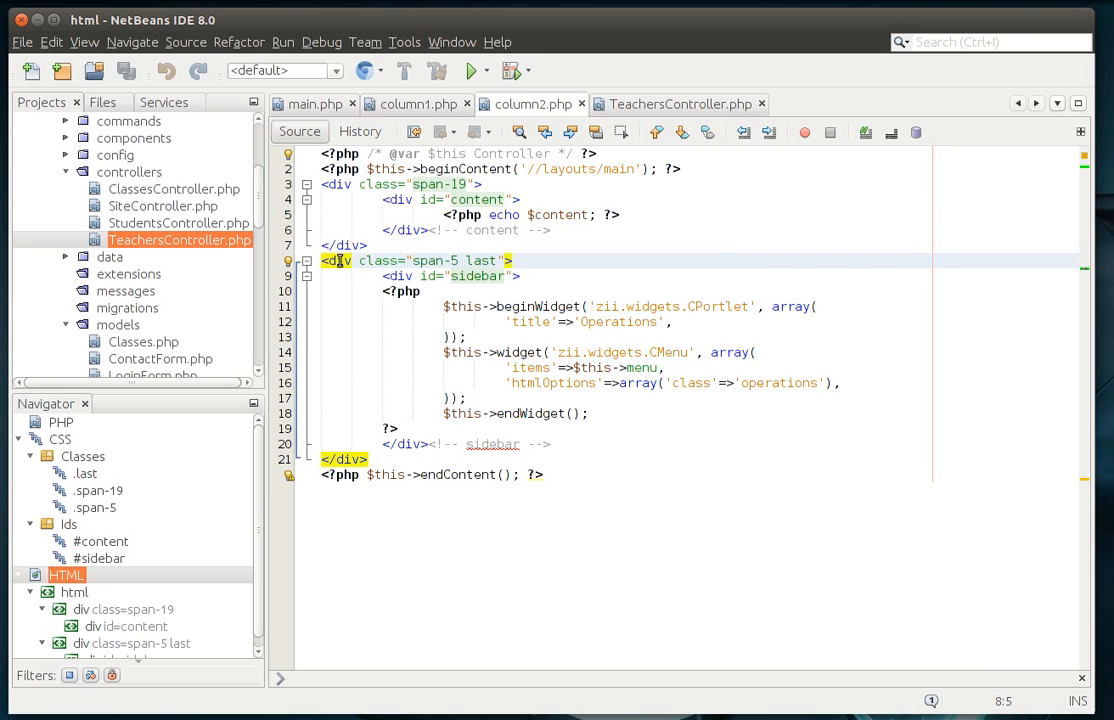
{"action": "left_click_drag", "start_coordinate": [322, 260], "coordinate": [440, 444]}
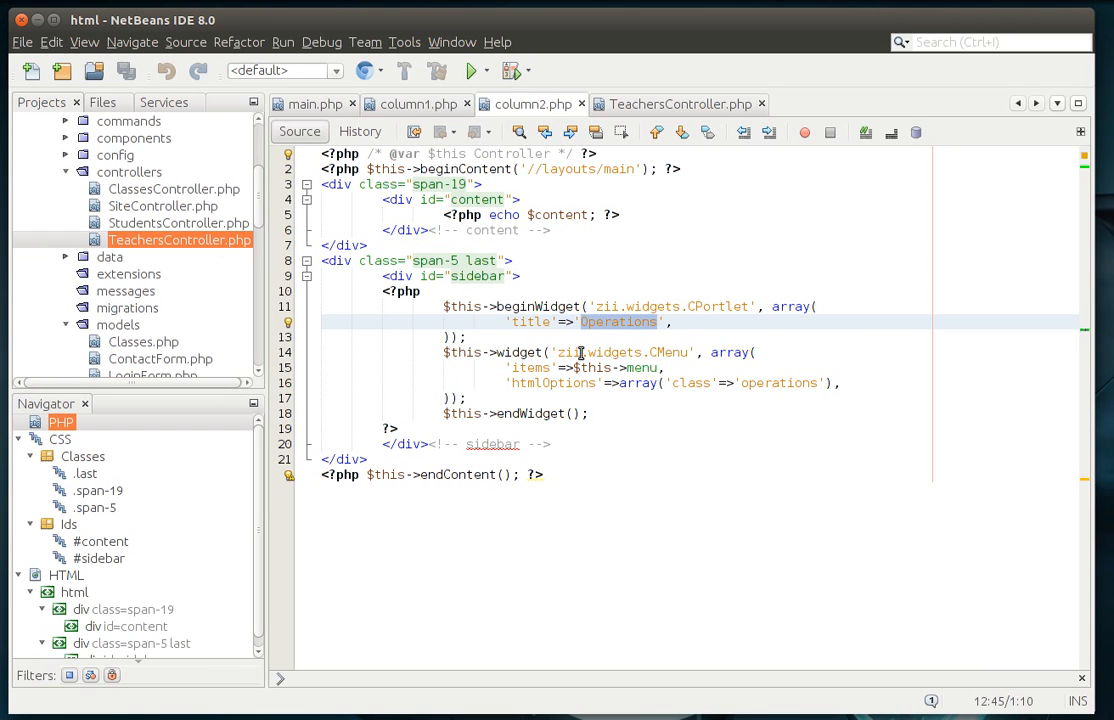
{"action": "type", "text": "God"}
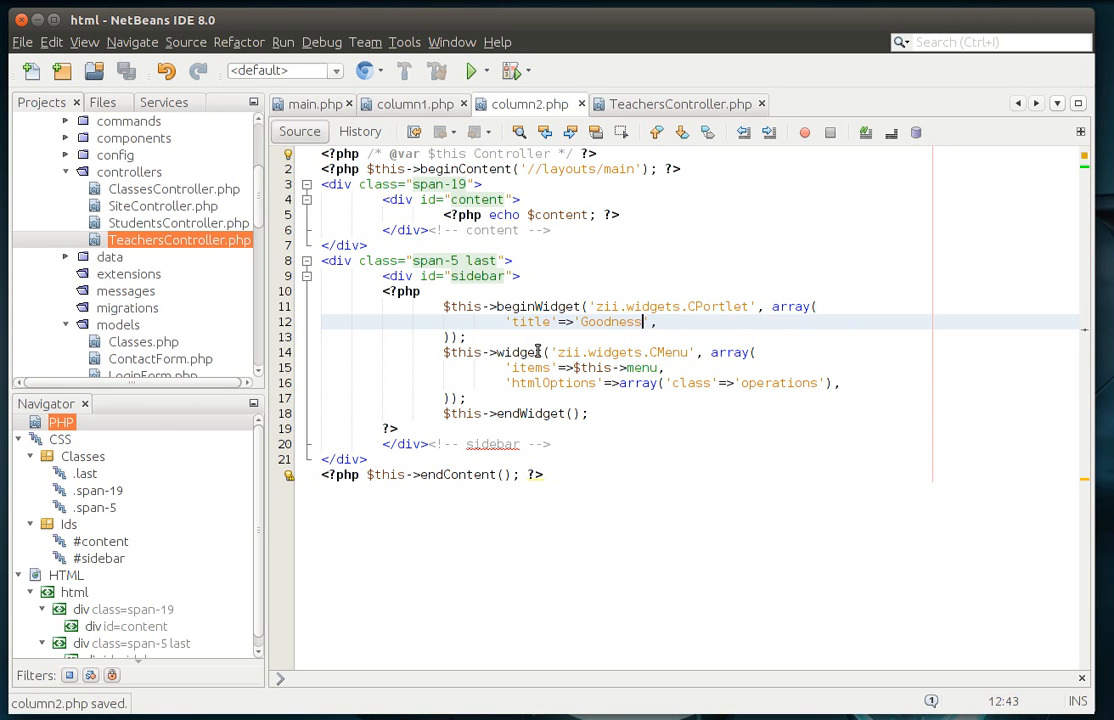
- Review teachers/index.php's menu array and select its operations class name
{"action": "double_click", "coordinate": [530, 367]}
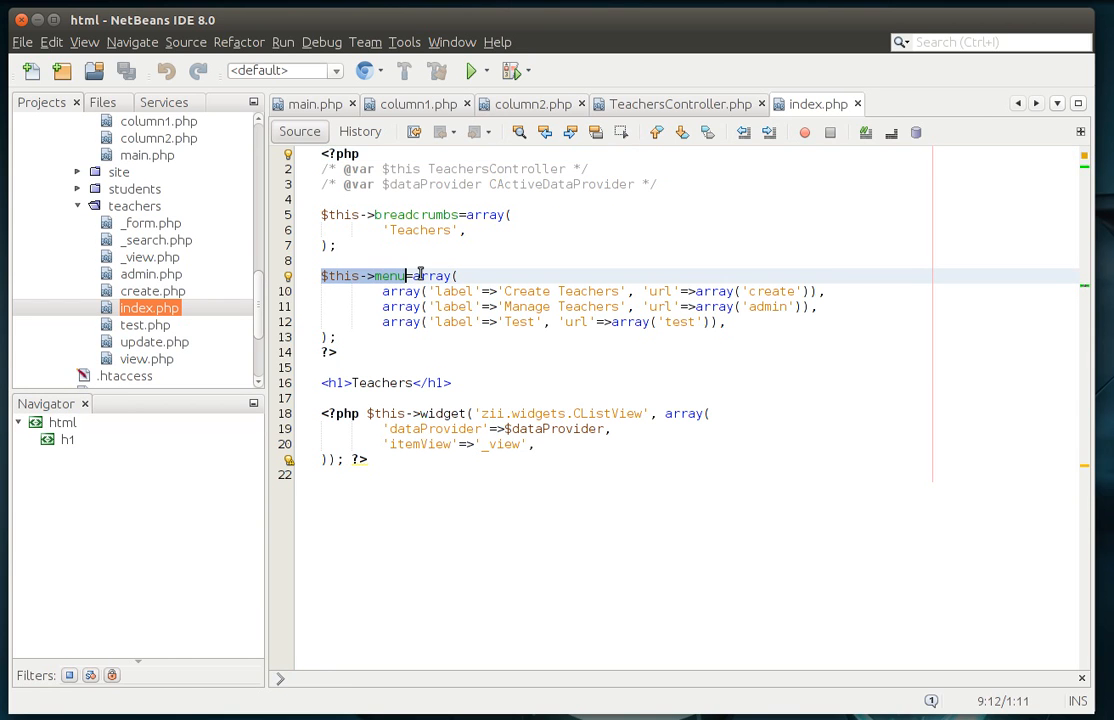
{"action": "left_click", "coordinate": [675, 104]}
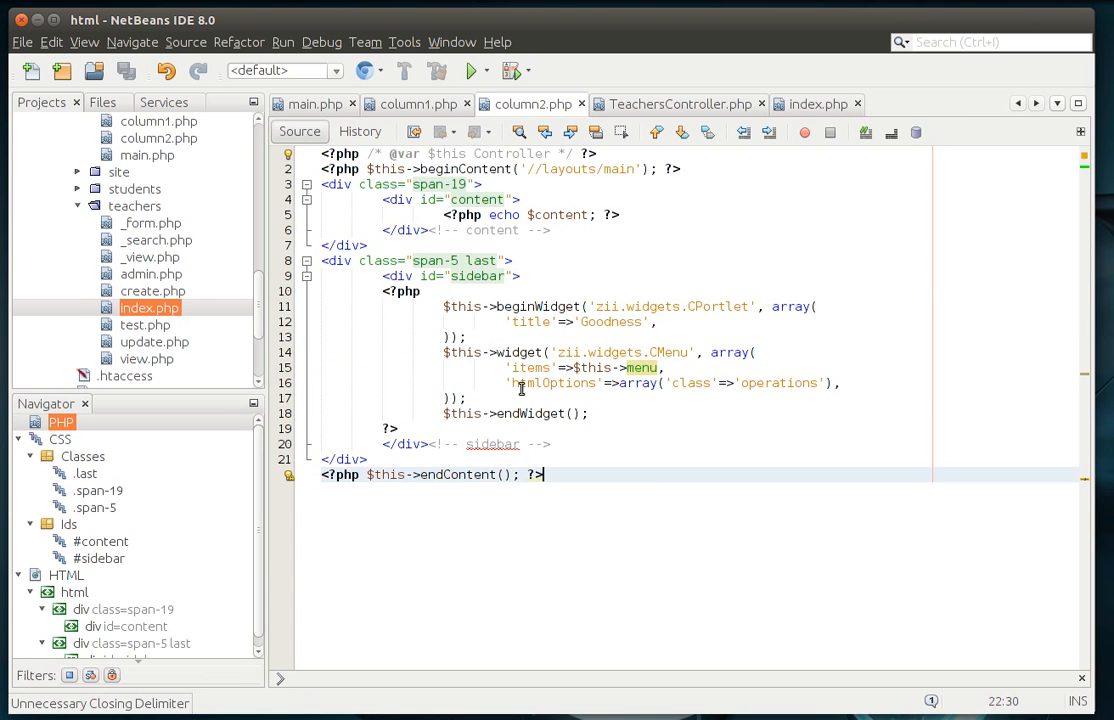
{"action": "left_click", "coordinate": [783, 383]}
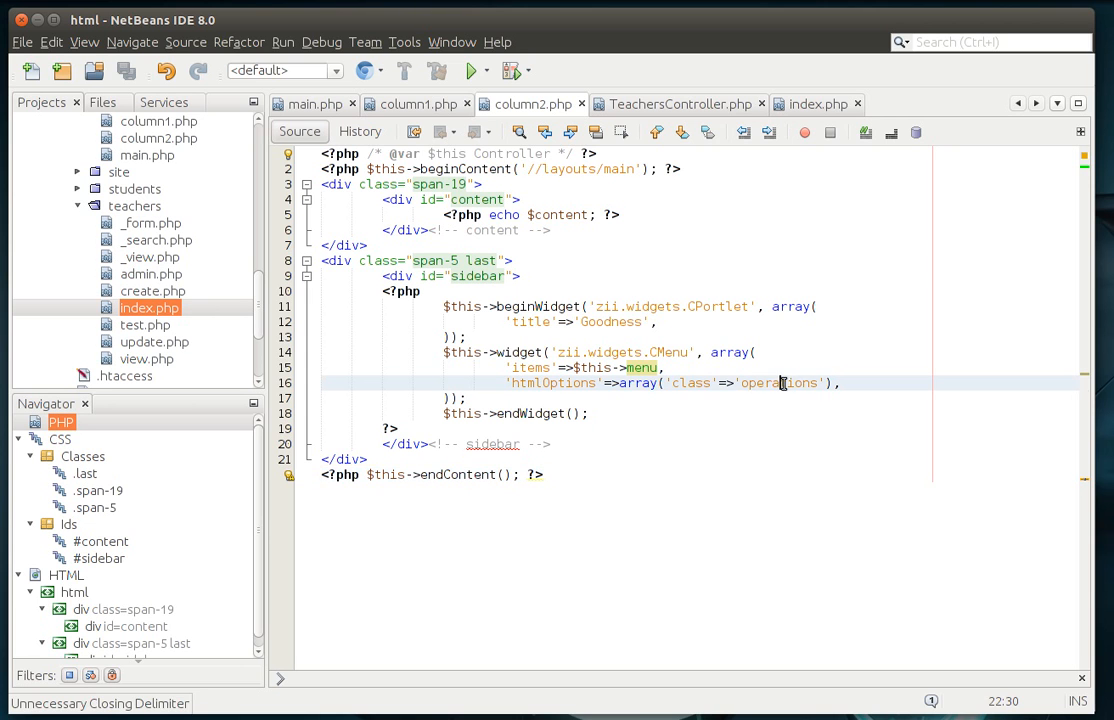
{"action": "double_click", "coordinate": [777, 383]}
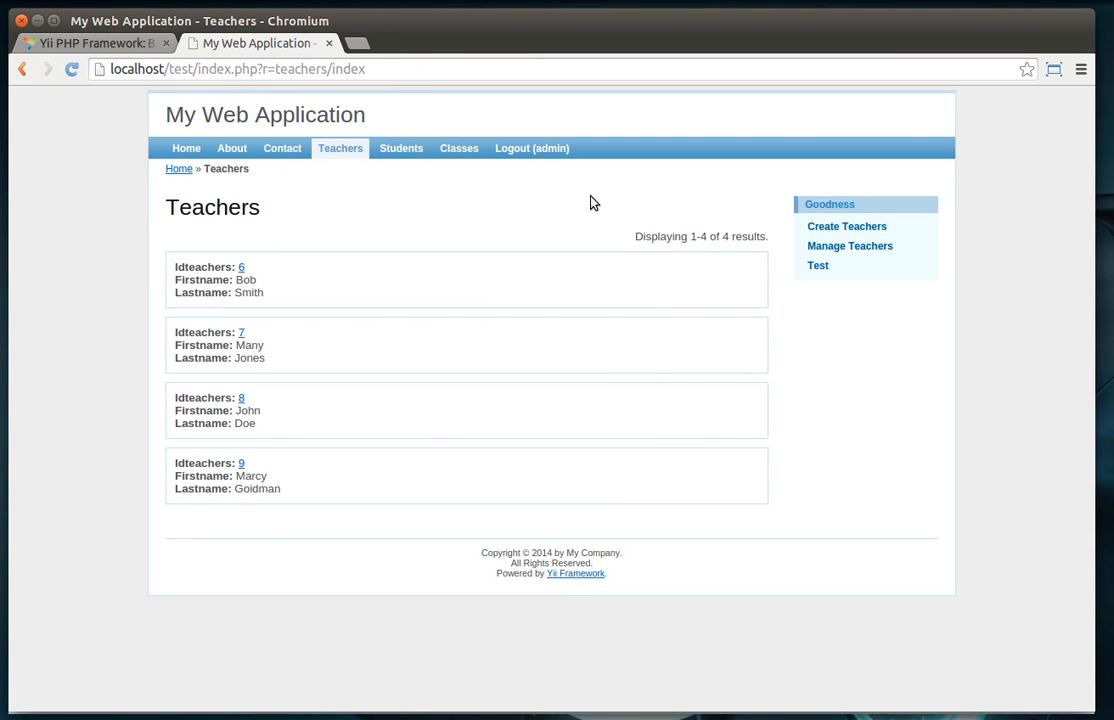
{"action": "mouse_move", "coordinate": [826, 269]}
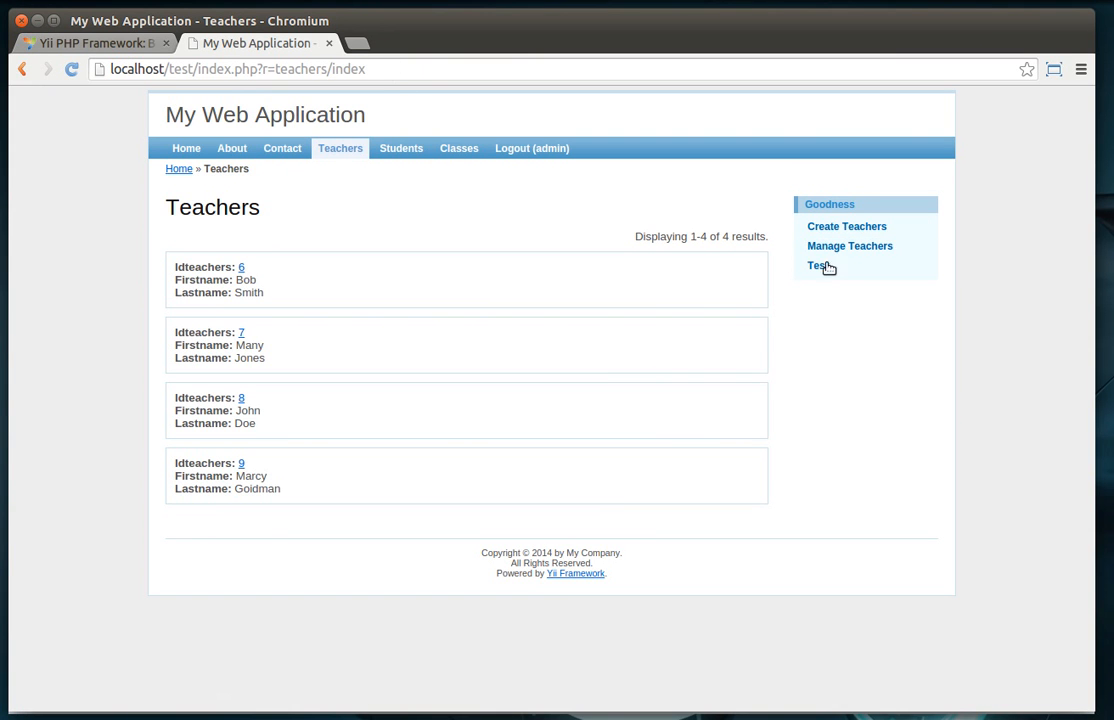
{"action": "mouse_move", "coordinate": [833, 250]}
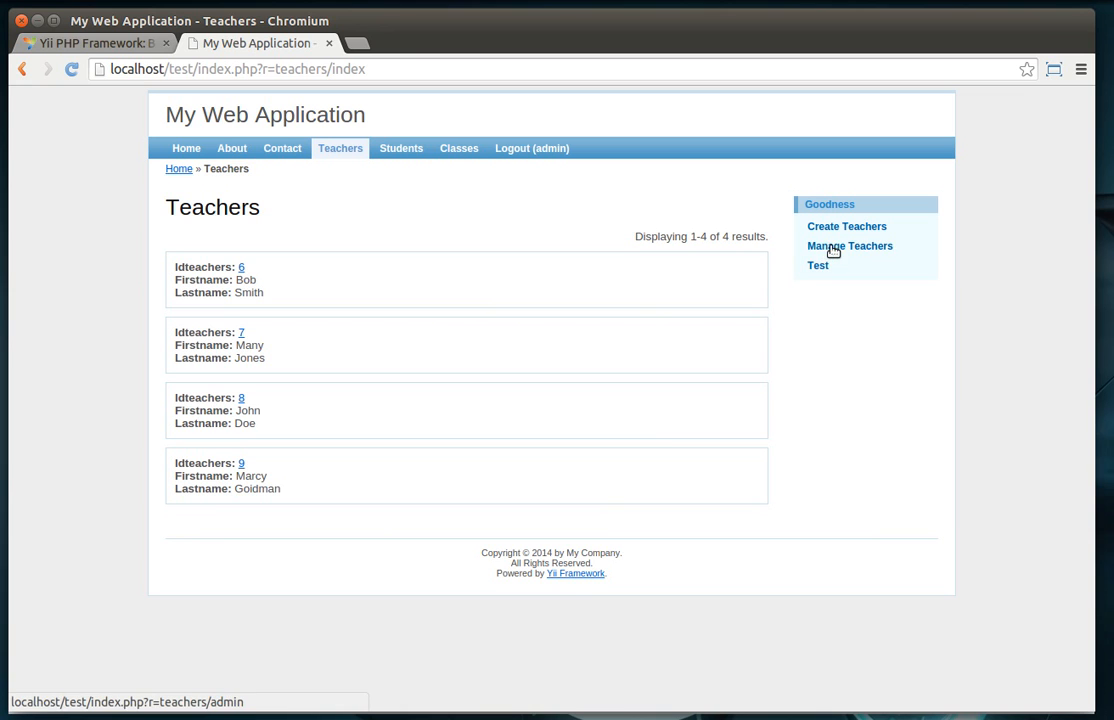
{"action": "mouse_move", "coordinate": [862, 328]}
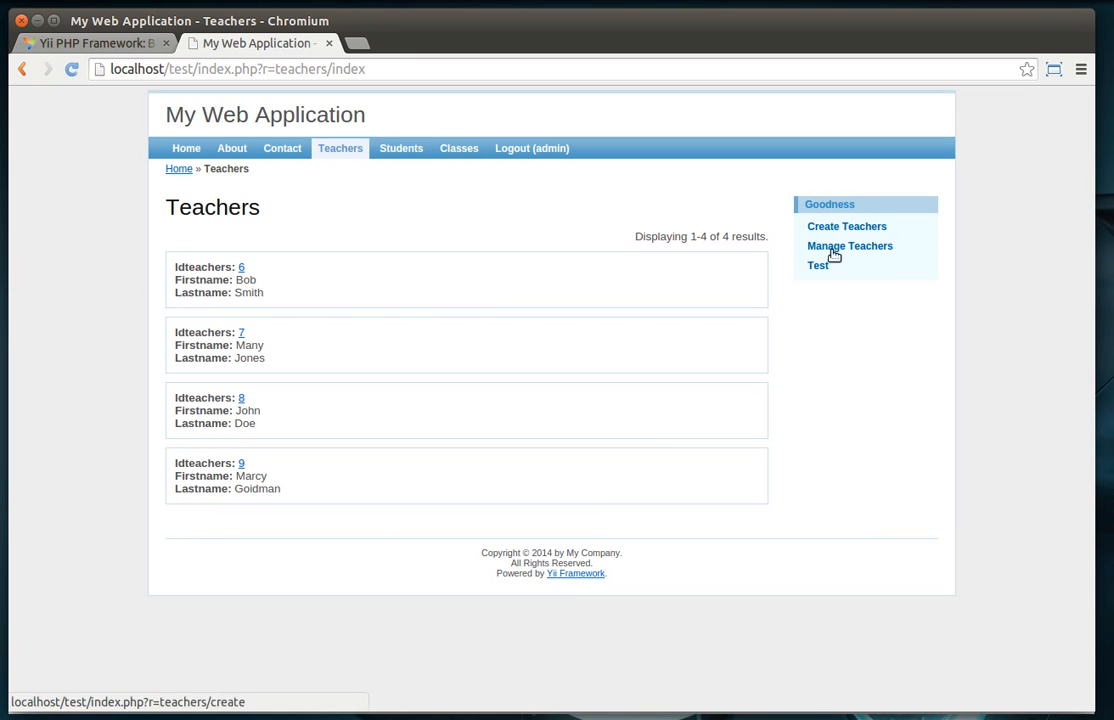
{"action": "mouse_move", "coordinate": [221, 483]}
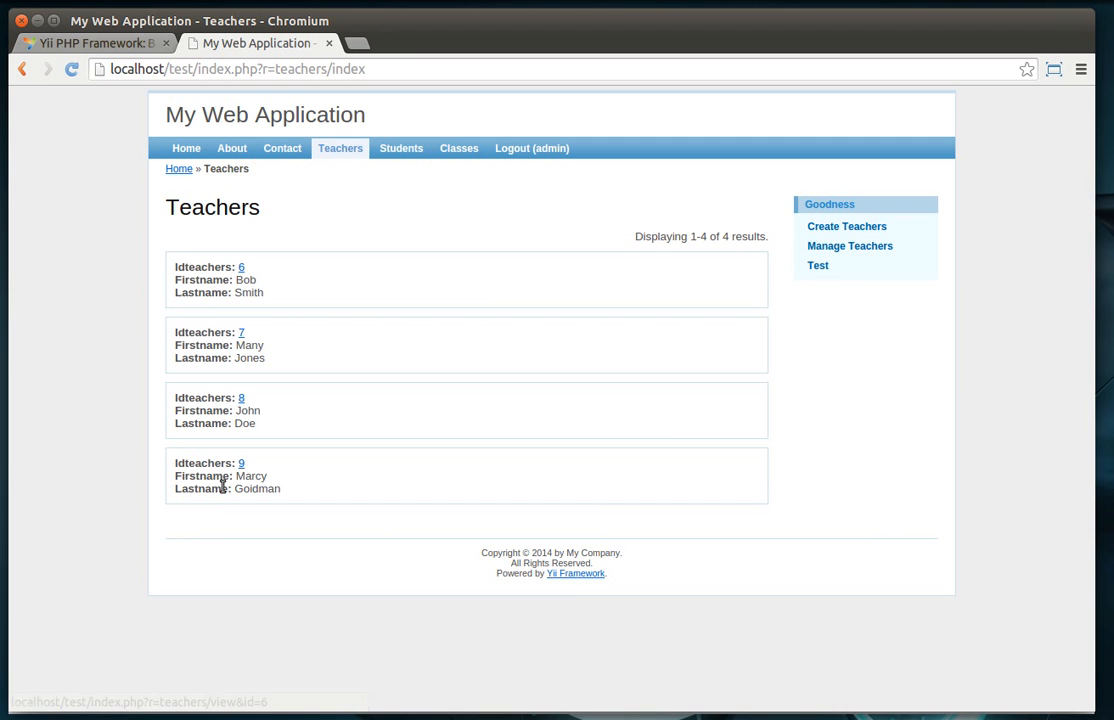
- Open the Test Teachers page from the Goodness sidebar's Test link
{"action": "left_click", "coordinate": [817, 265]}
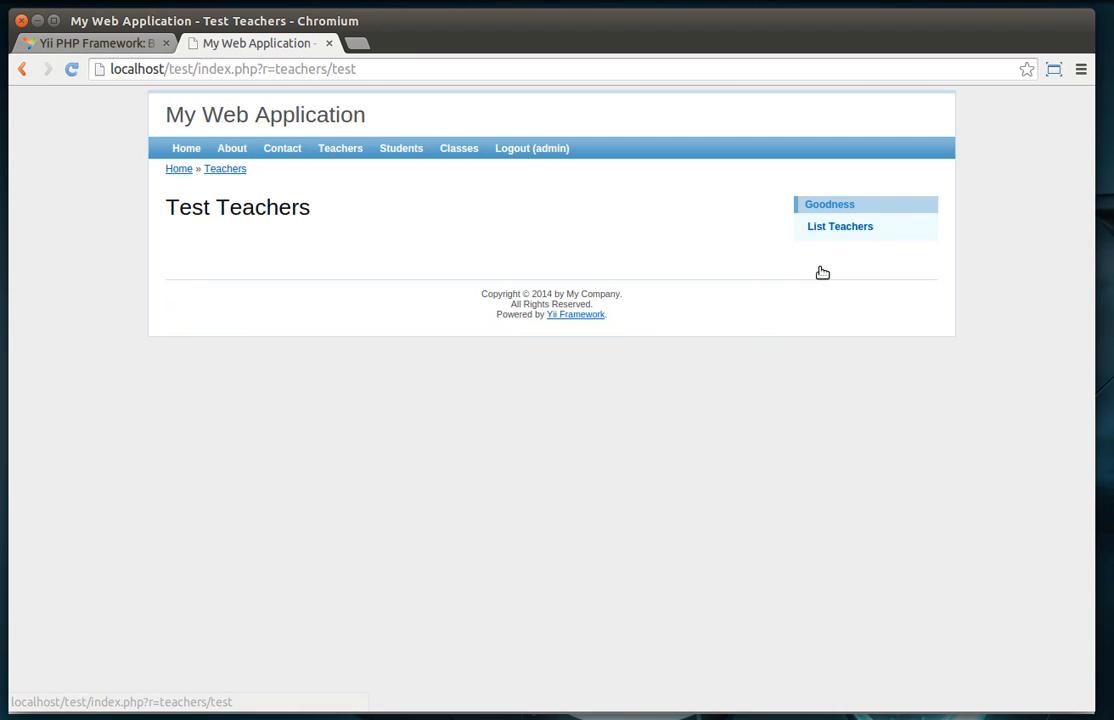